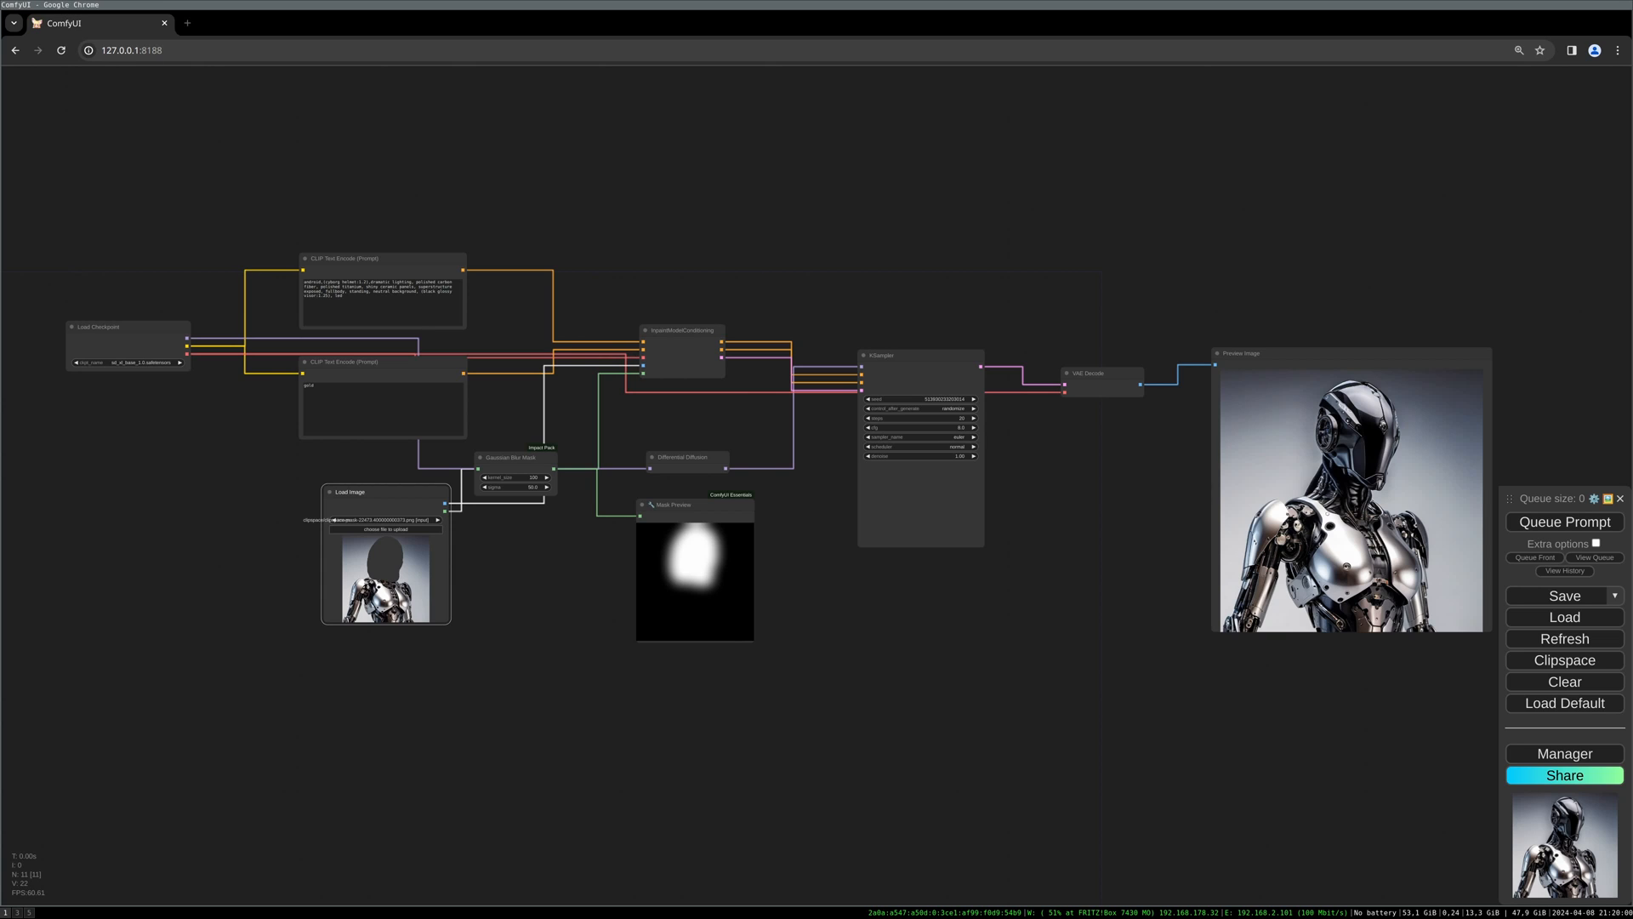
# - Add a Load Checkpoint node, widen it, and select sd_xl_base_1.0.safetensors as ckpt_name
pyautogui.write('load')
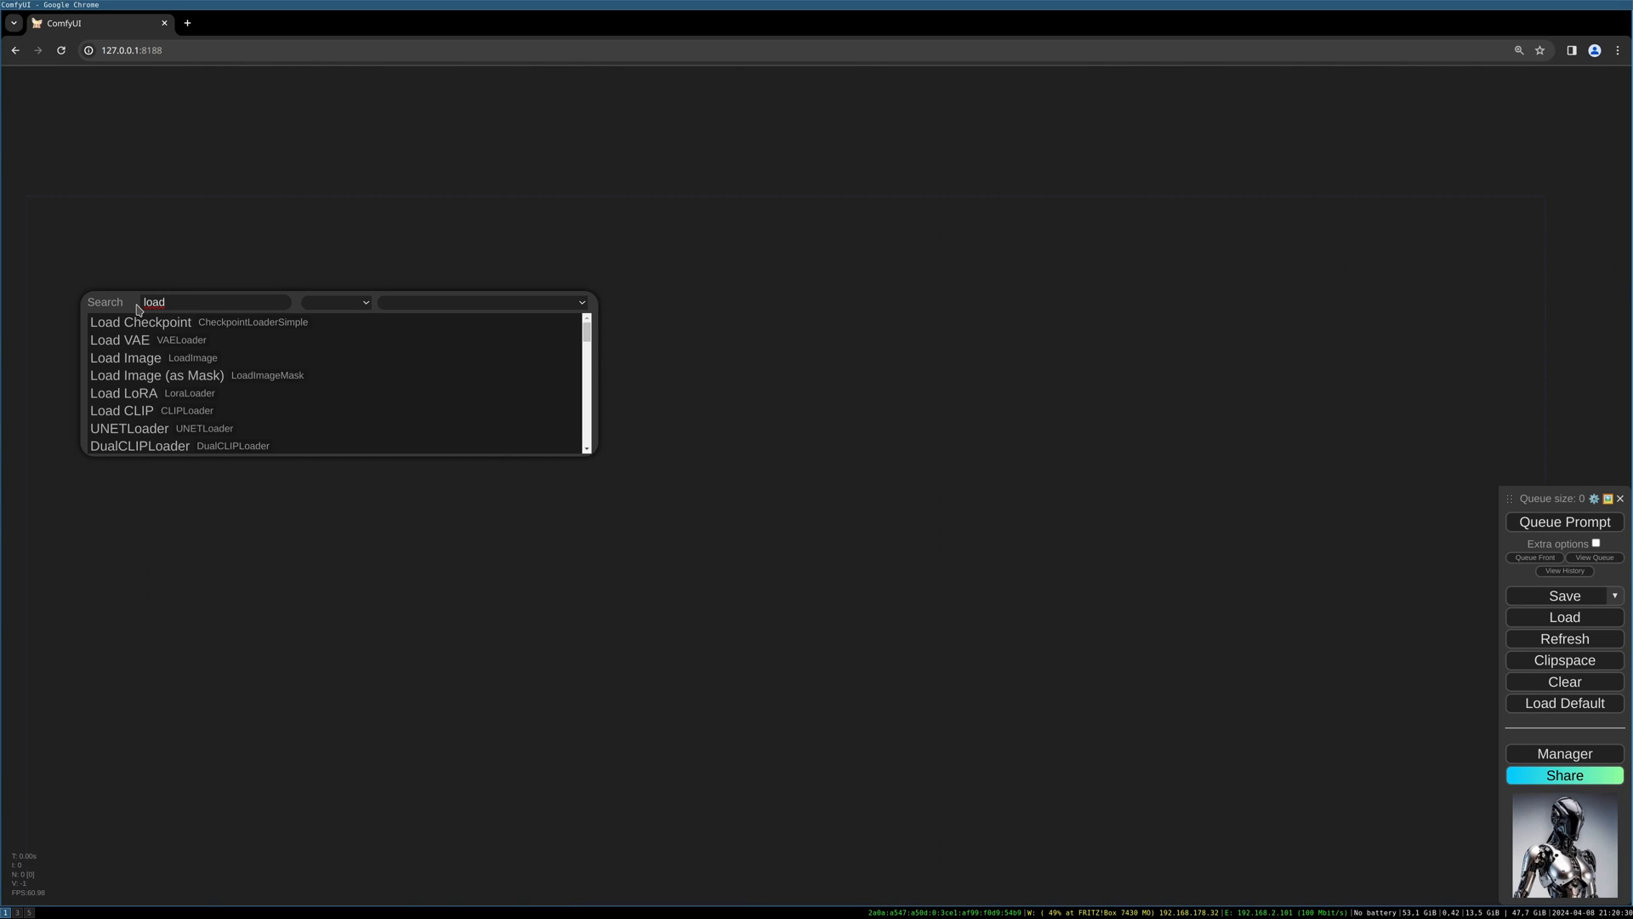
pyautogui.click(140, 320)
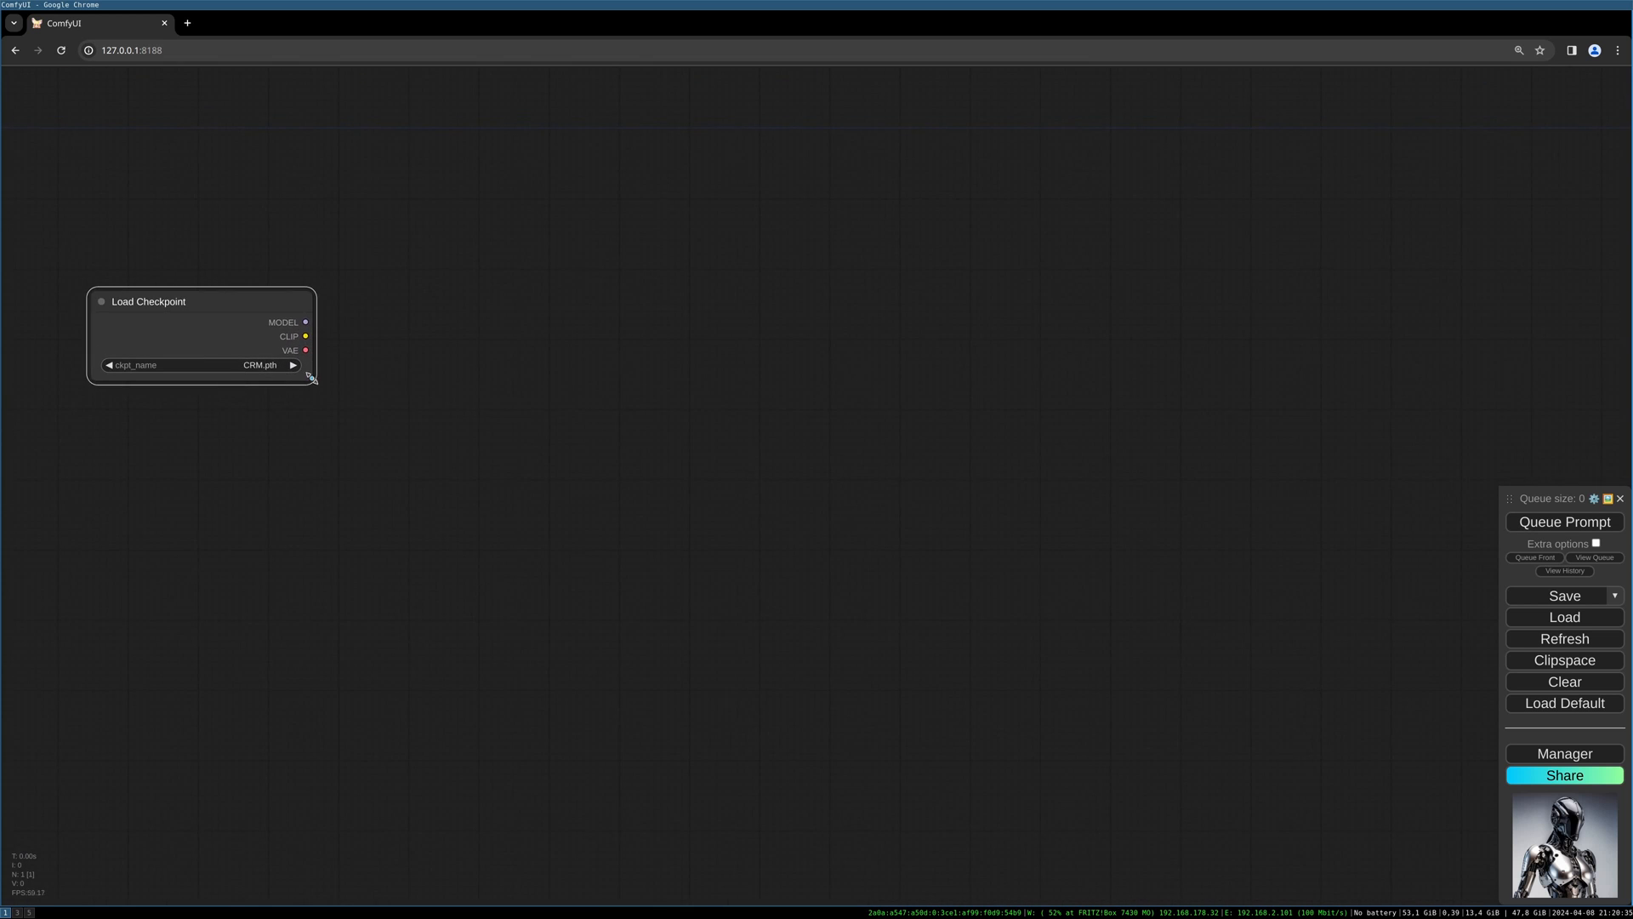
pyautogui.moveTo(311, 378); pyautogui.dragTo(375, 406)
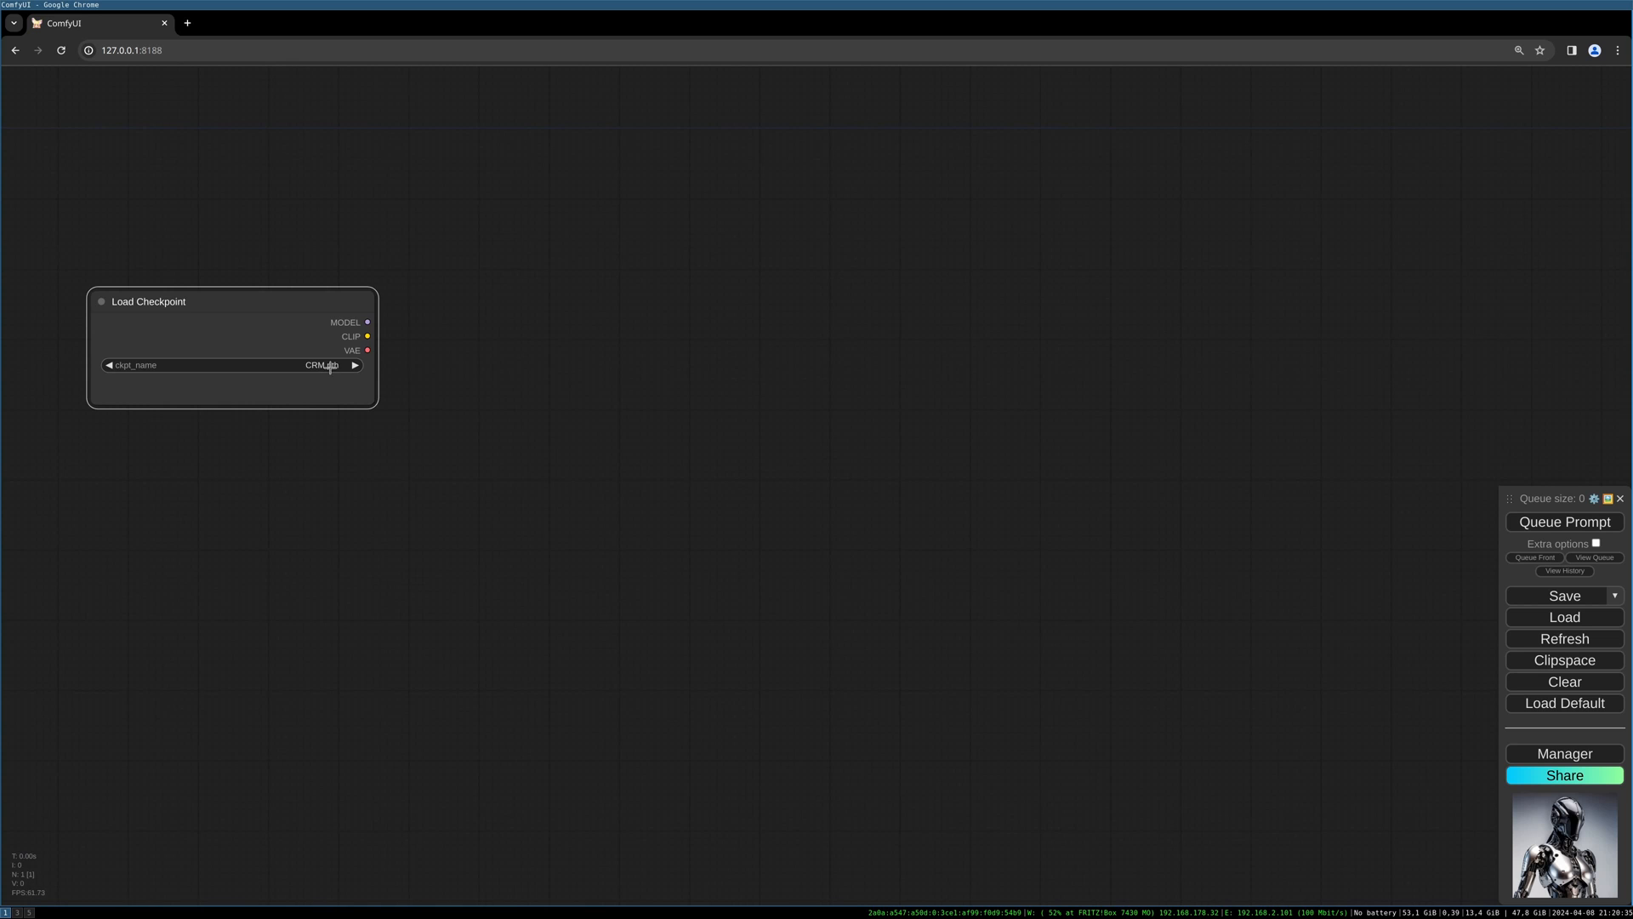
pyautogui.click(229, 365)
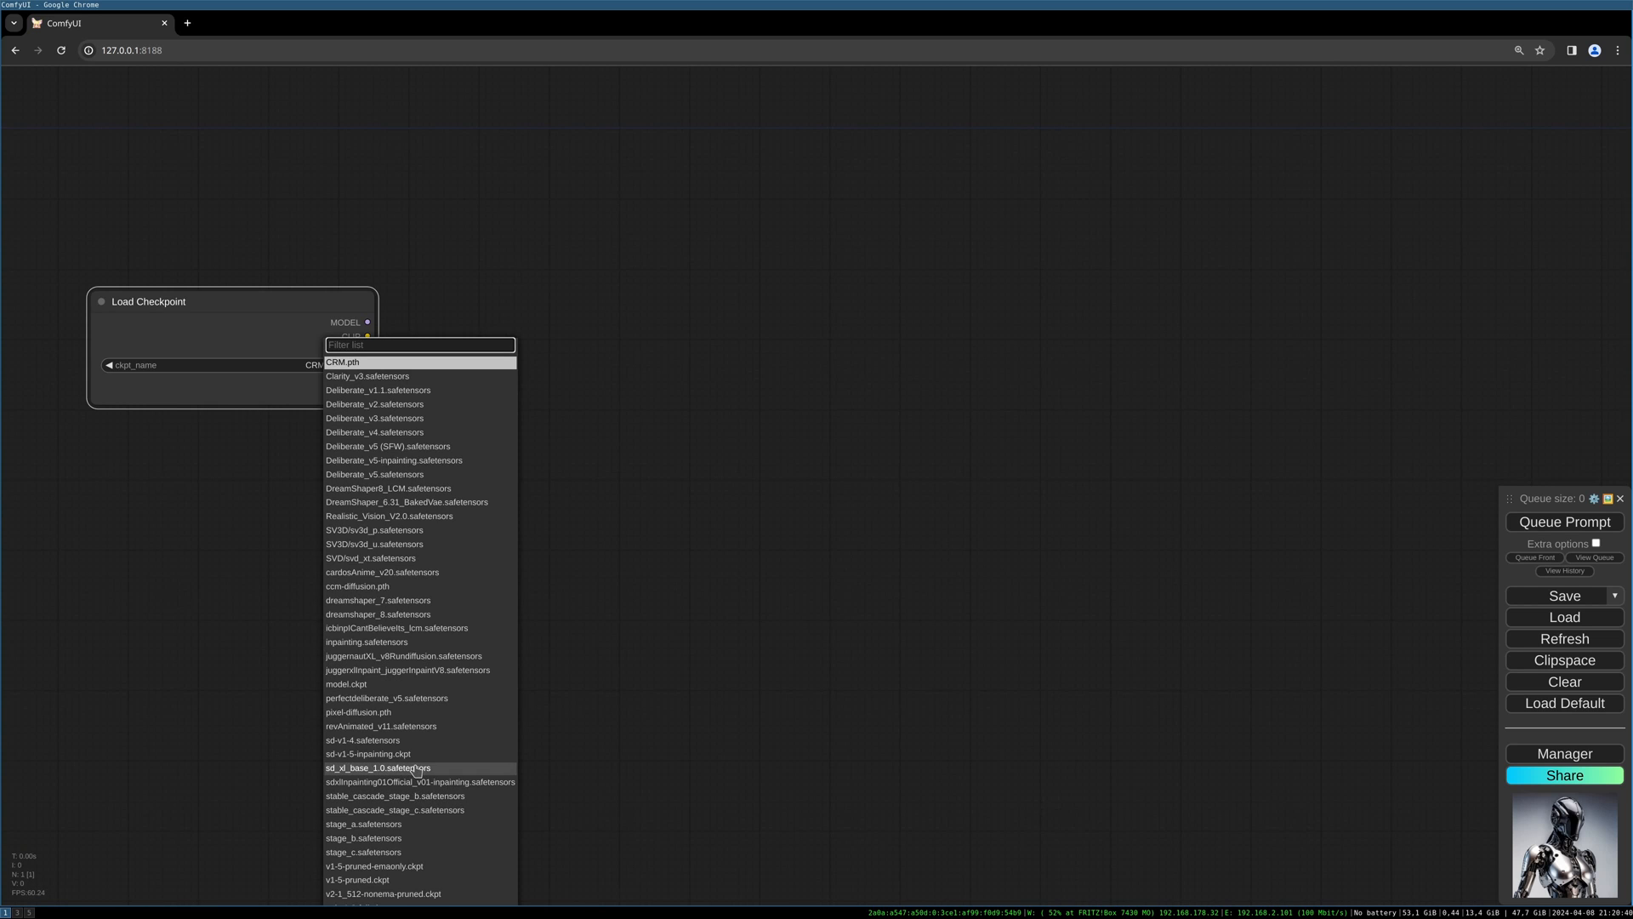
pyautogui.click(377, 768)
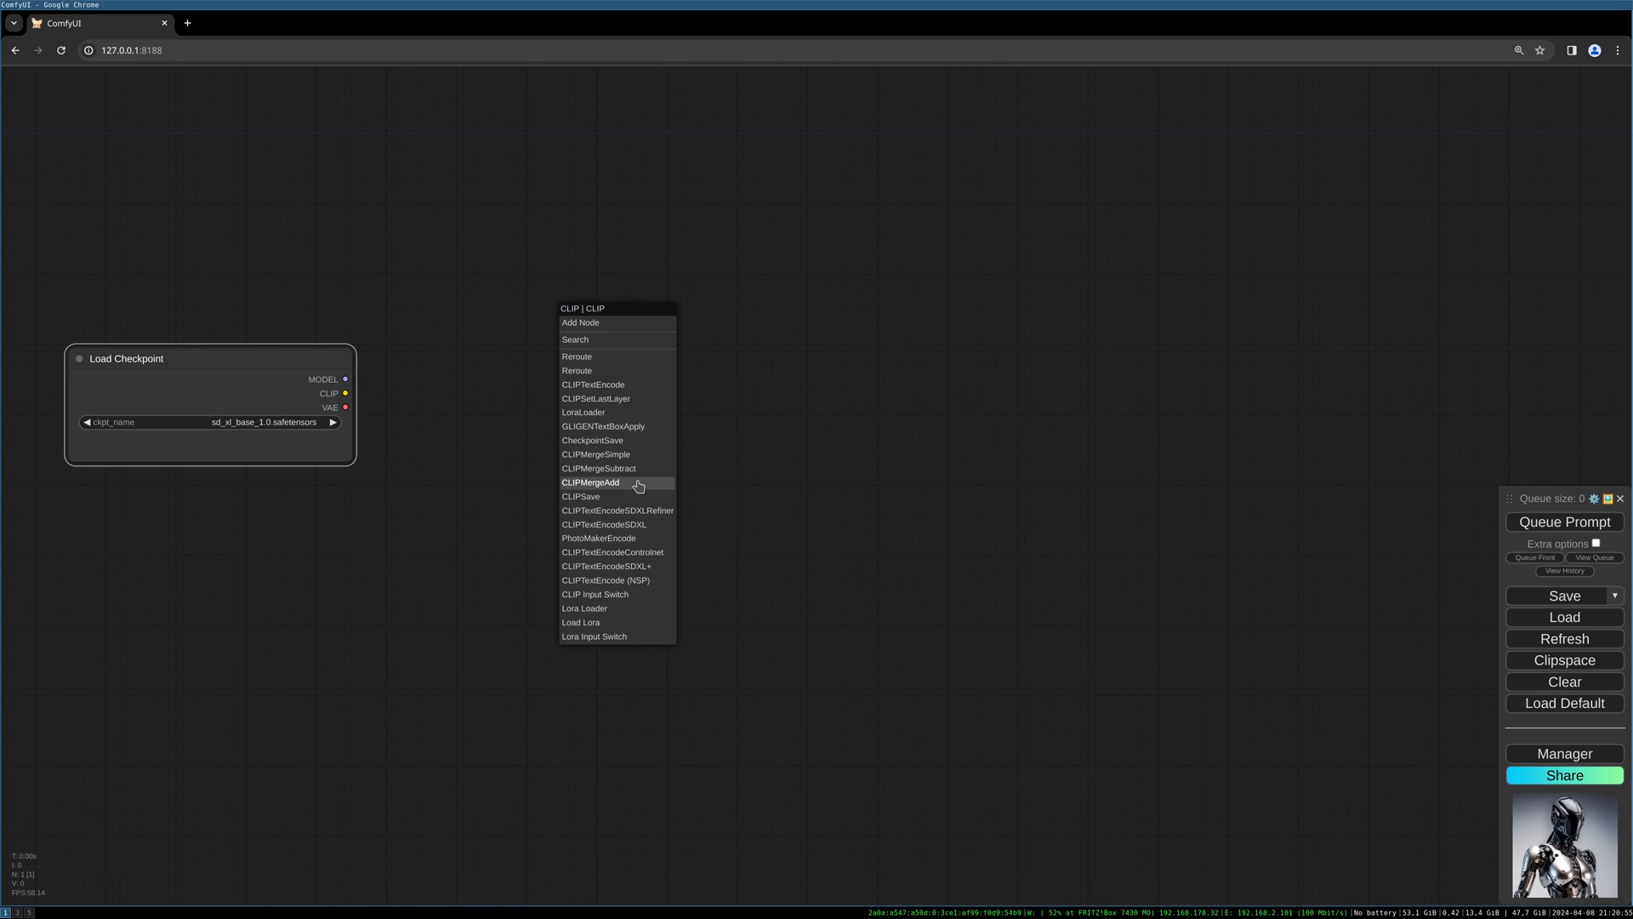
pyautogui.moveTo(622, 385)
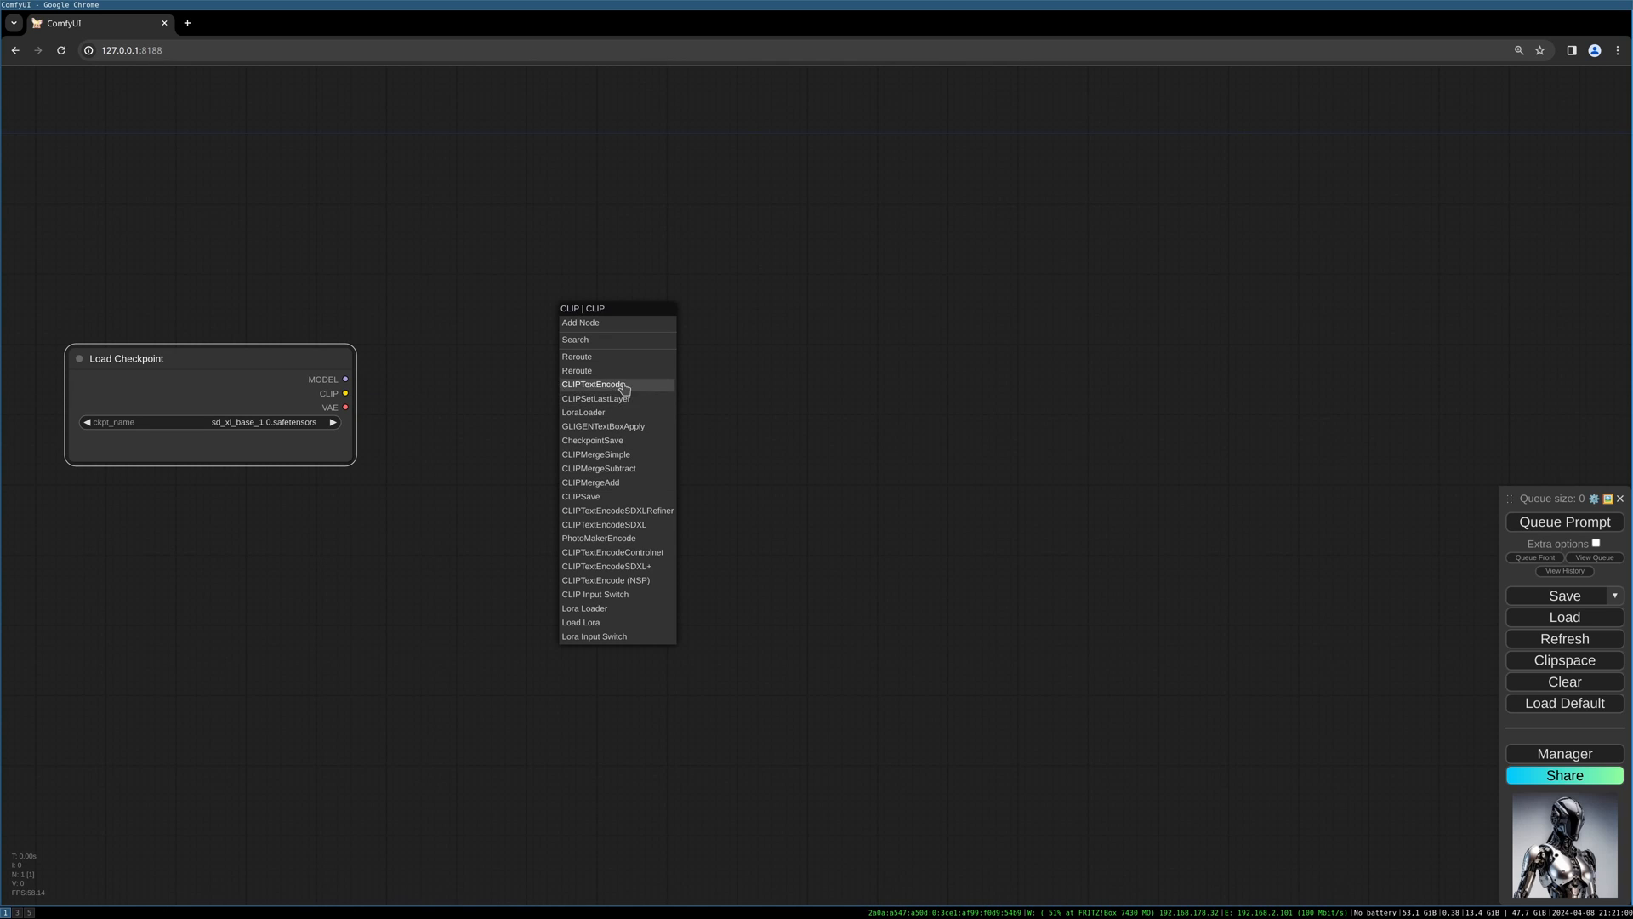
# - Add CLIP Text Encode nodes with the android cyborg helmet prompt and the negative prompt 'gold'
pyautogui.click(594, 385)
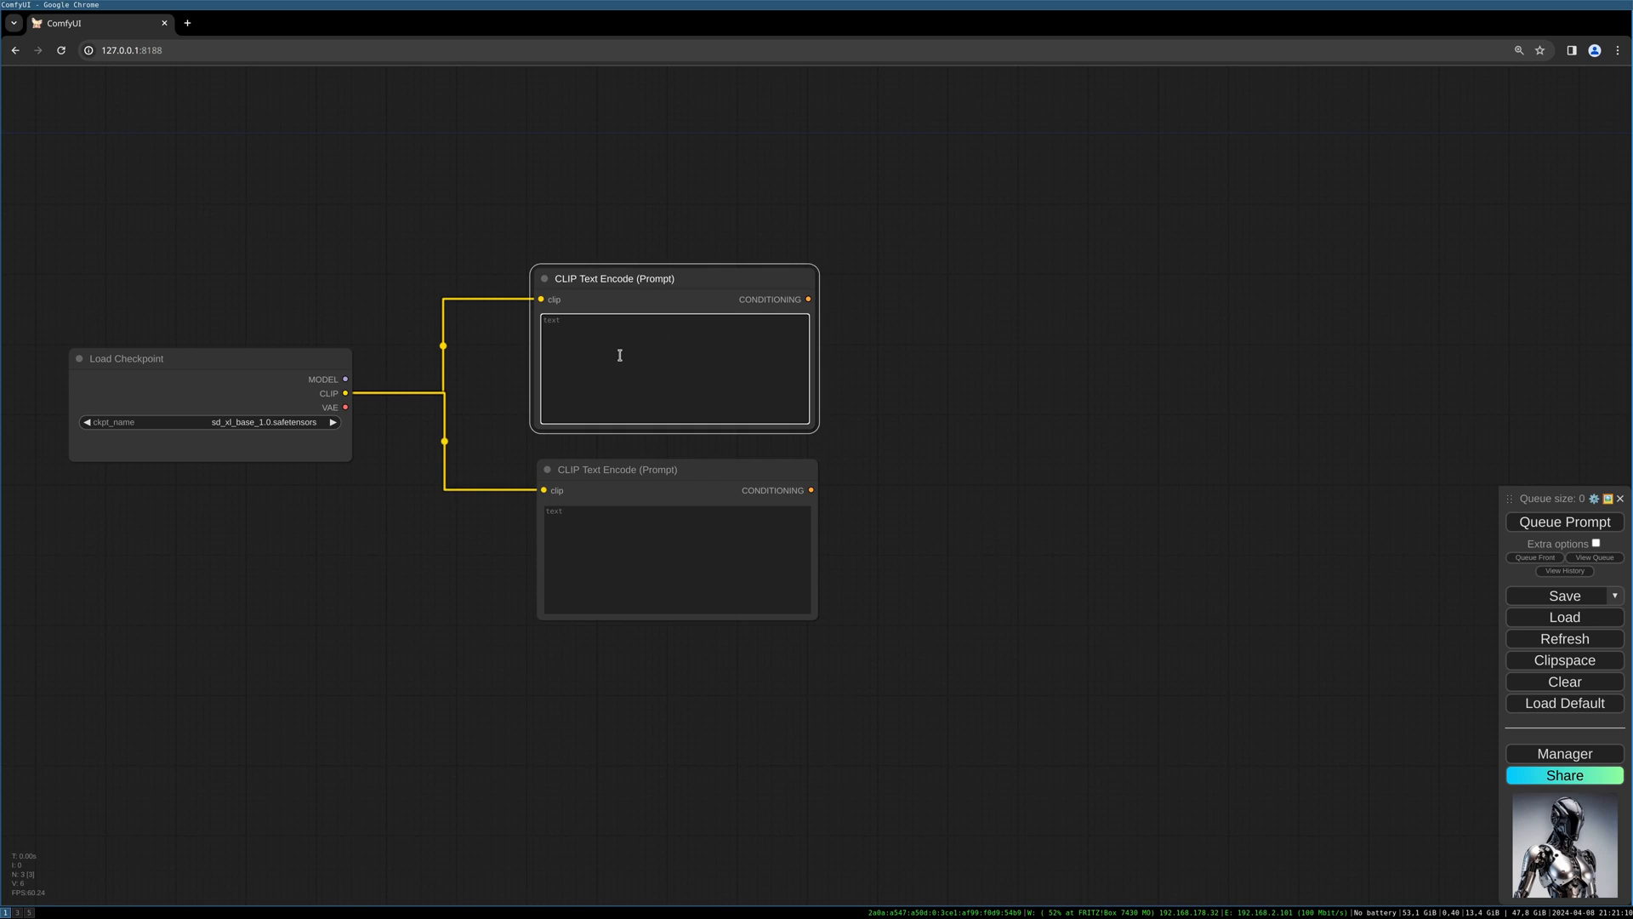
pyautogui.moveTo(602, 356)
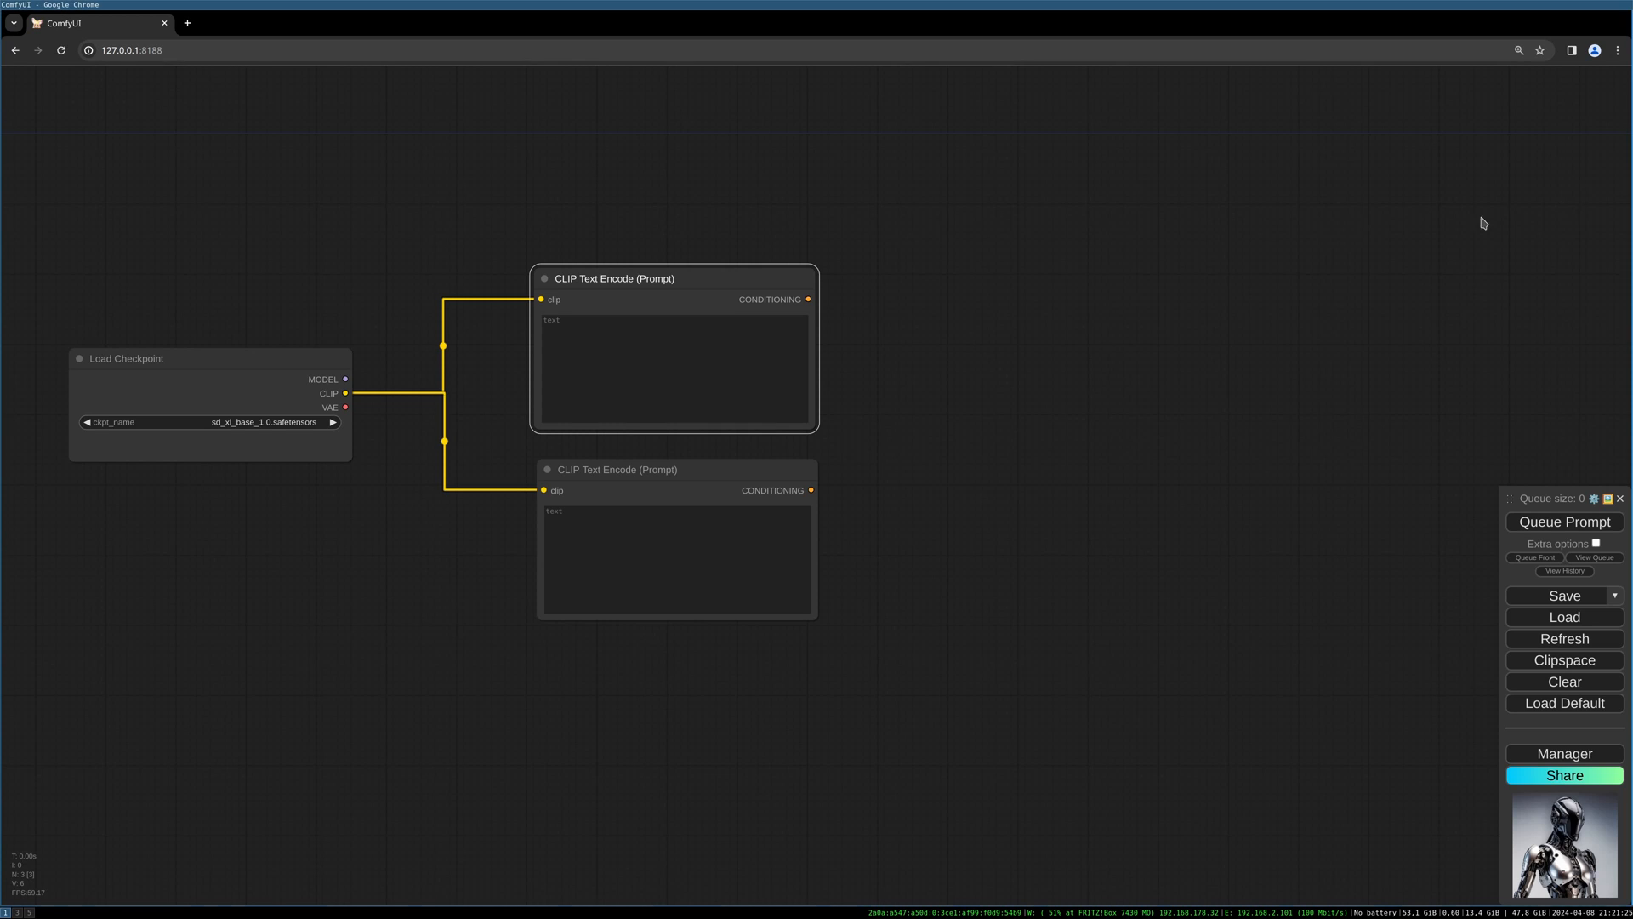
pyautogui.write('android,(cyborg helmet:1.2),dramatic lighting, polished carbon fiber, polished titanium, shiny ceramic panels, superstructure exposed, fullbody, standing, neutral background, (black glossy visor:1.25), led')
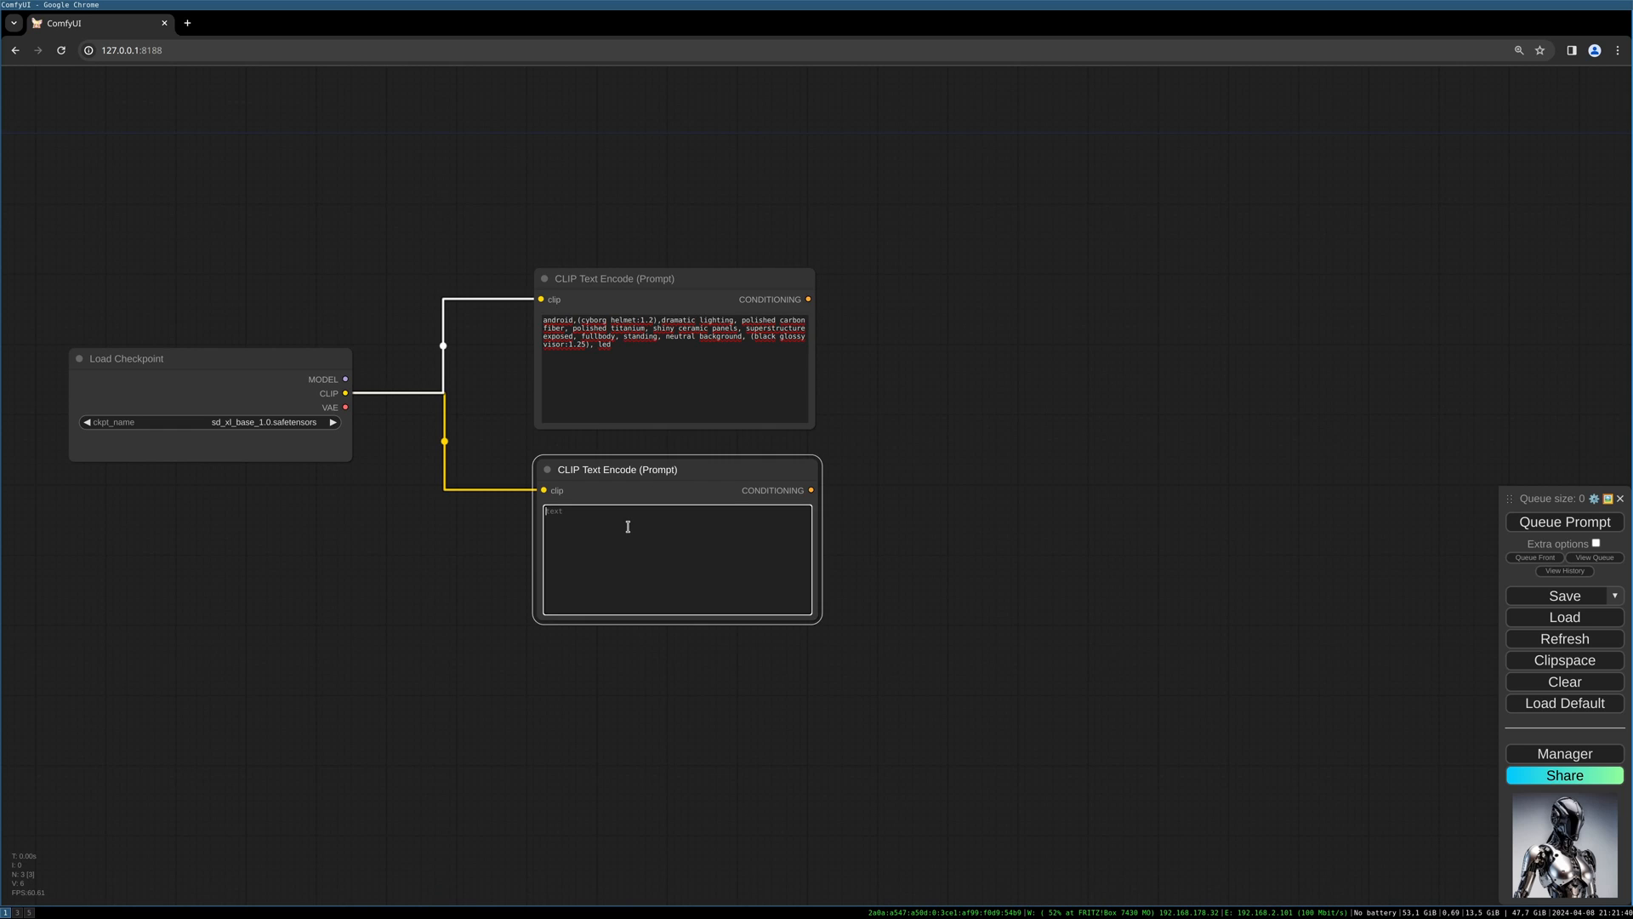
pyautogui.write('gold')
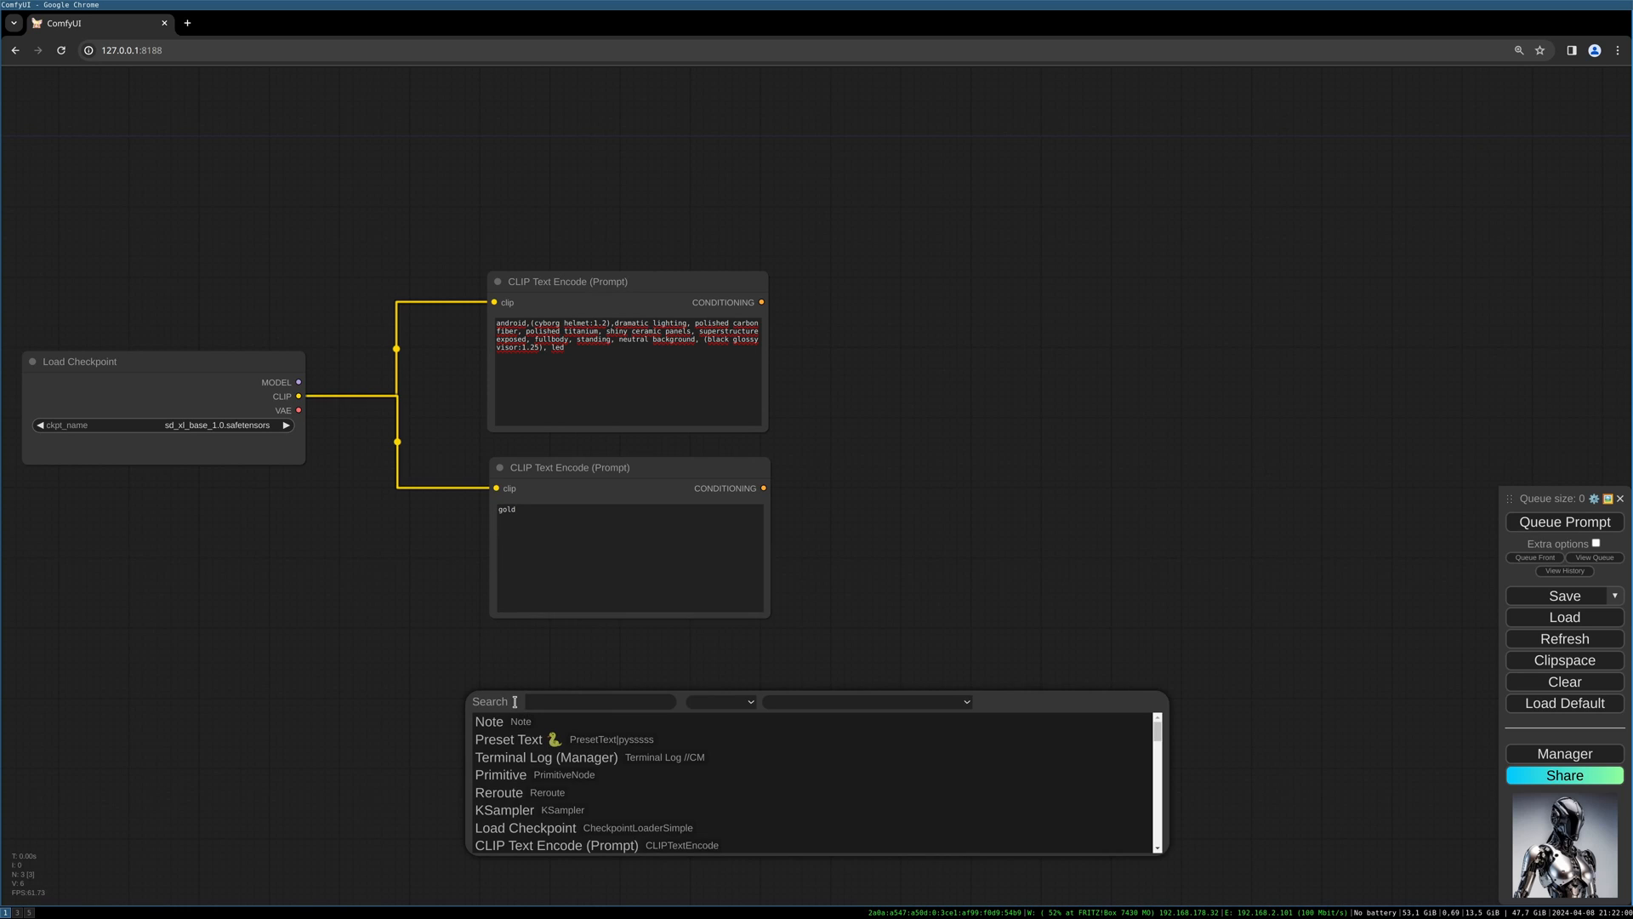
# - Add a Load Image node via 'load imag' holding the android portrait, then open its context menu
pyautogui.write('load imag')
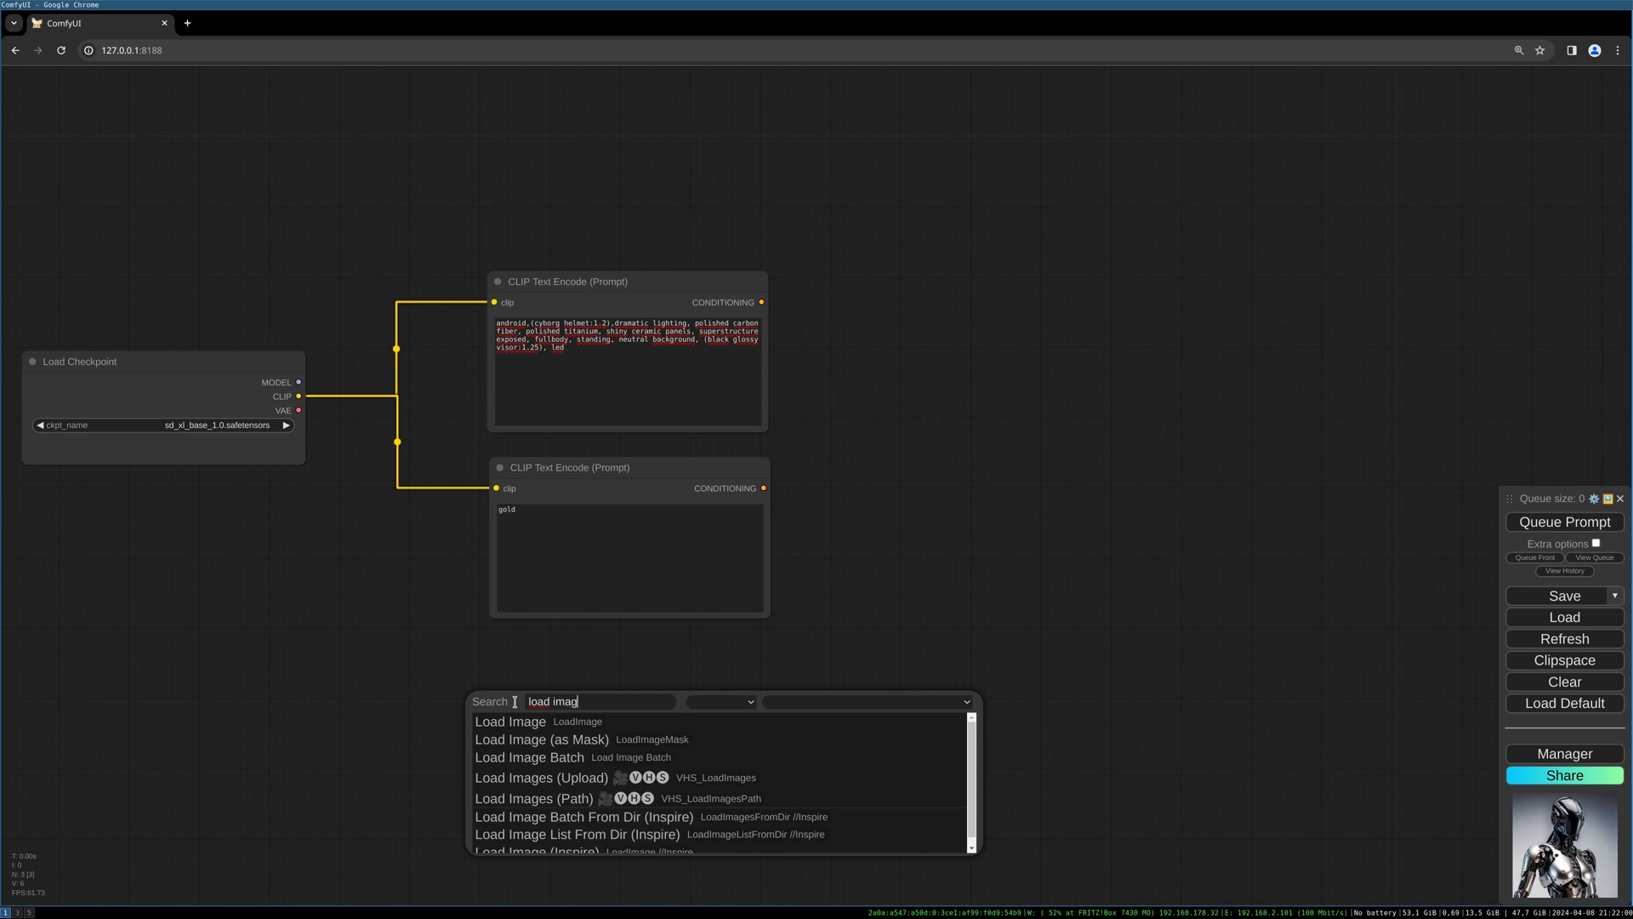
pyautogui.click(510, 720)
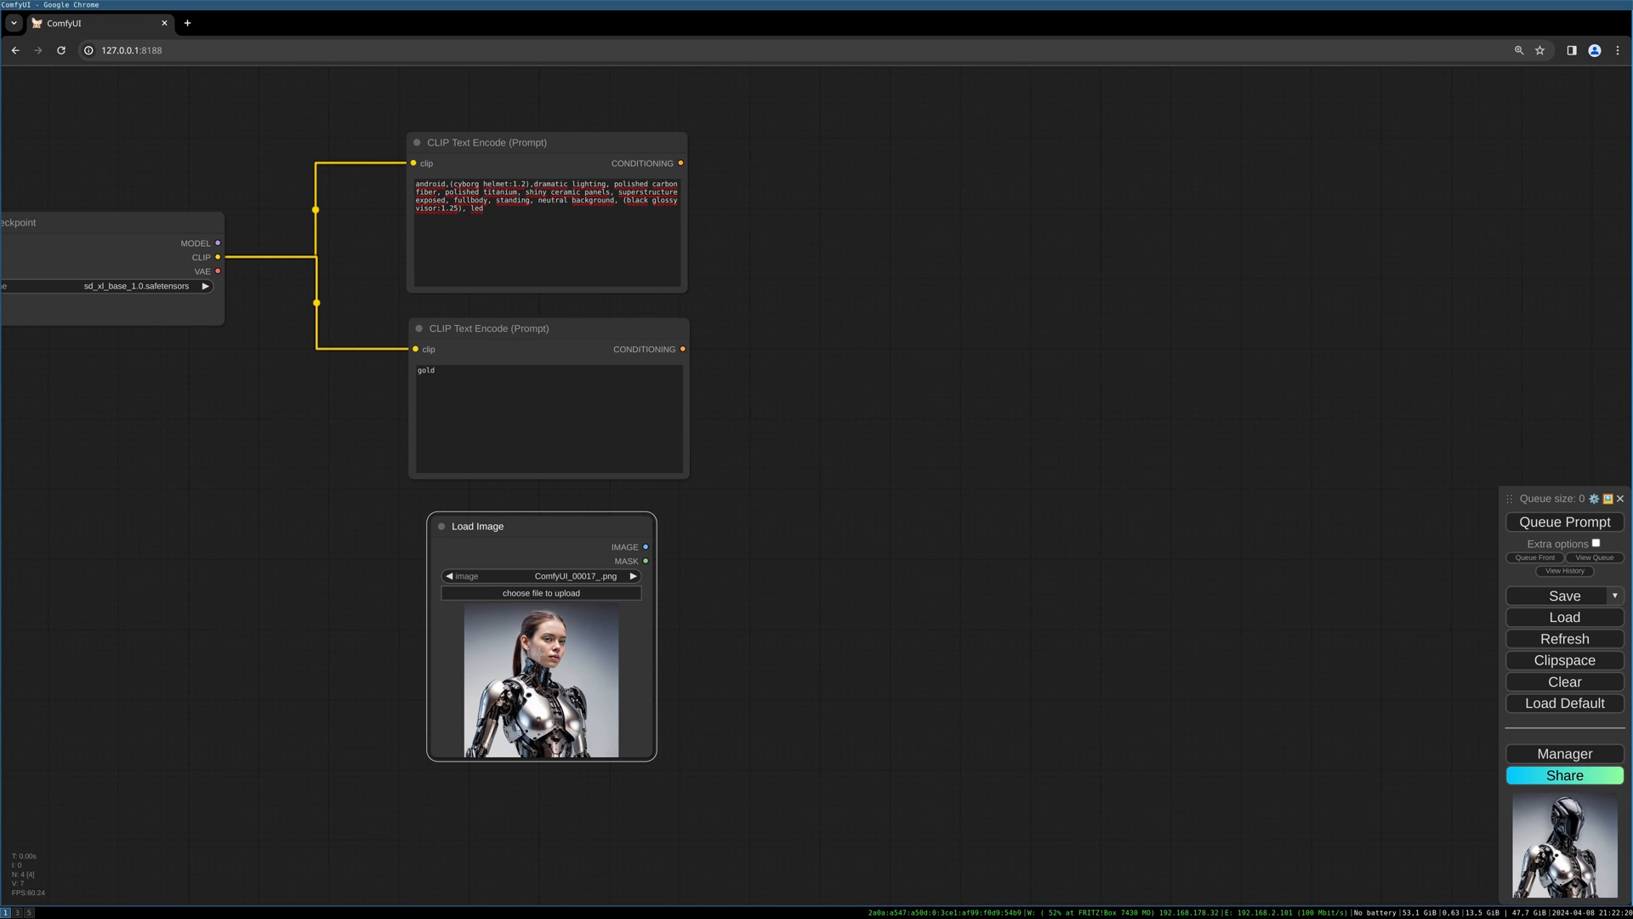
pyautogui.rightClick(539, 683)
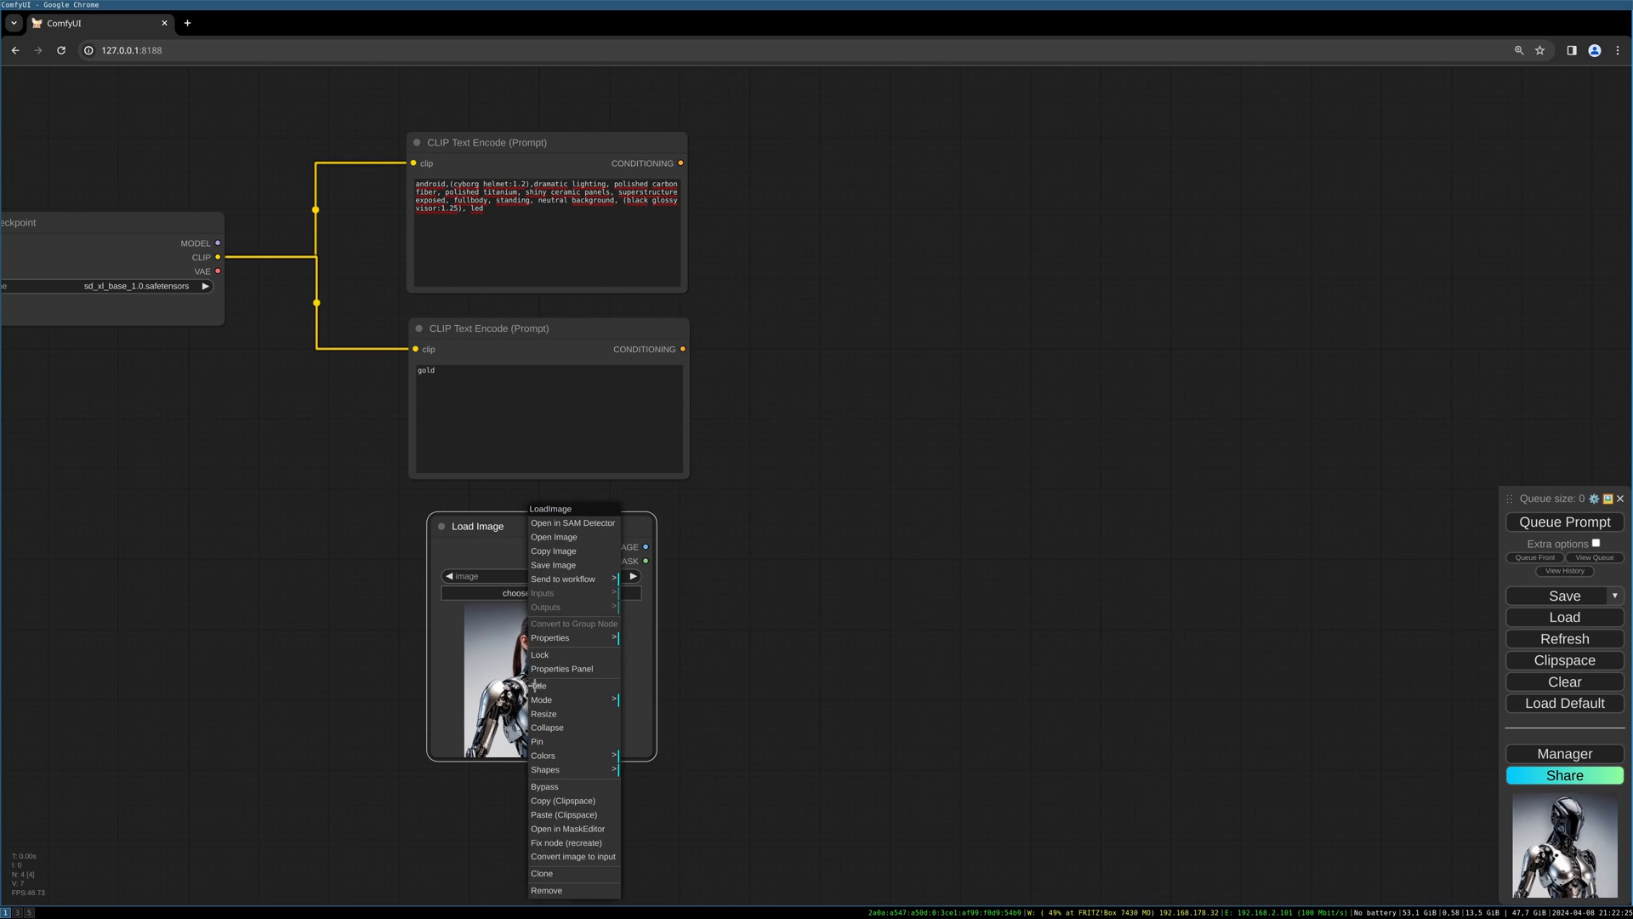
pyautogui.moveTo(574, 802)
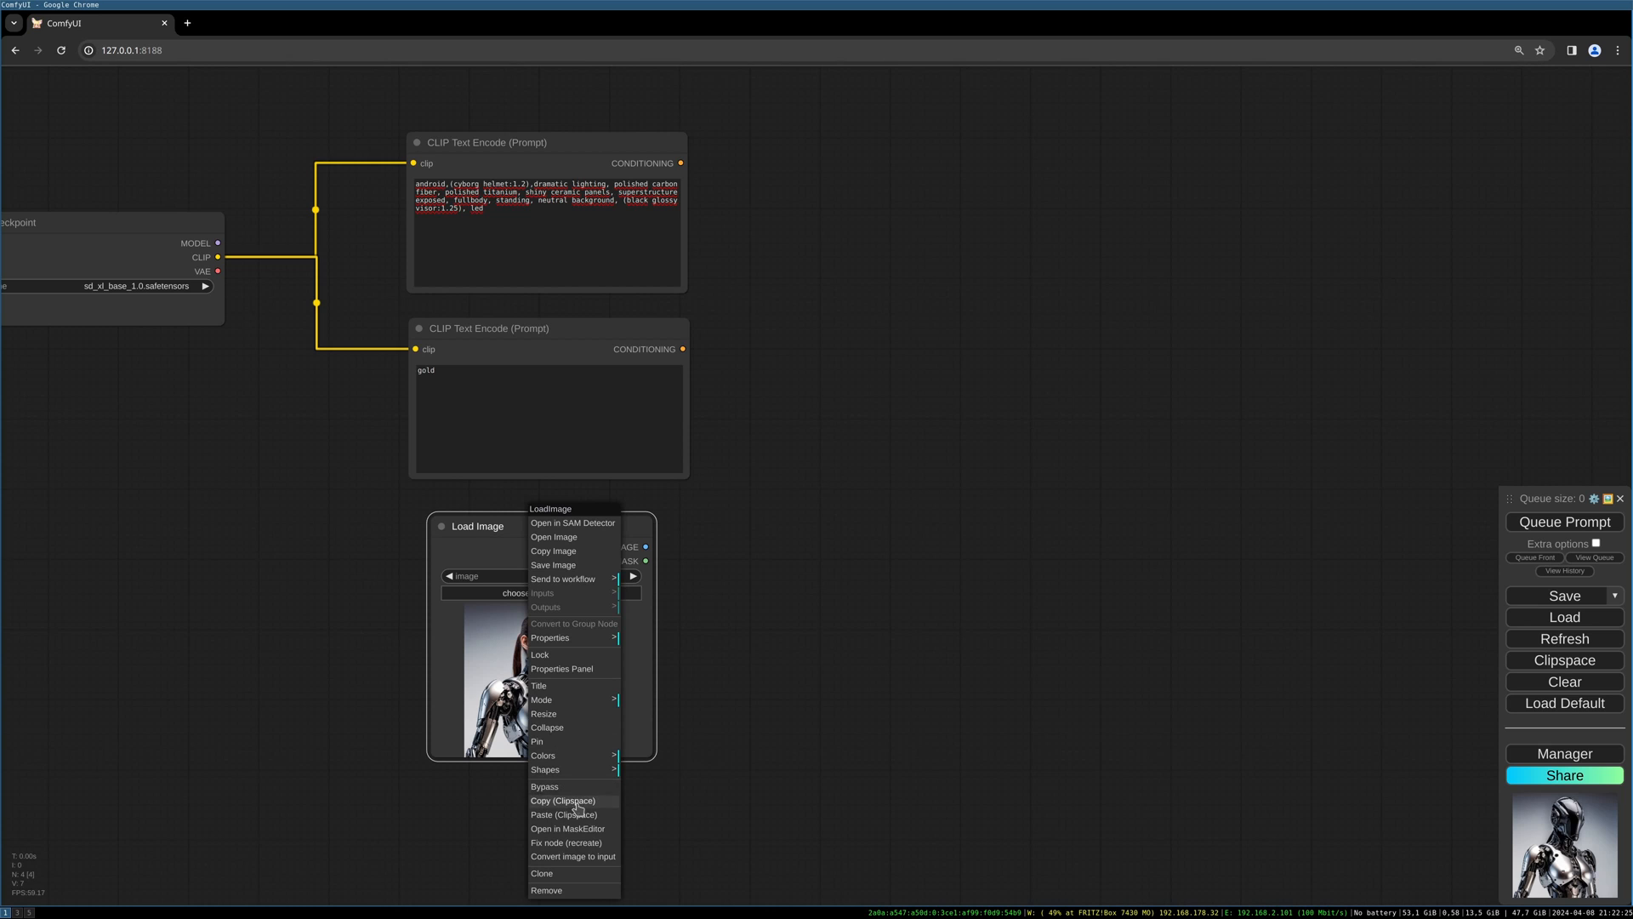
# - Paint a MaskEditor mask over the woman's hair, face and neck, then save it to the node
pyautogui.click(569, 827)
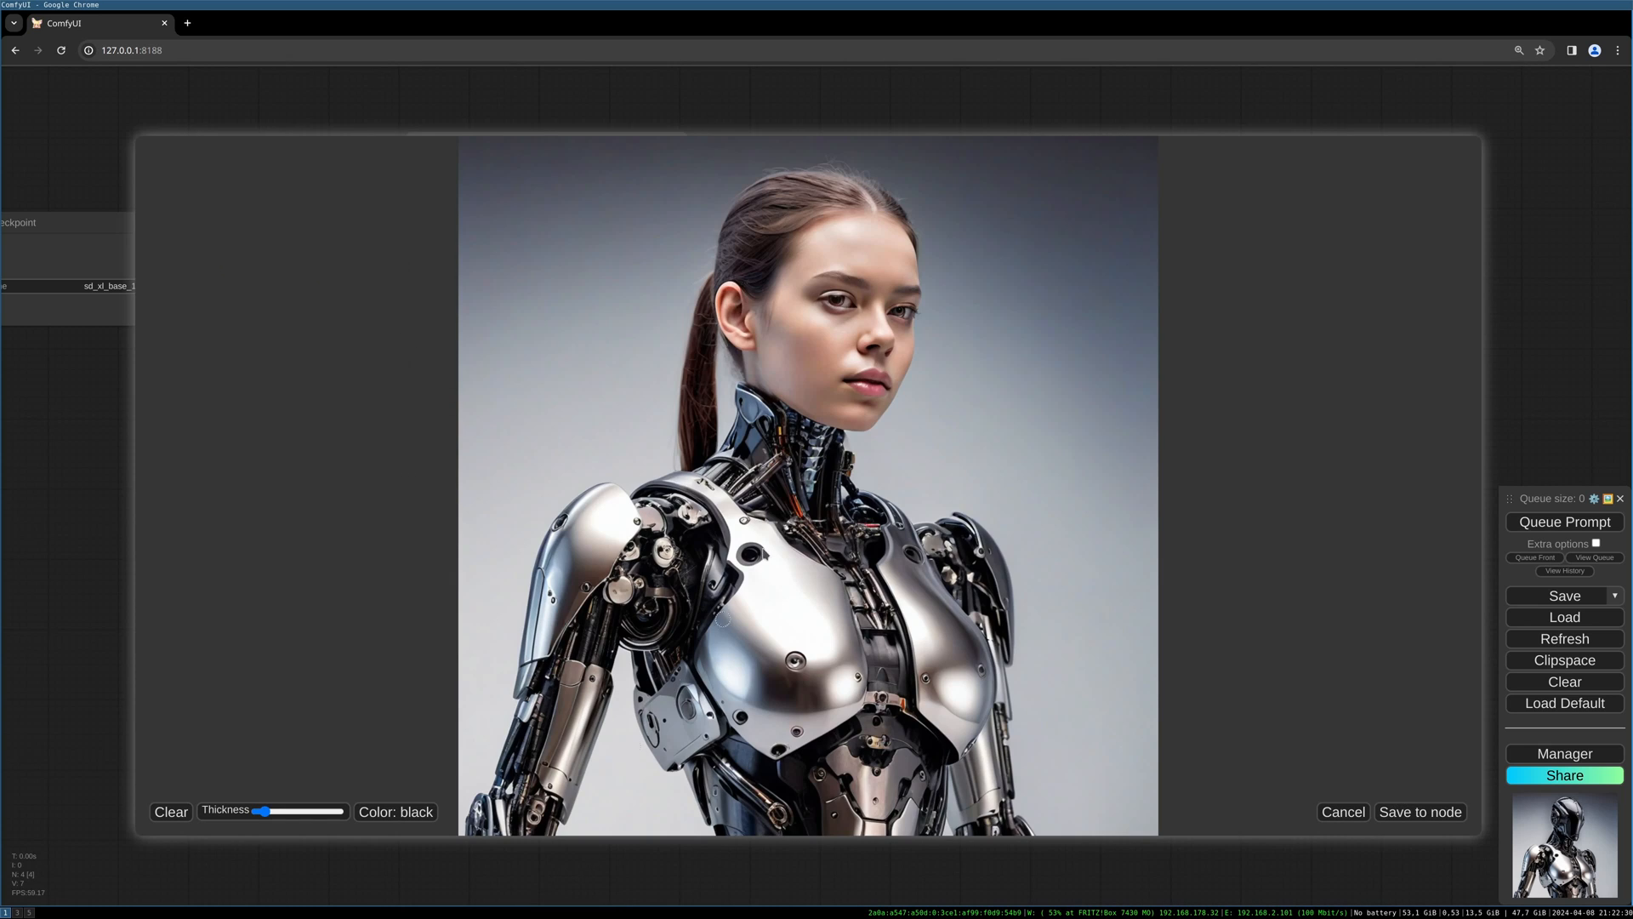
pyautogui.moveTo(263, 810); pyautogui.dragTo(270, 811)
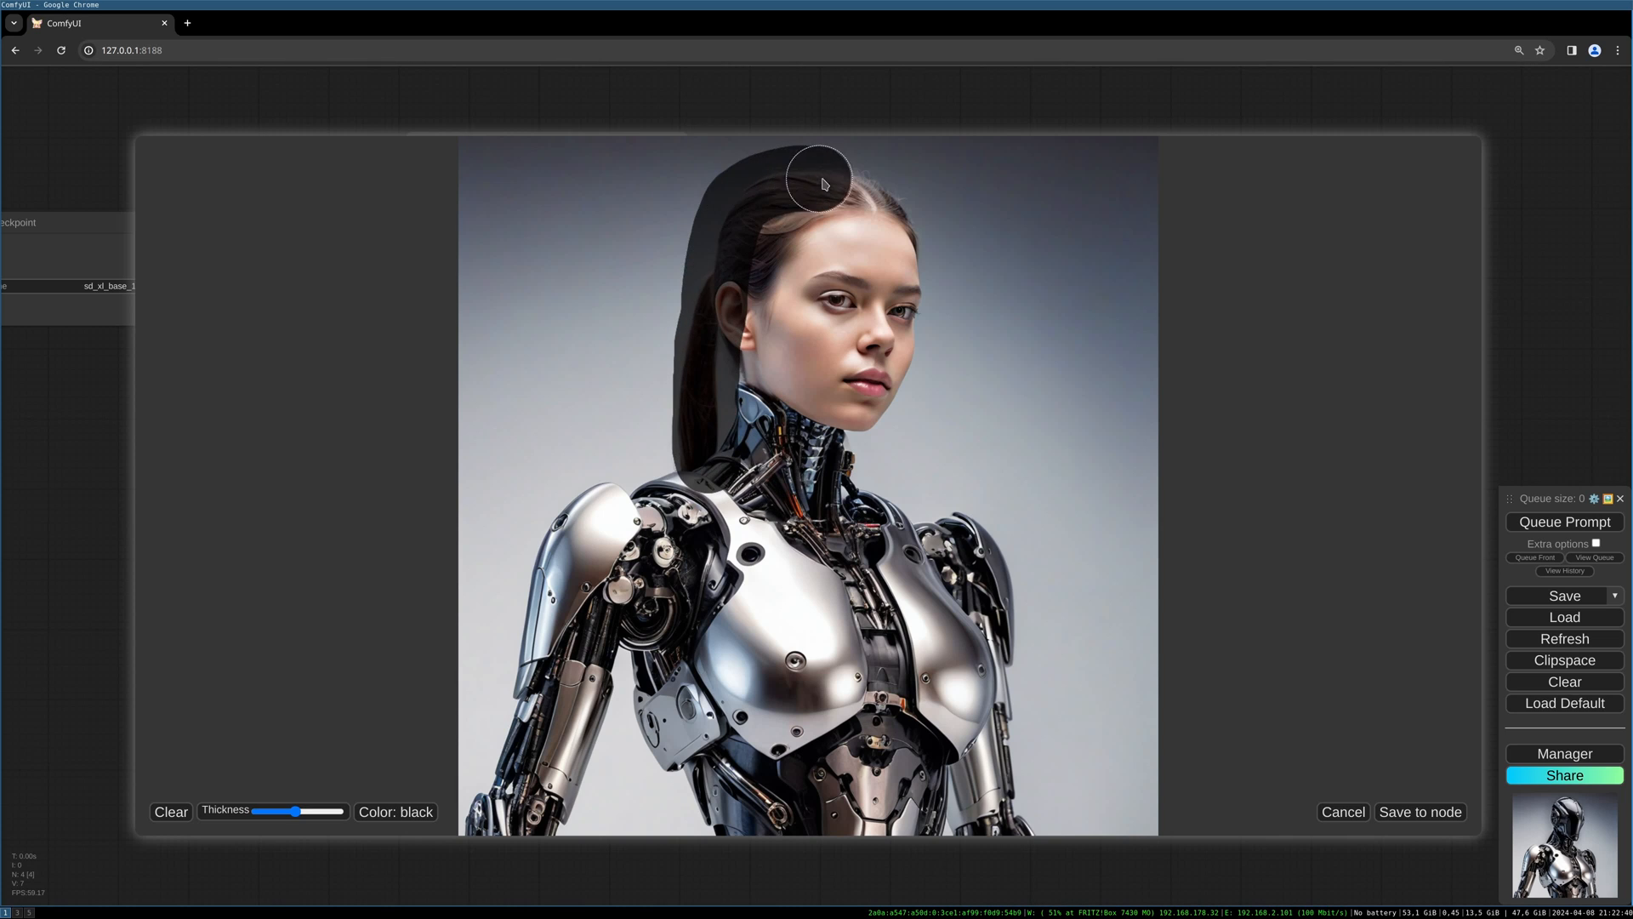
pyautogui.moveTo(817, 177); pyautogui.dragTo(844, 442)
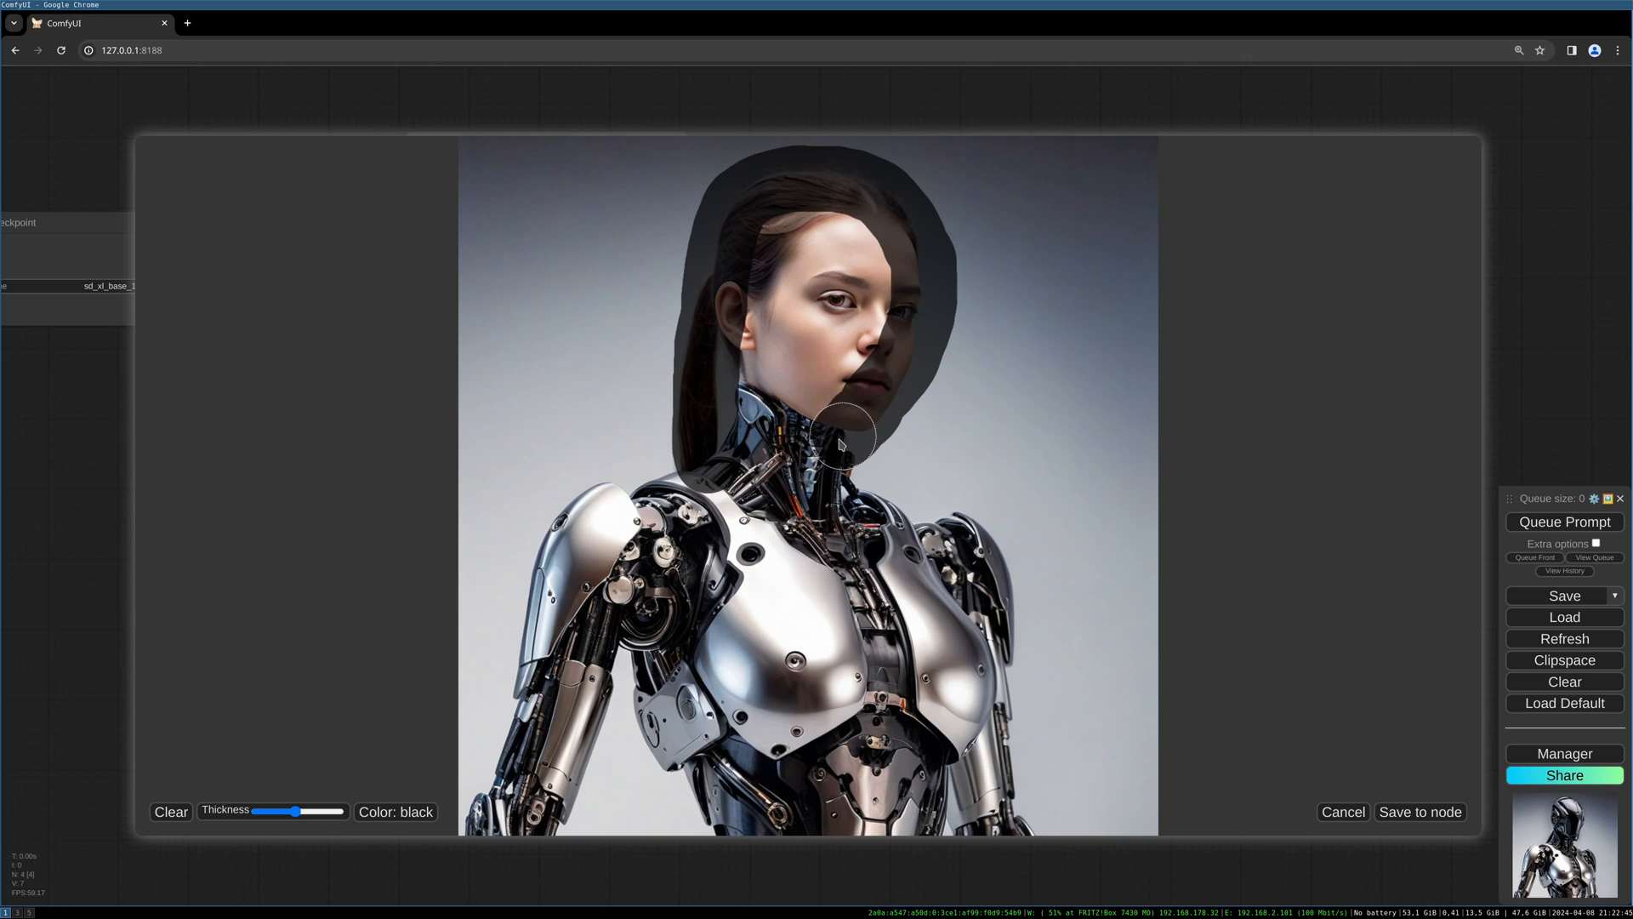
pyautogui.moveTo(844, 432); pyautogui.dragTo(855, 391)
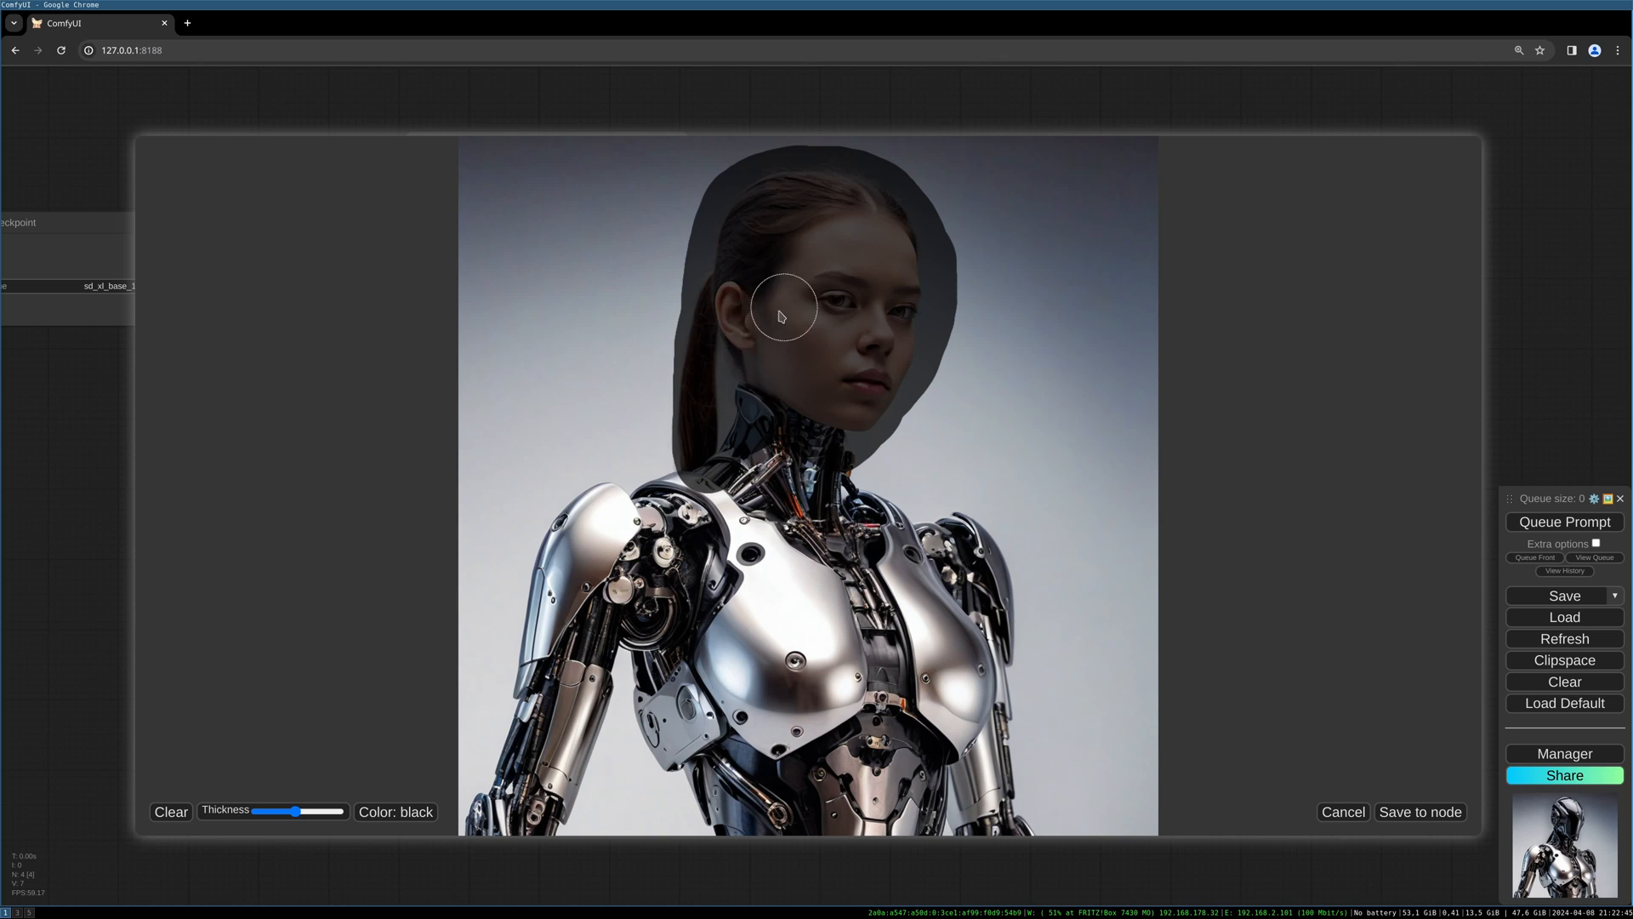
pyautogui.moveTo(781, 315); pyautogui.dragTo(815, 183)
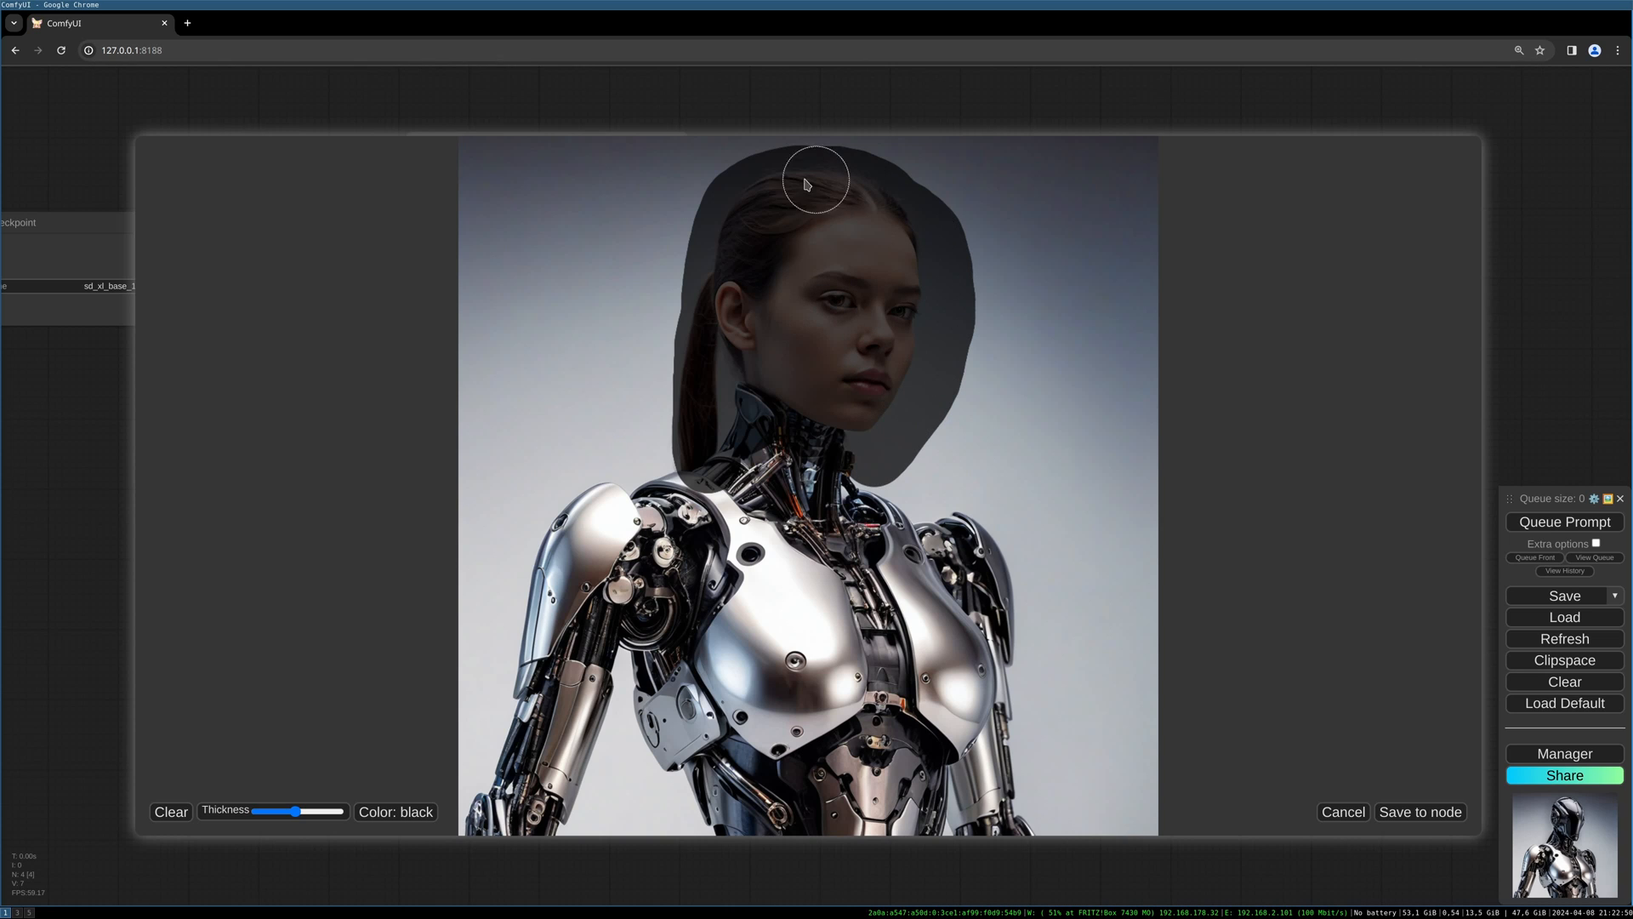
pyautogui.moveTo(816, 180); pyautogui.dragTo(688, 434)
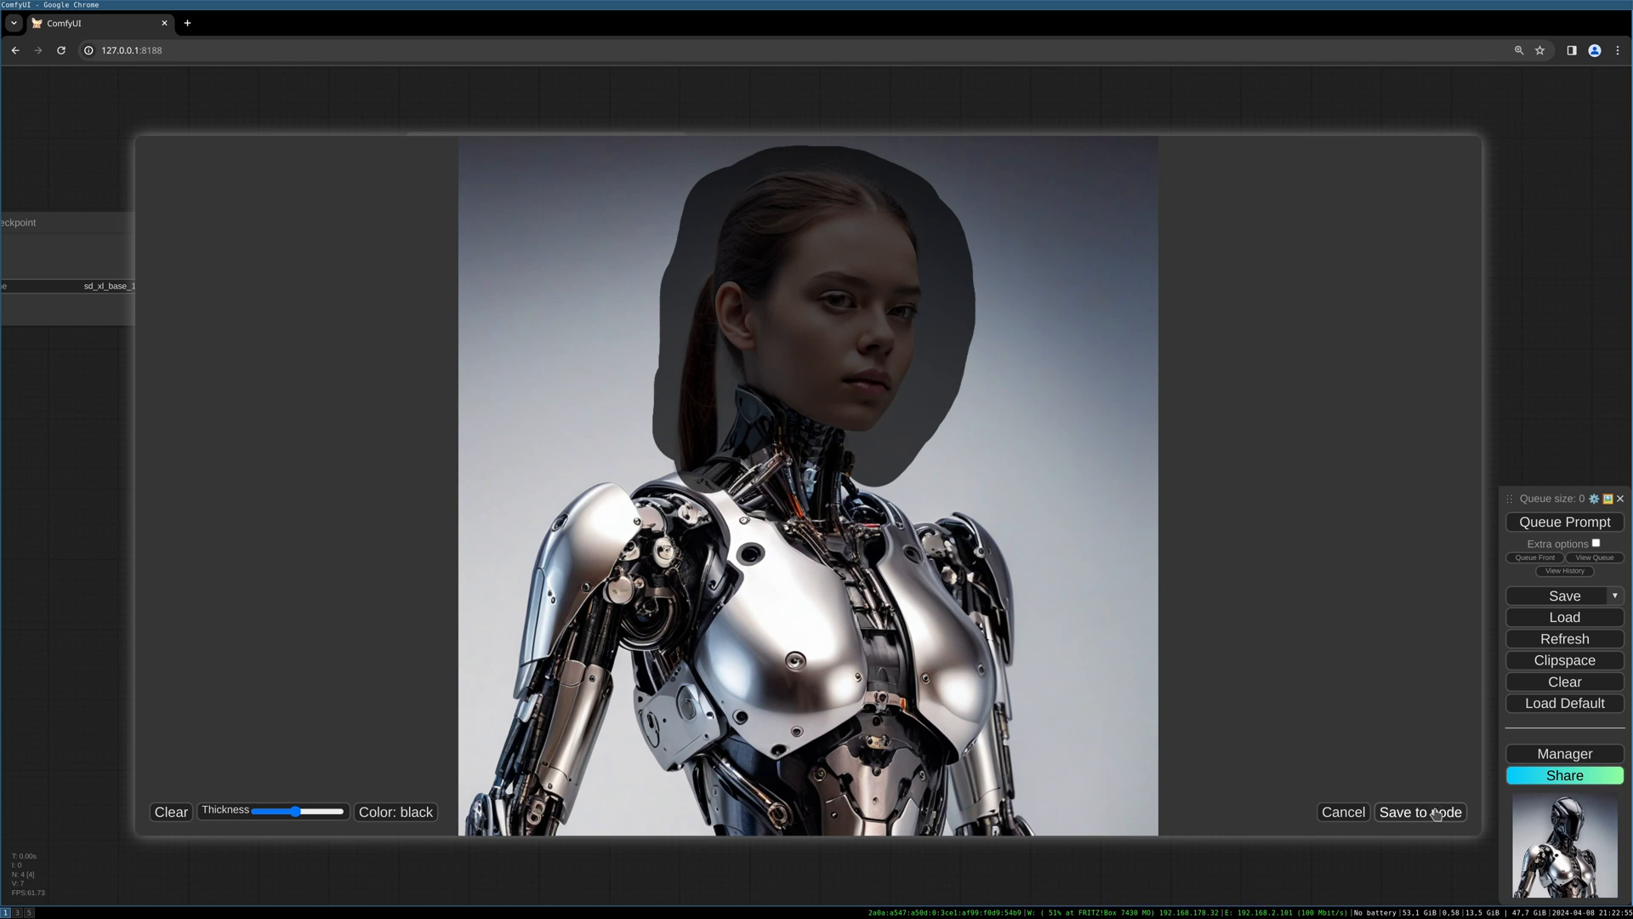
pyautogui.click(1420, 811)
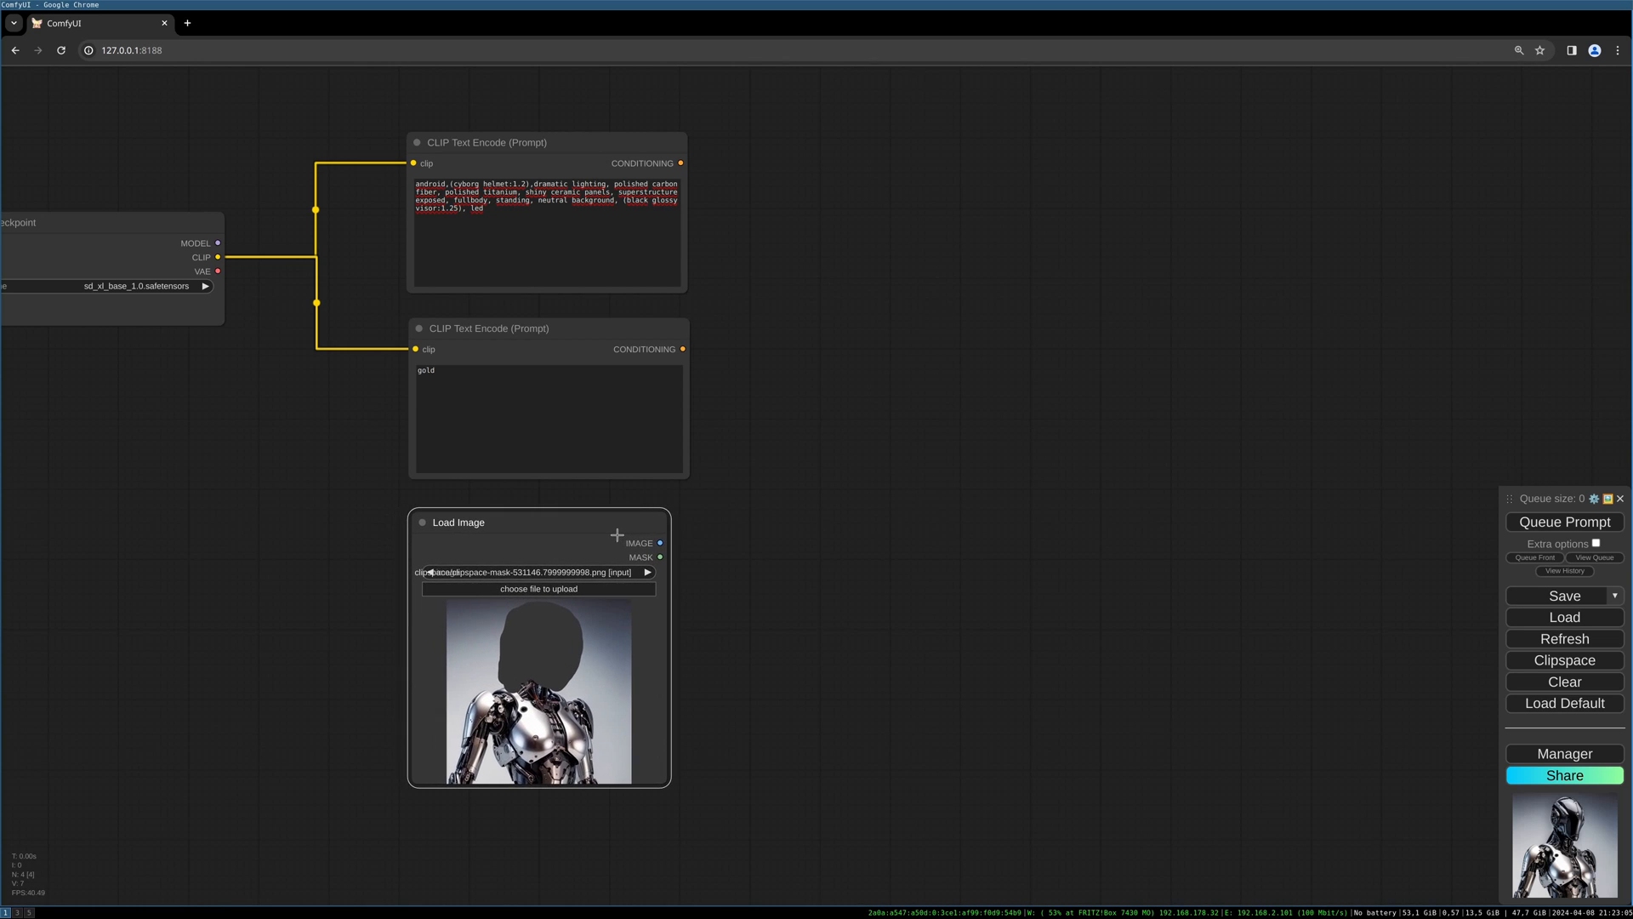
pyautogui.moveTo(678, 552)
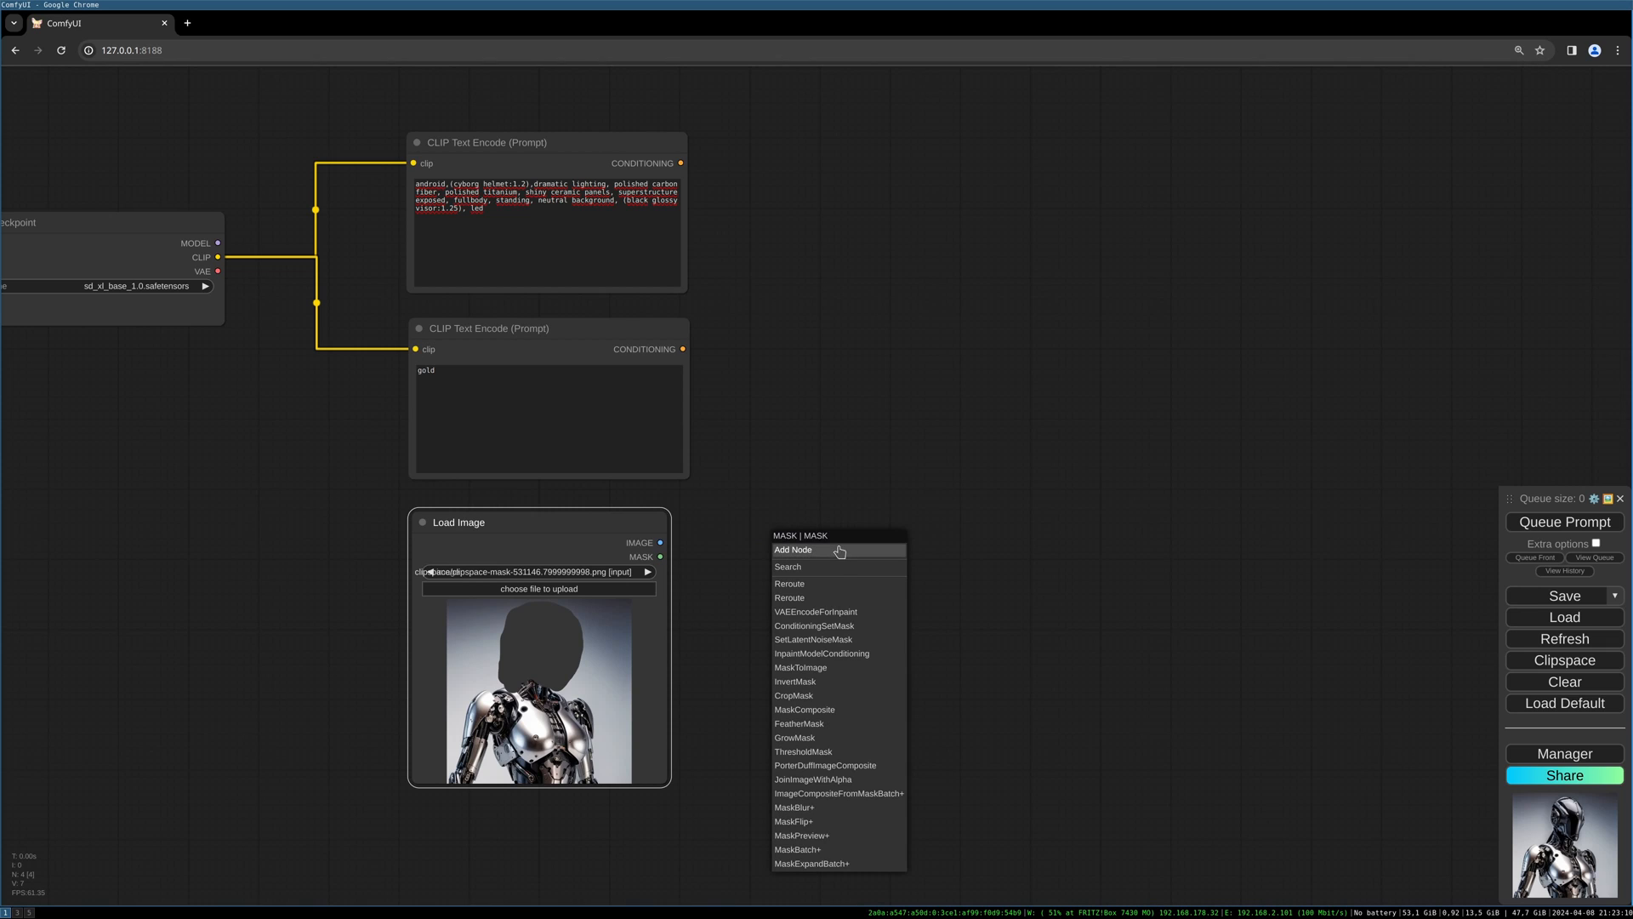
pyautogui.moveTo(834, 566)
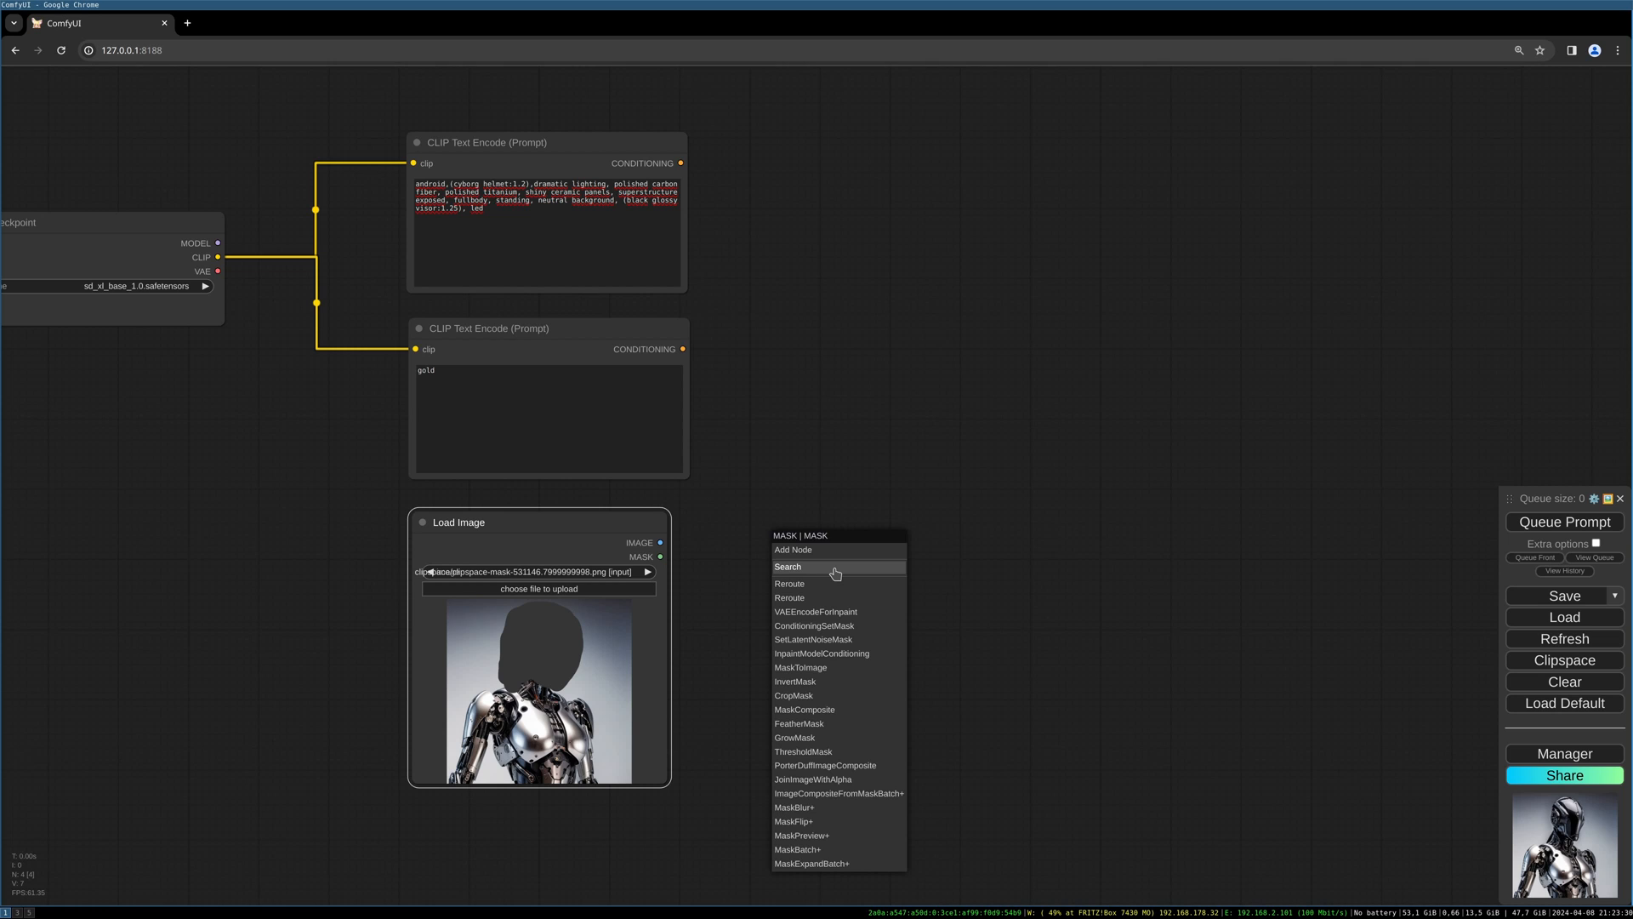
# - Add a Gaussian Blur Mask node on the image mask with kernel_size 100 and sigma 50
pyautogui.write('gauss')
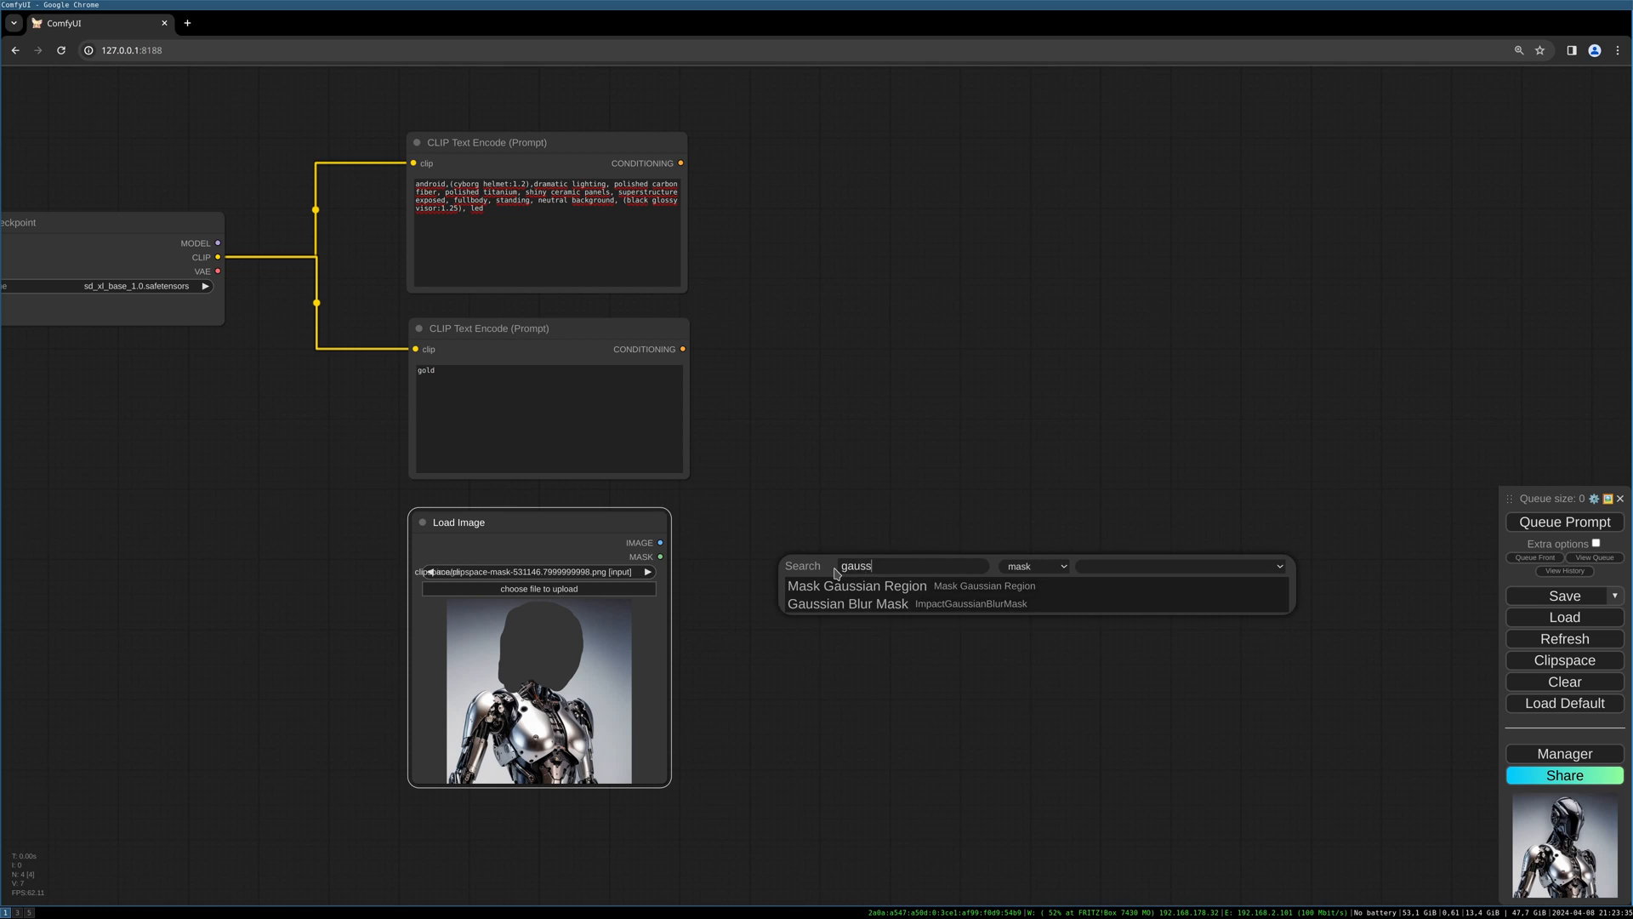
pyautogui.moveTo(847, 603)
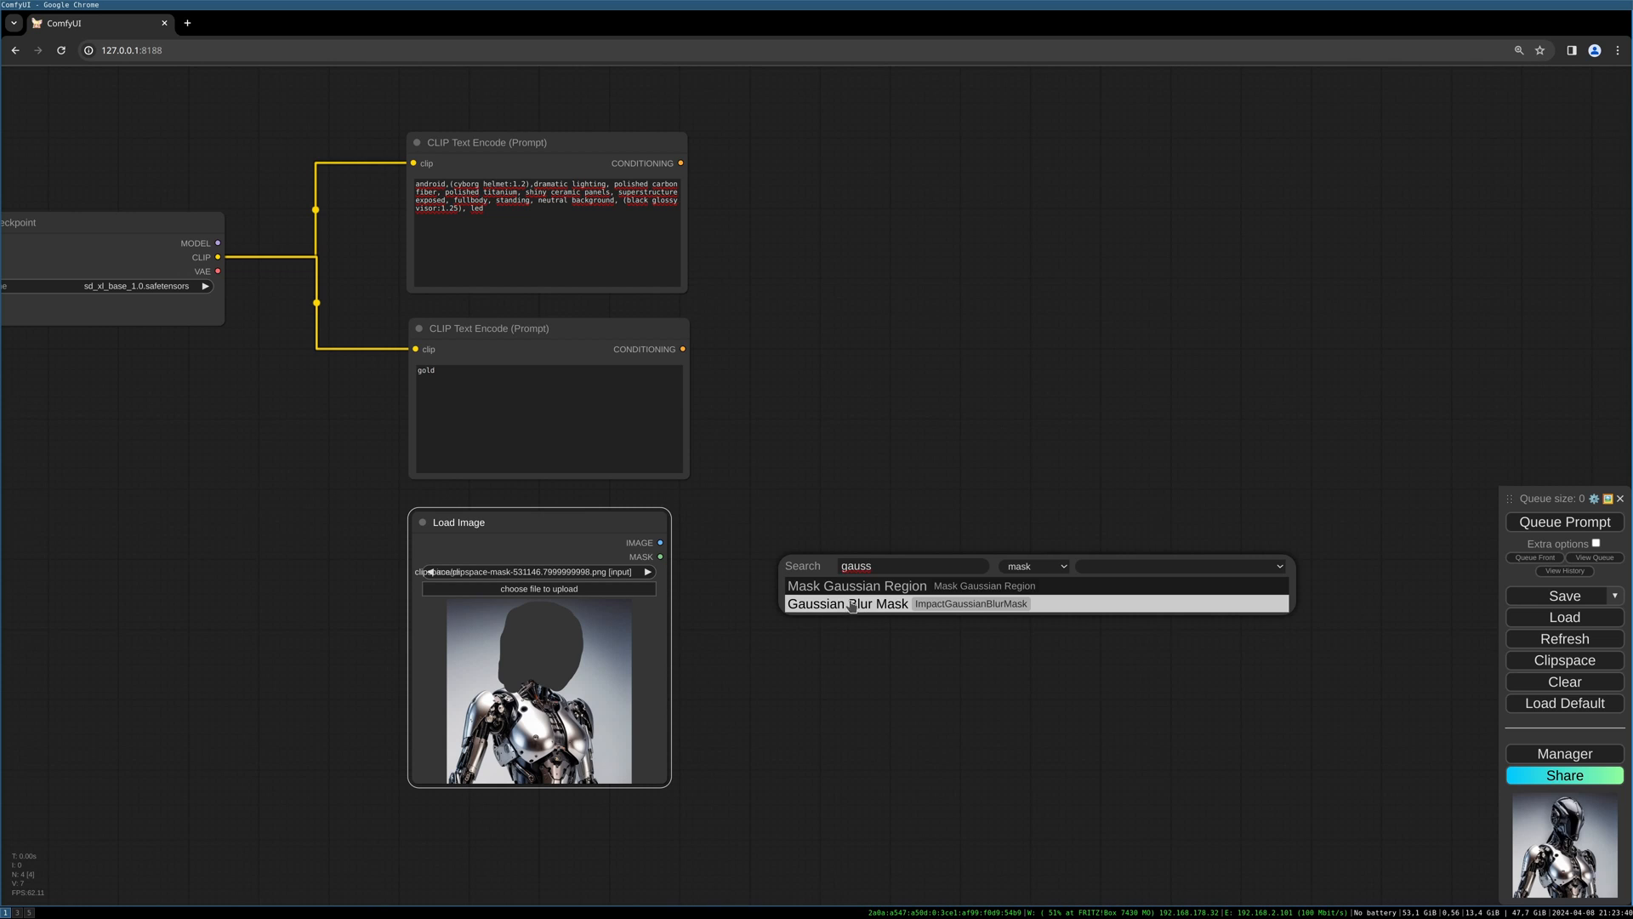
pyautogui.click(847, 603)
pyautogui.write('100')
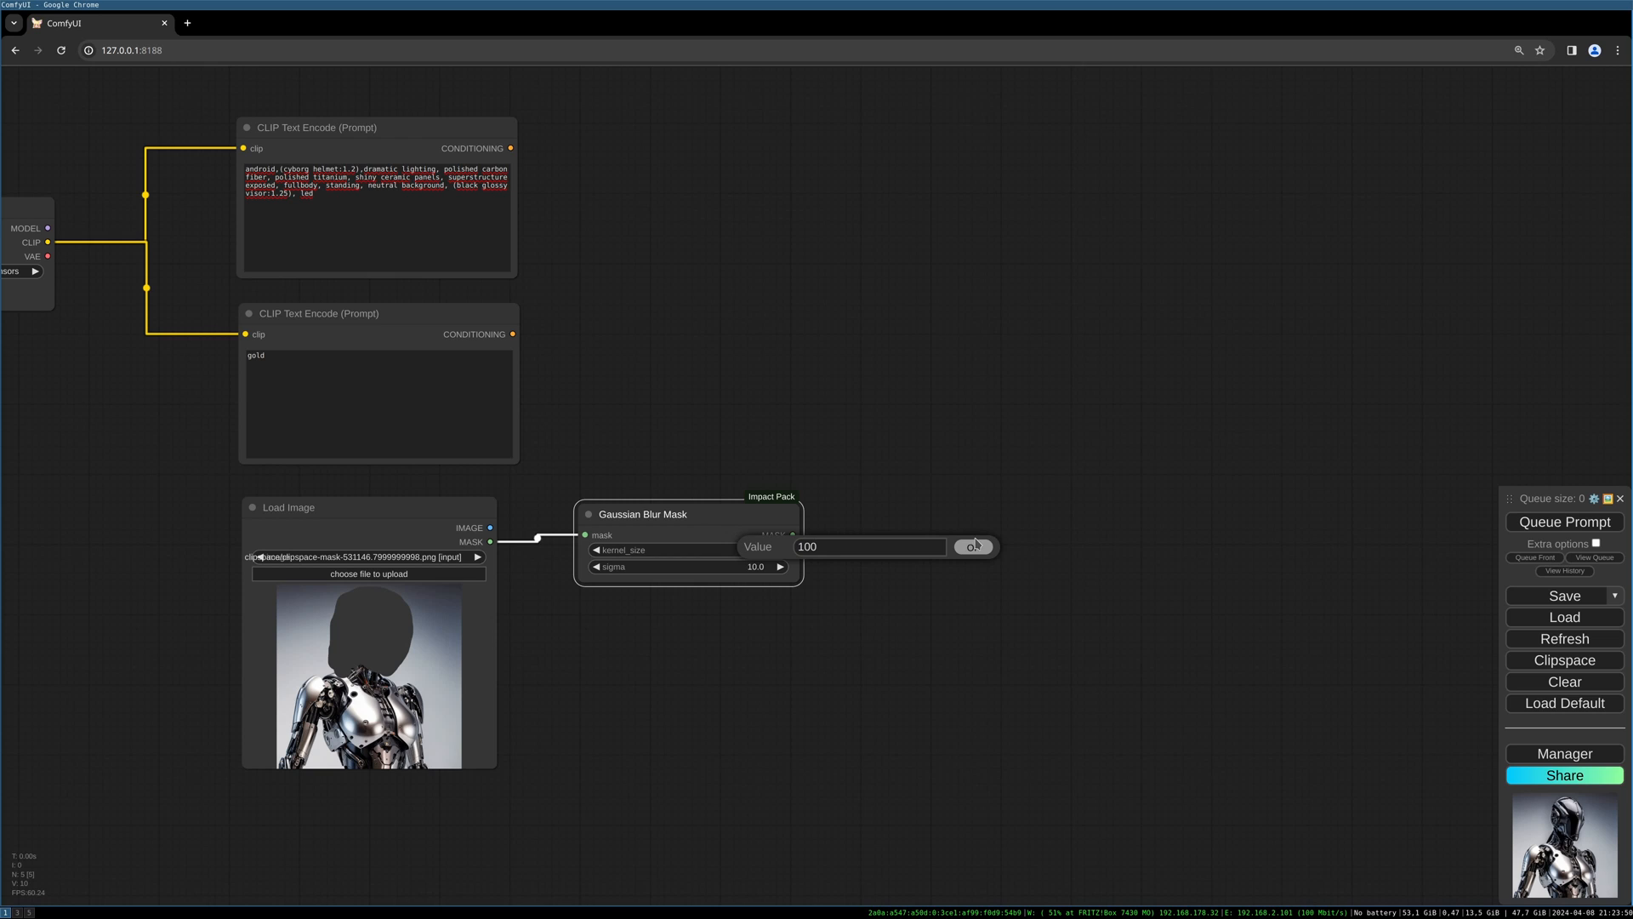
pyautogui.click(610, 566)
pyautogui.write('50')
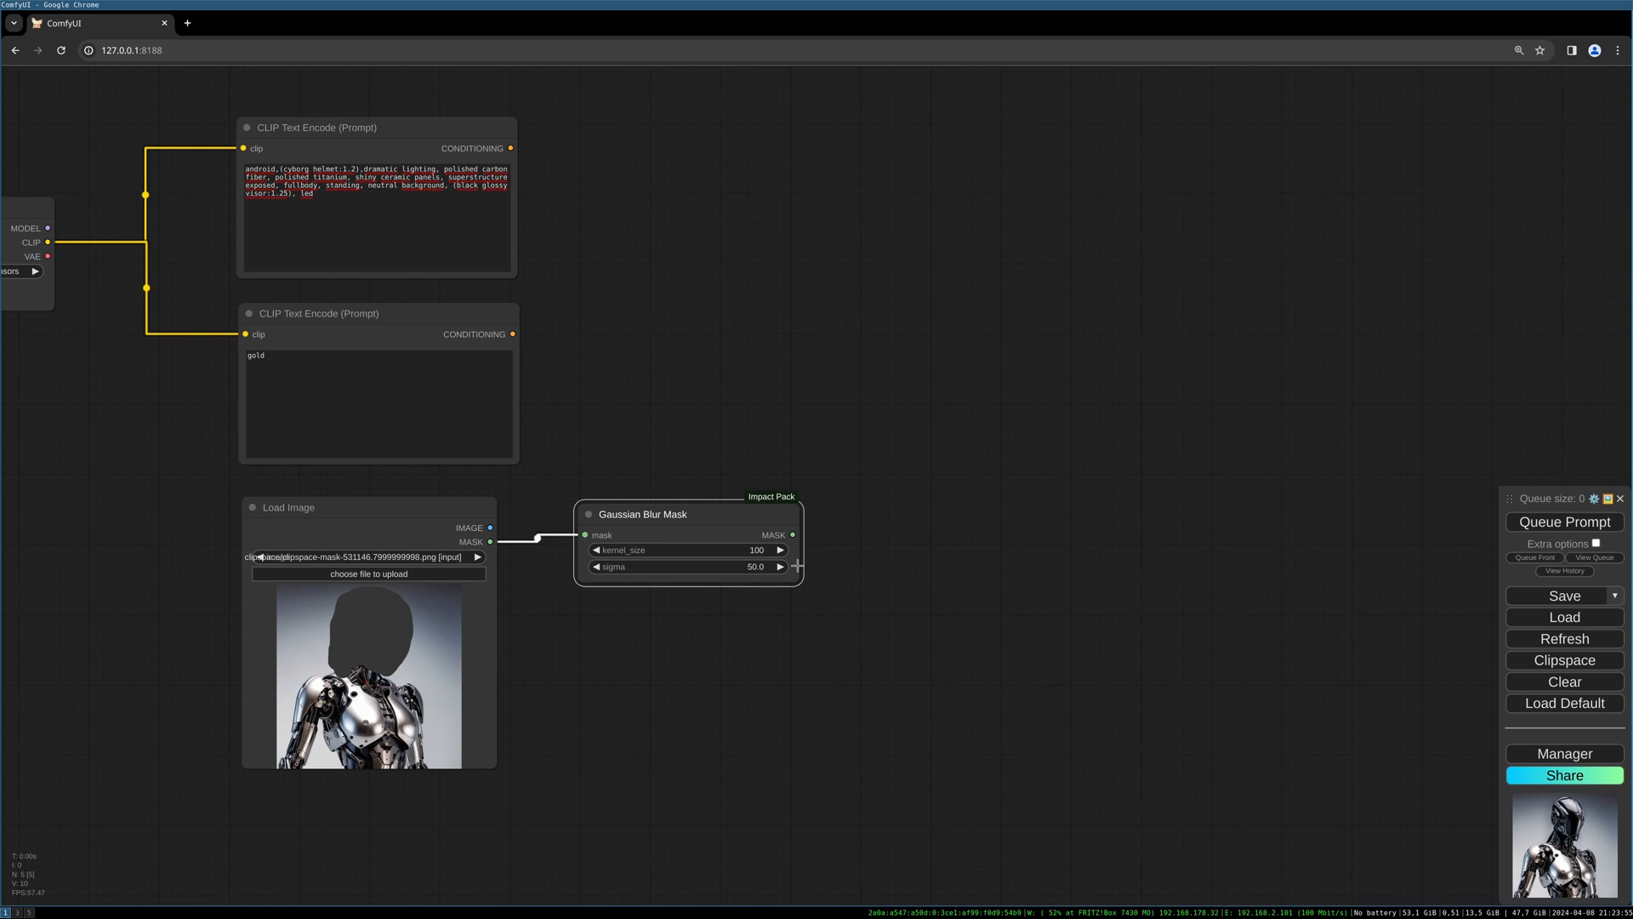
pyautogui.moveTo(789, 601)
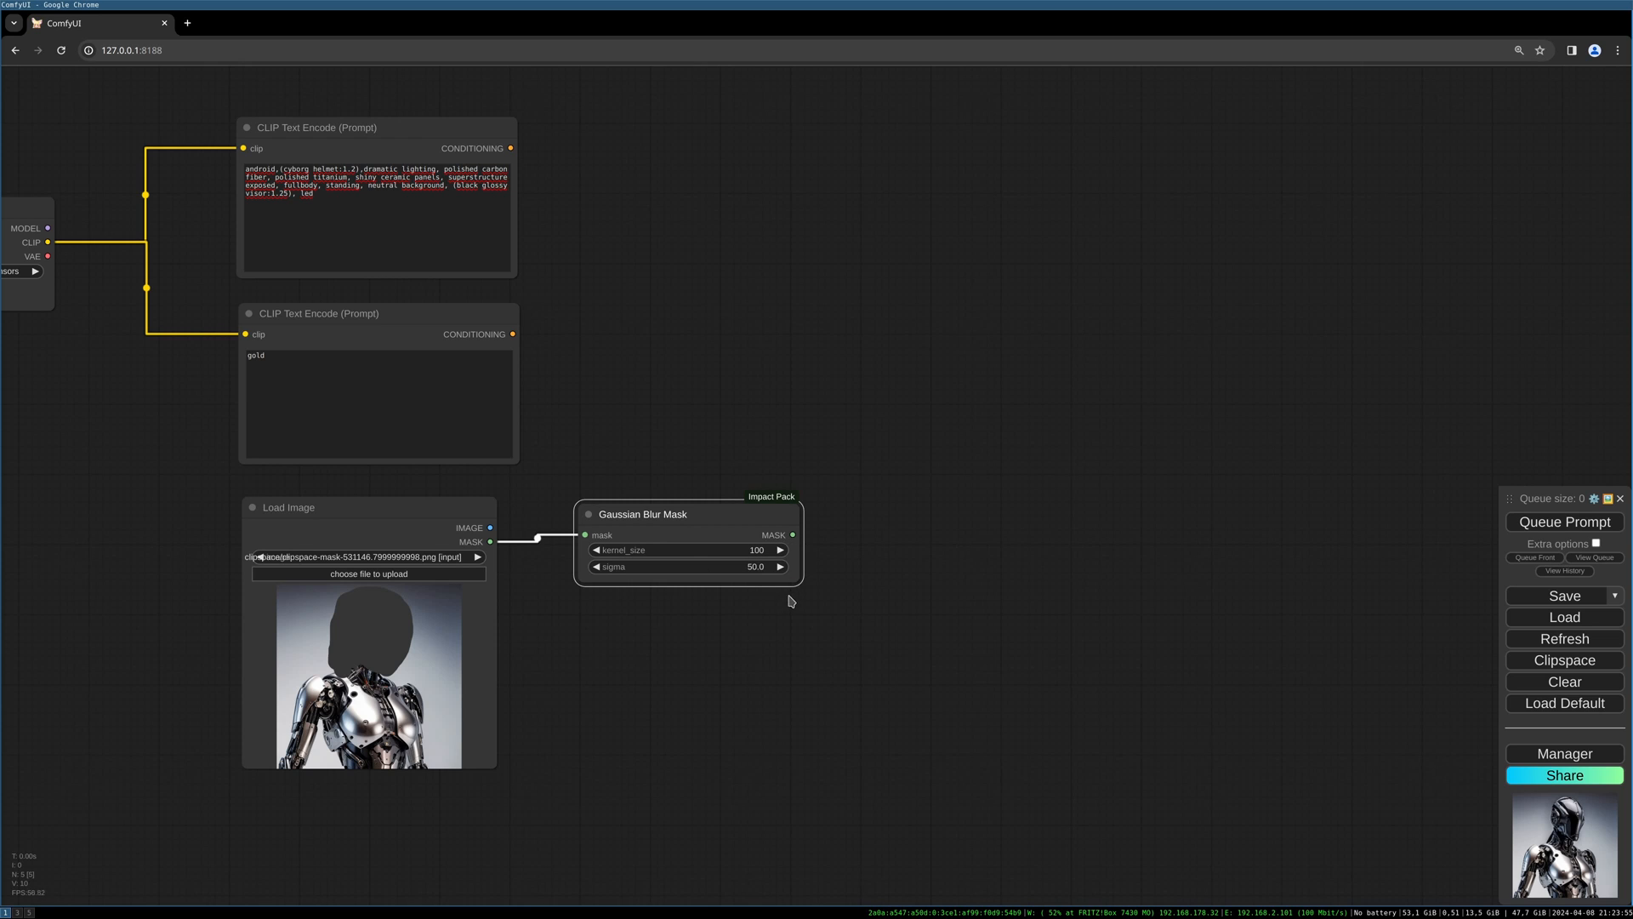
pyautogui.moveTo(780, 625)
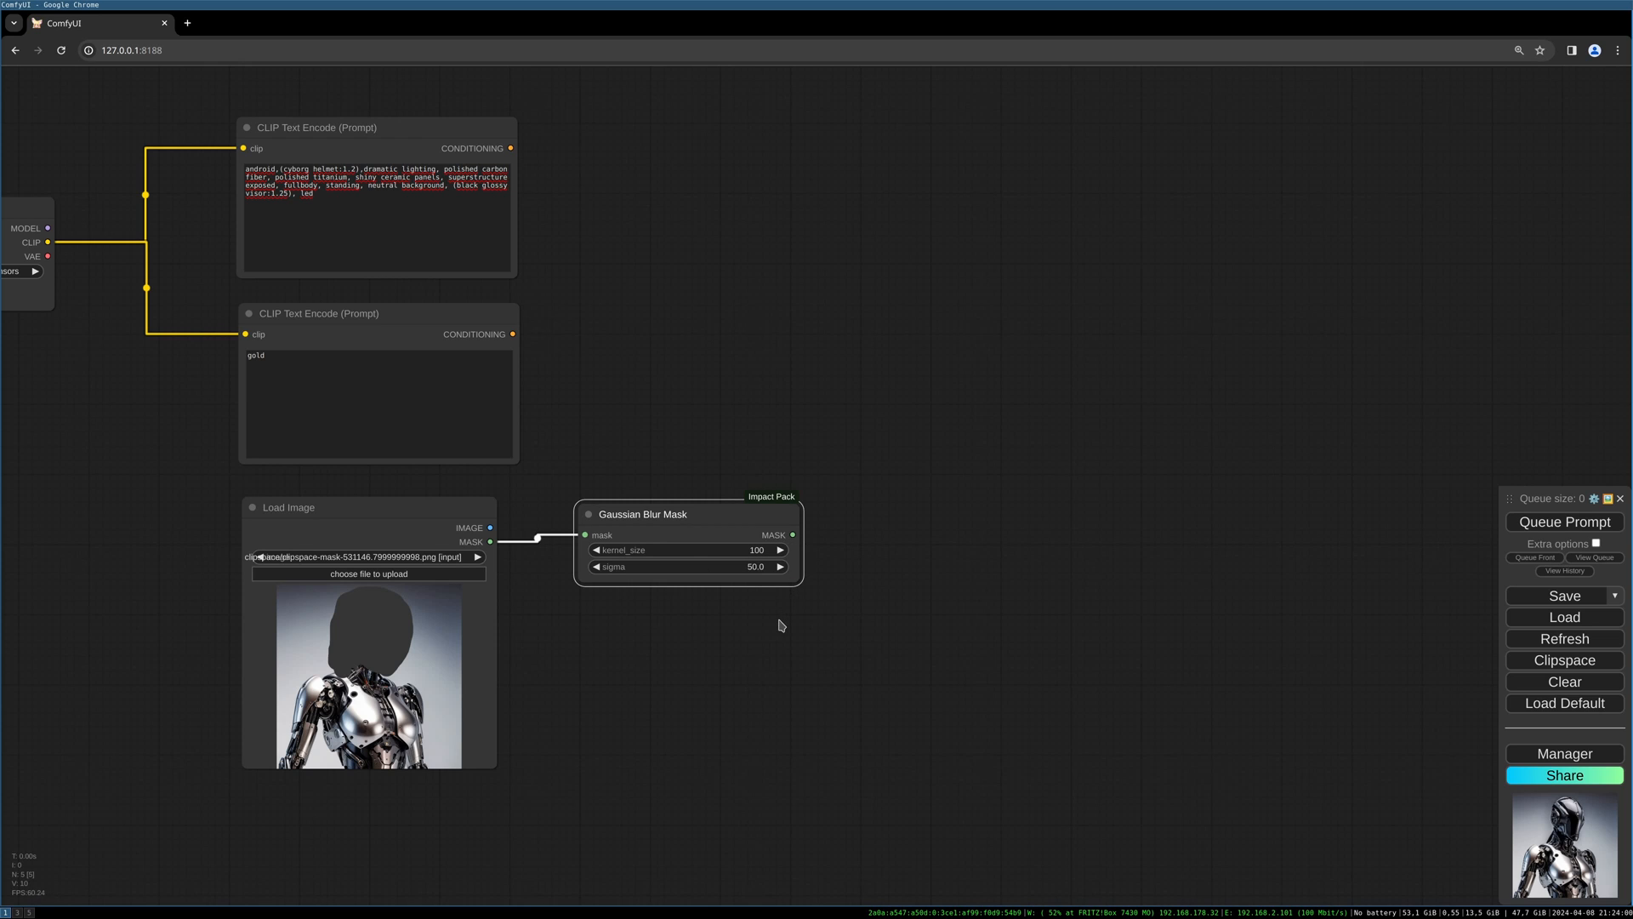
pyautogui.moveTo(905, 521)
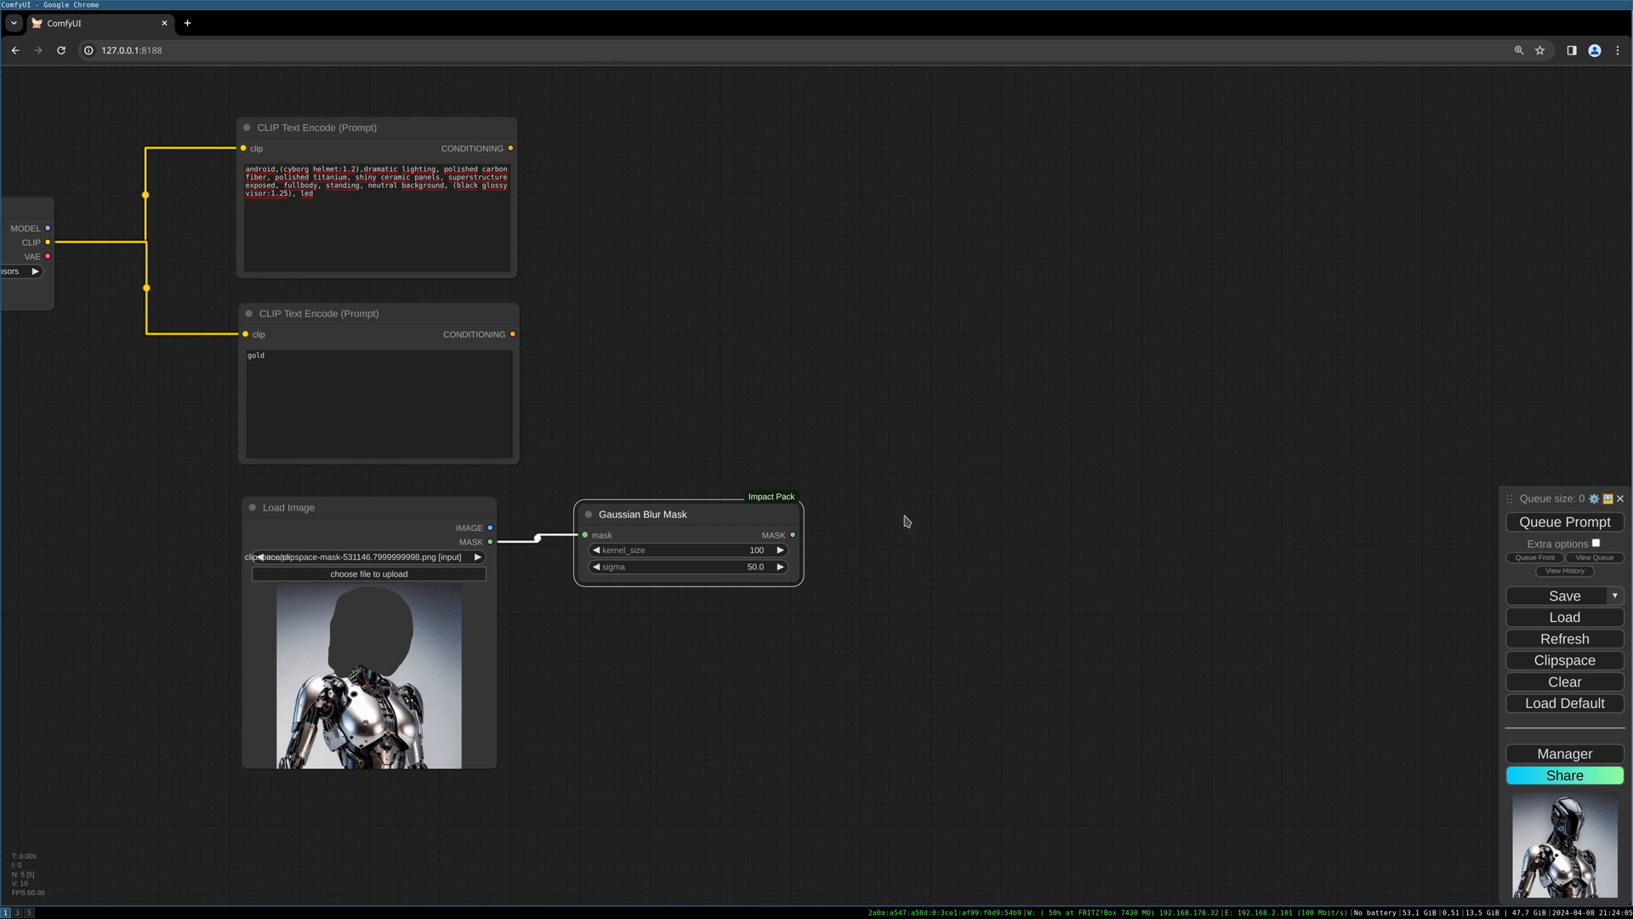
pyautogui.moveTo(851, 321)
pyautogui.write('inpaint')
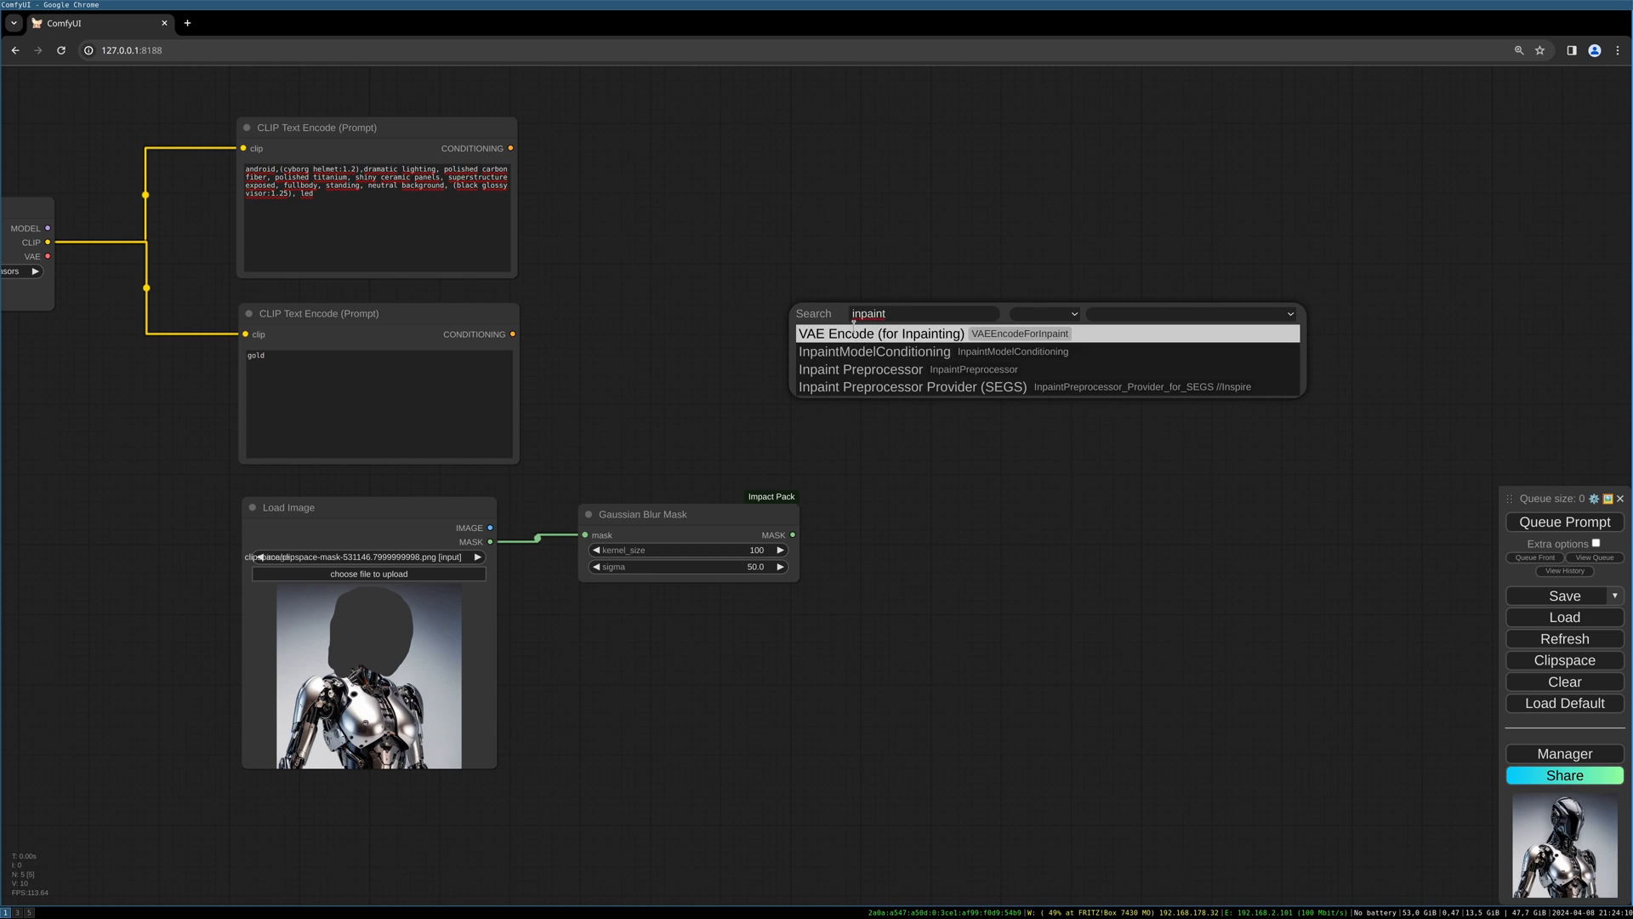
# - Add InpaintModelConditioning, wiring in both prompts, IMAGE, VAE and the blurred mask
pyautogui.click(874, 351)
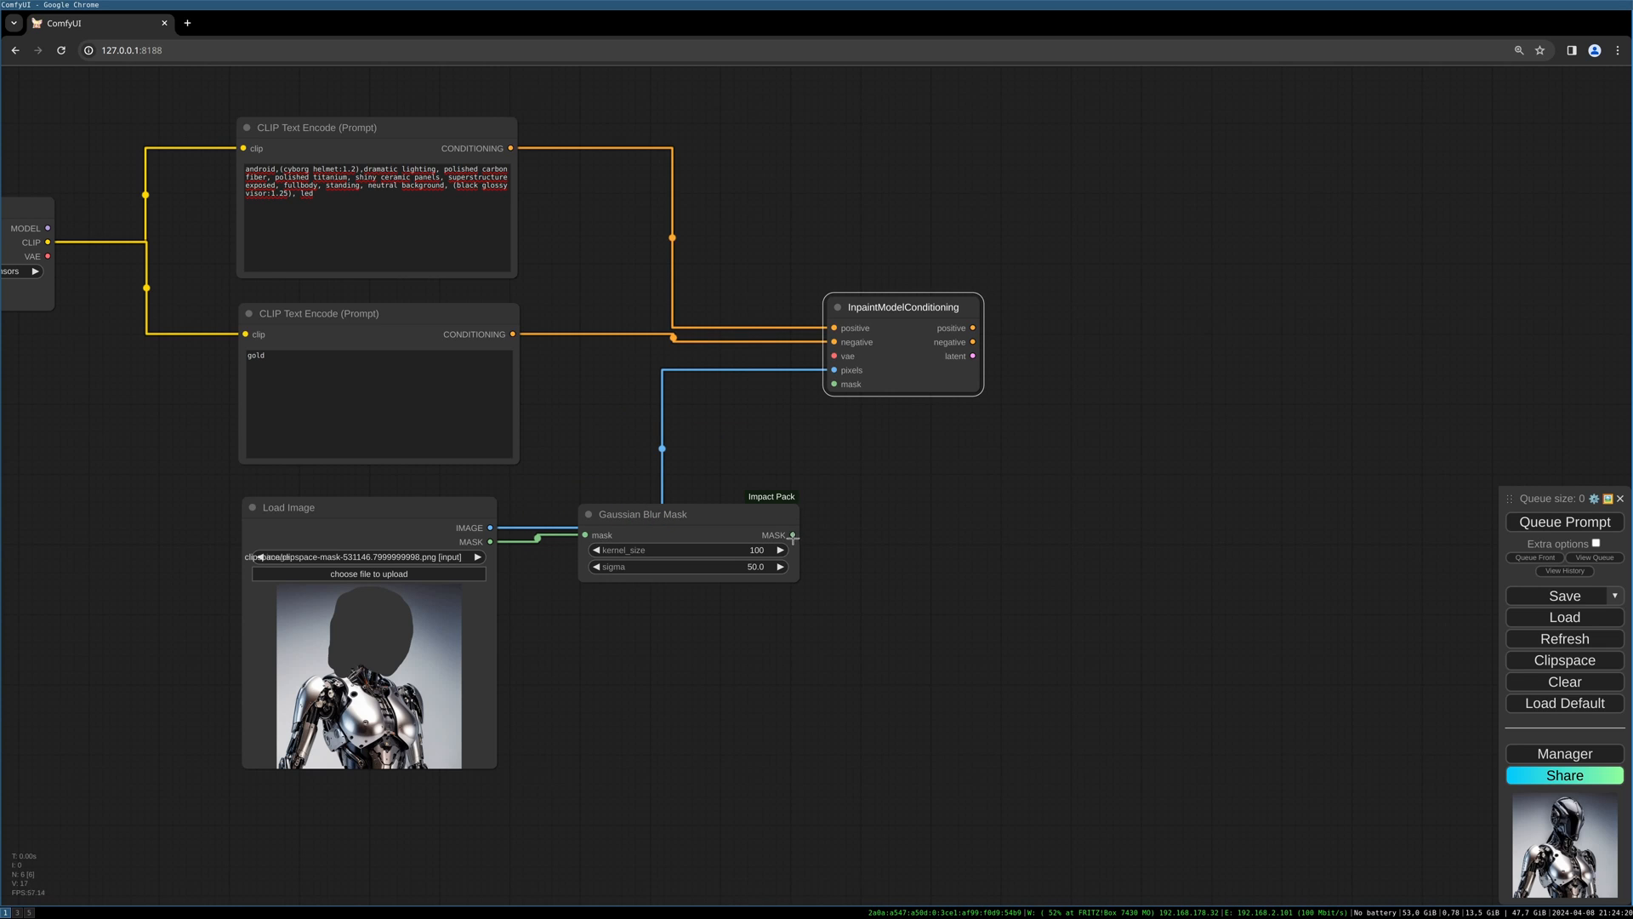
pyautogui.moveTo(643, 514); pyautogui.dragTo(621, 547)
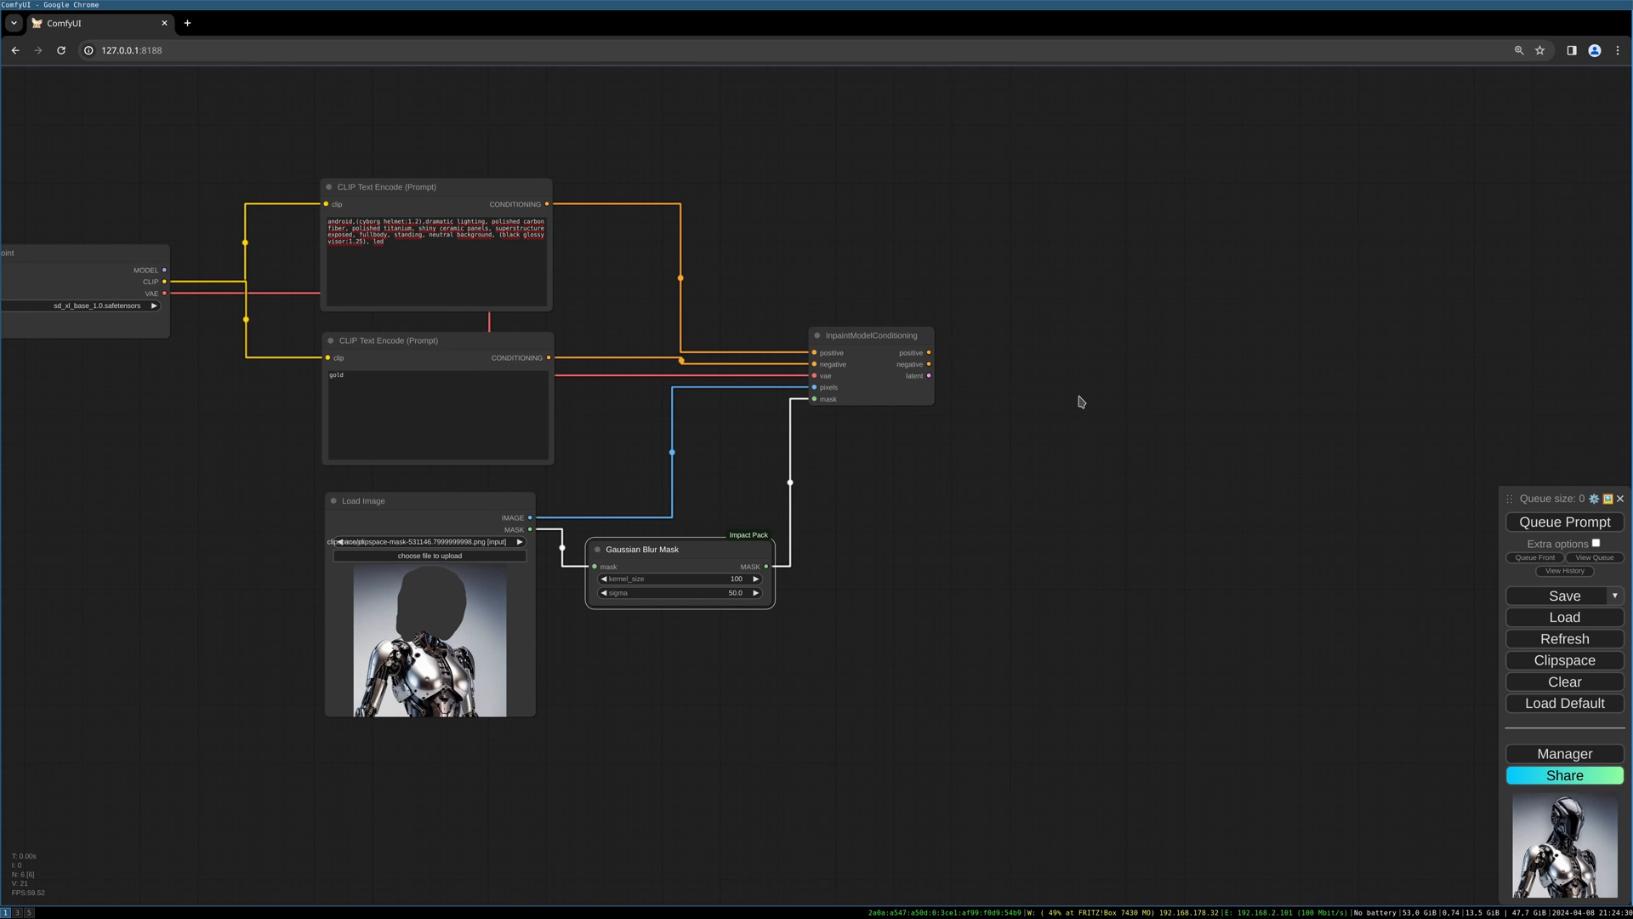
pyautogui.moveTo(1080, 402); pyautogui.dragTo(822, 418)
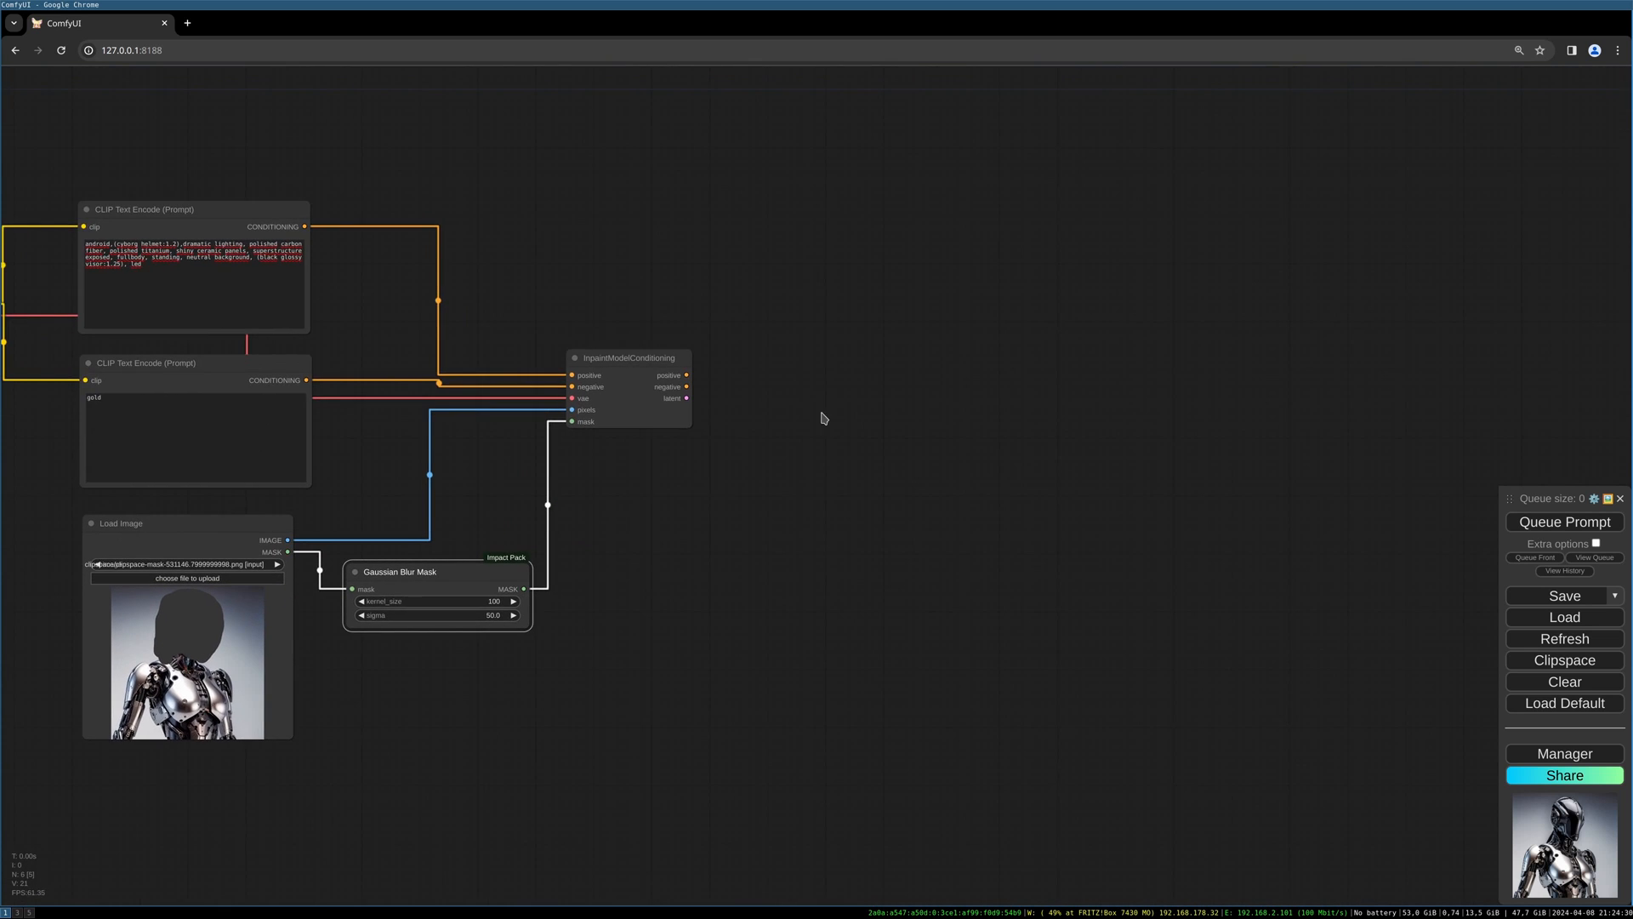
pyautogui.moveTo(829, 426)
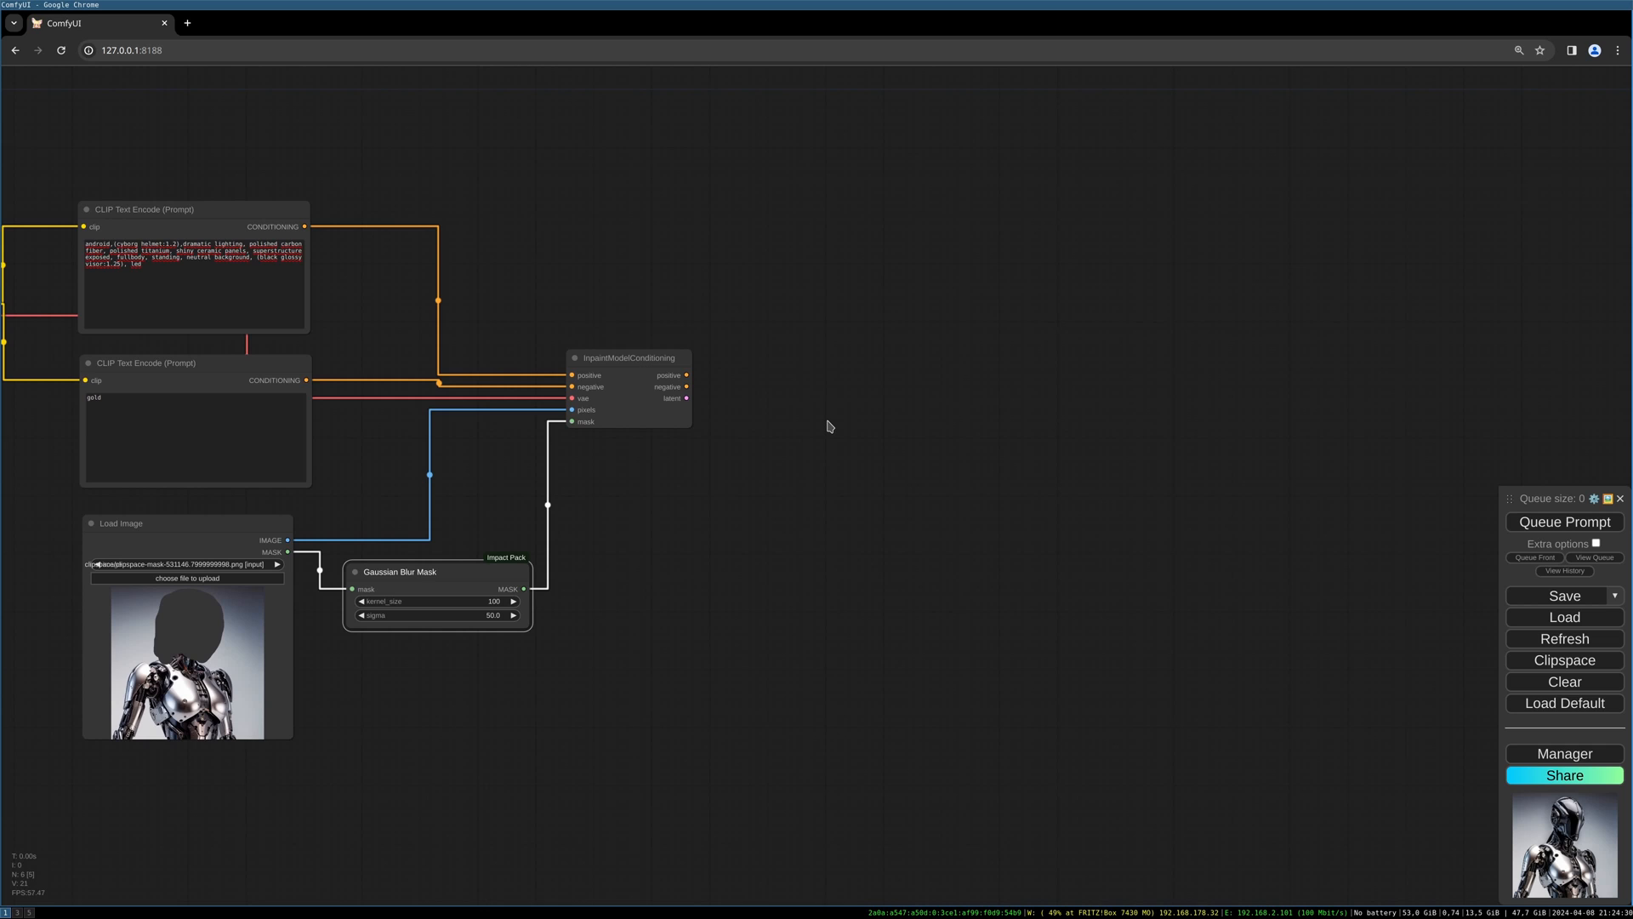
pyautogui.moveTo(521, 588)
pyautogui.write('mask pr')
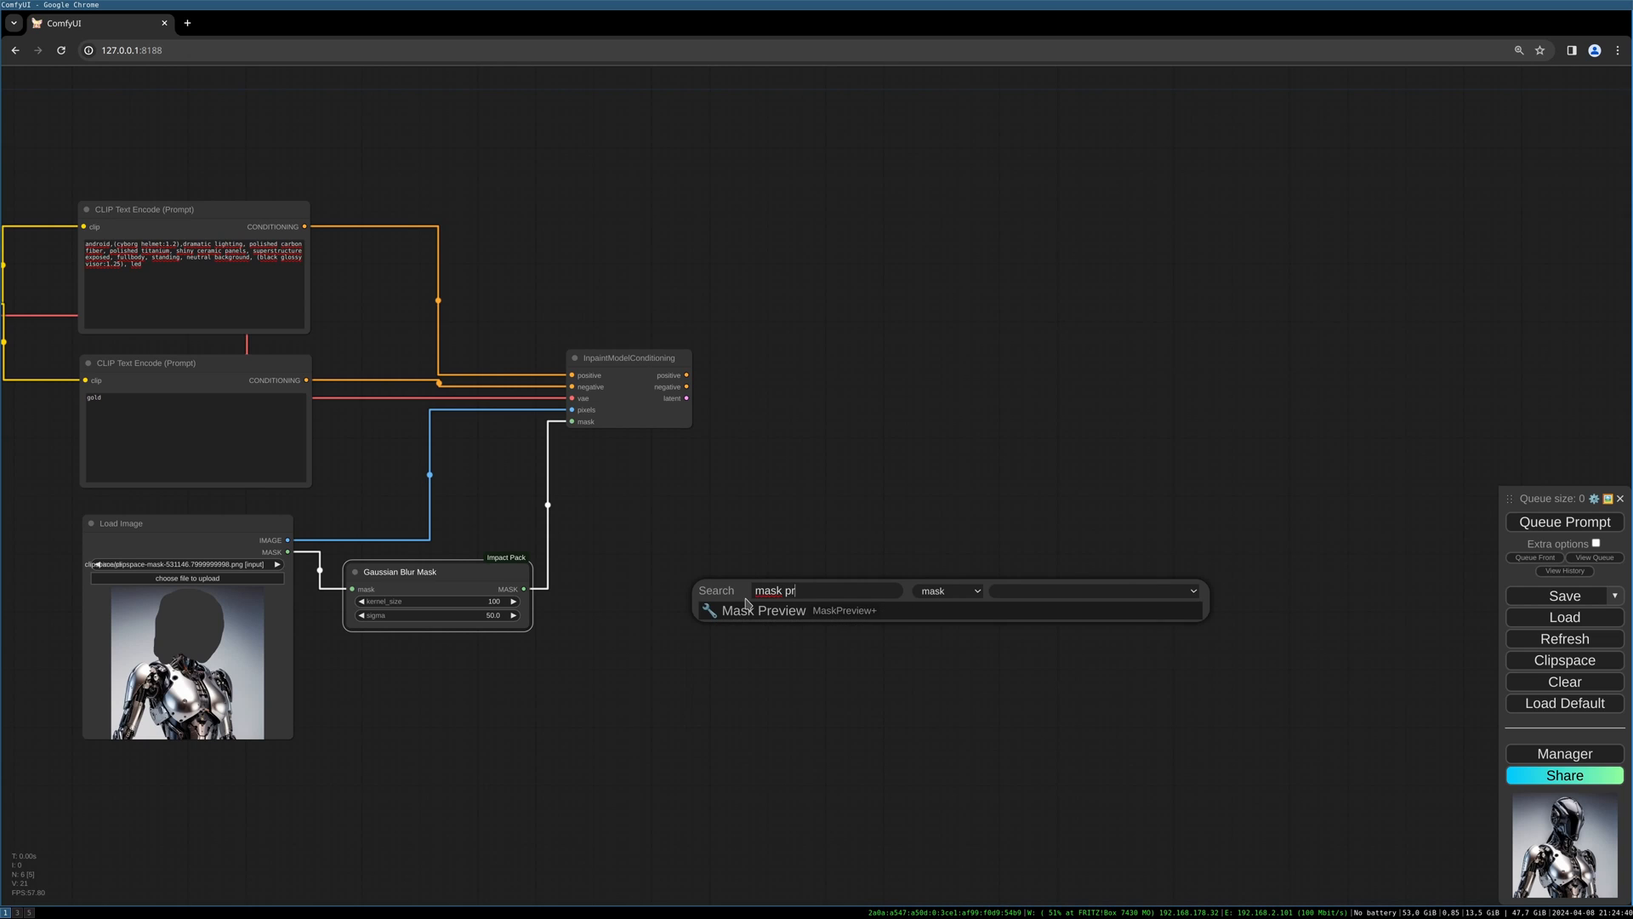
# - Add a Mask Preview node connected to the Gaussian Blur Mask output
pyautogui.click(764, 609)
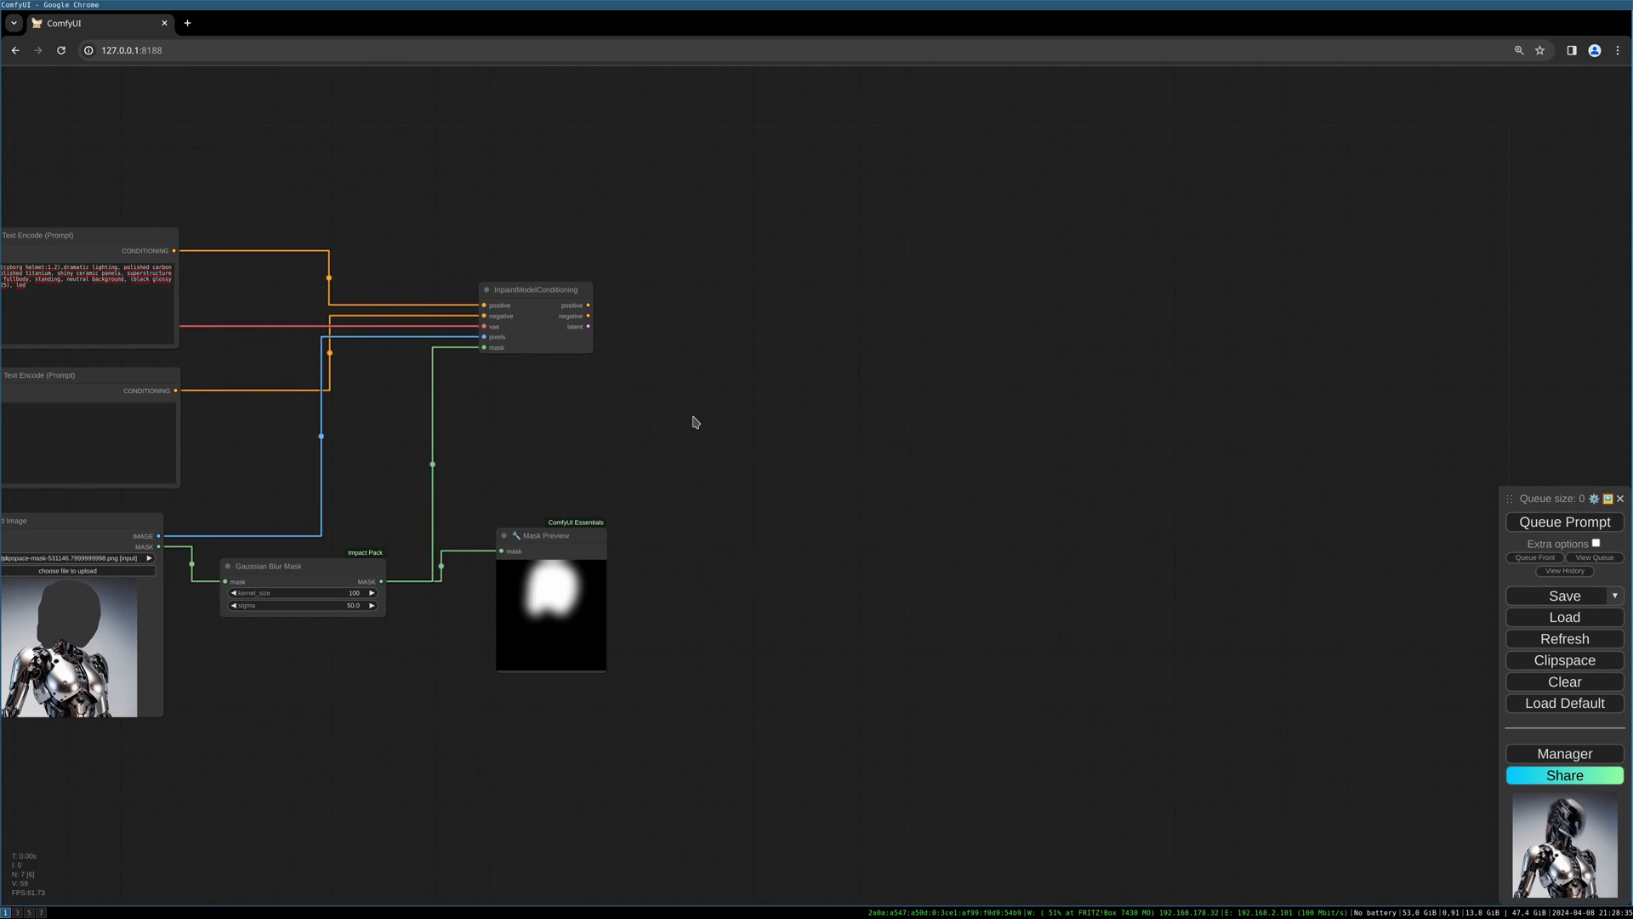
pyautogui.moveTo(656, 324)
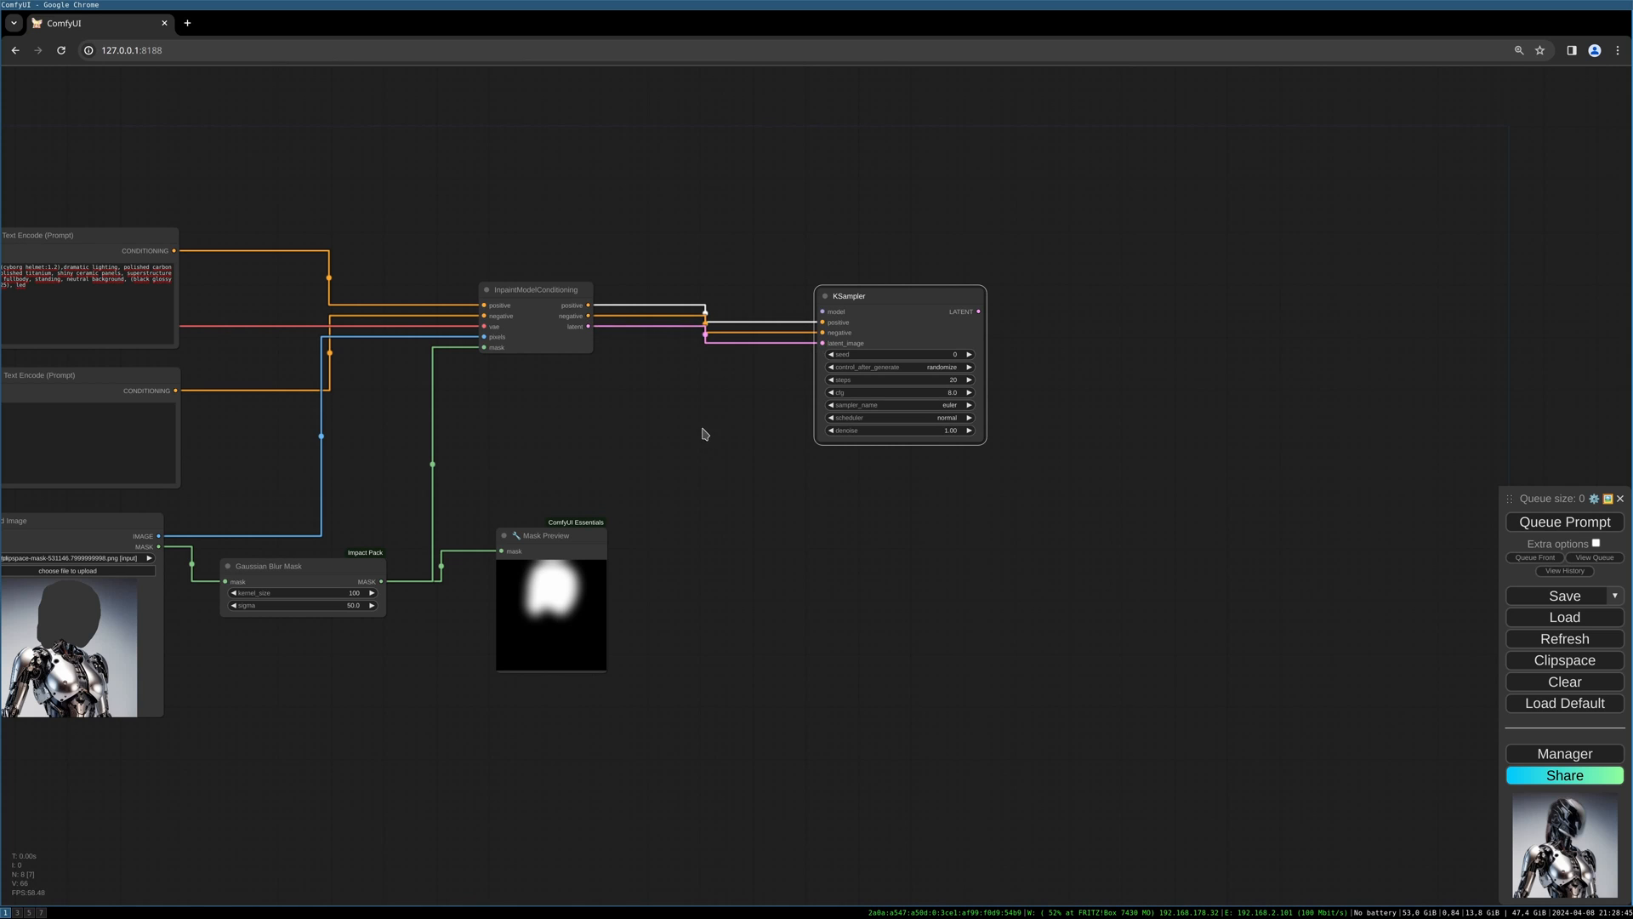
pyautogui.moveTo(608, 432)
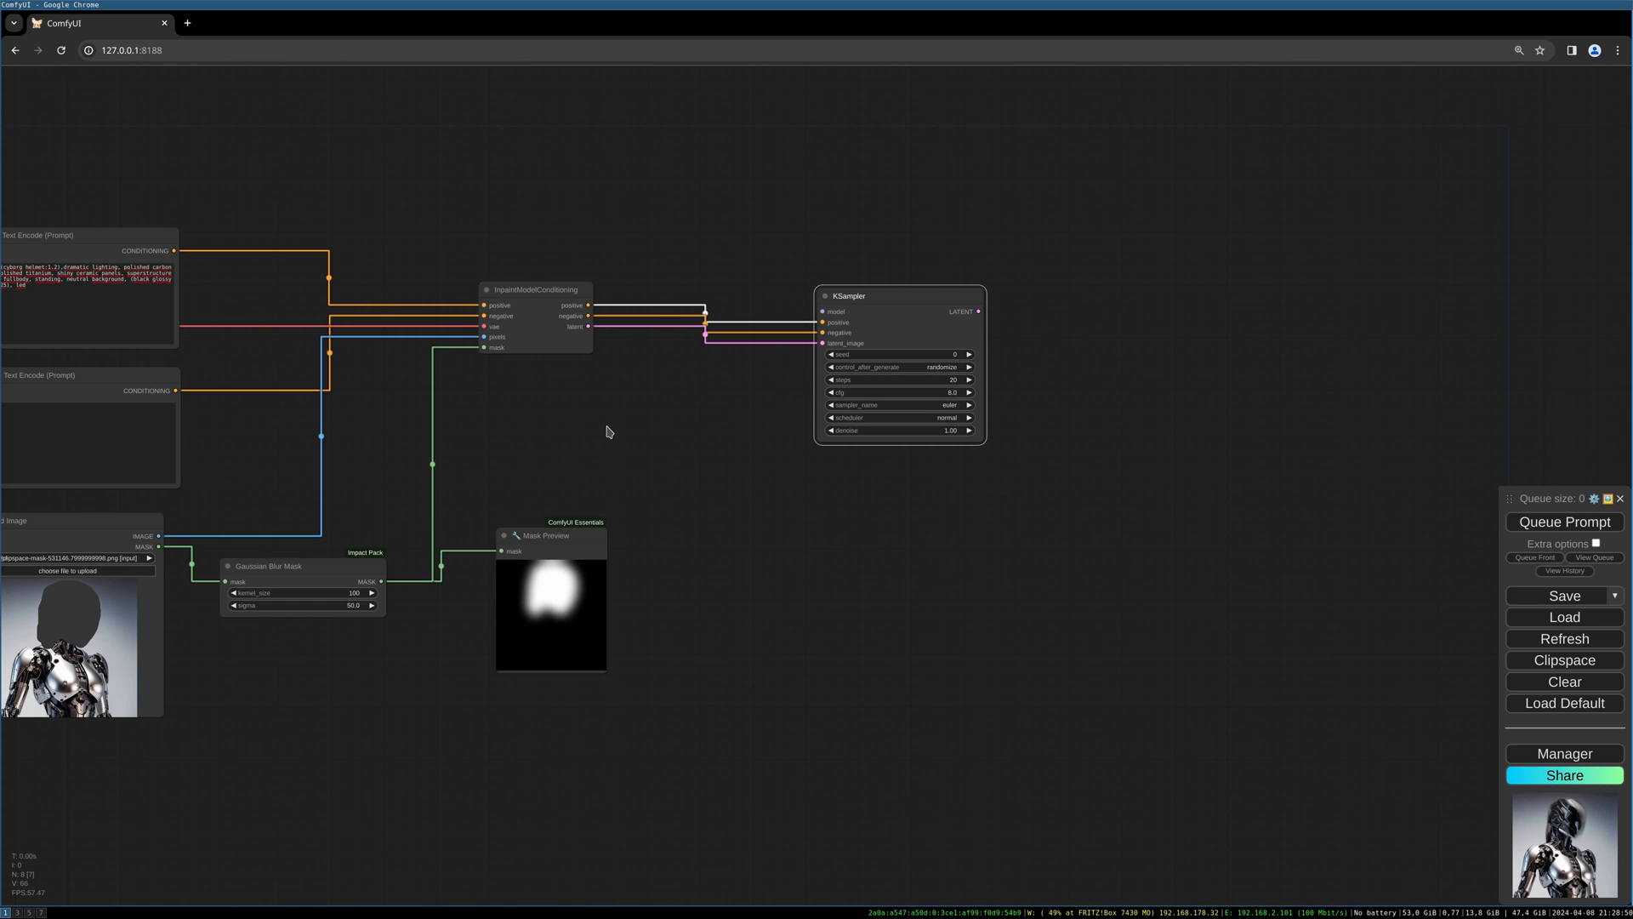
pyautogui.moveTo(537, 445)
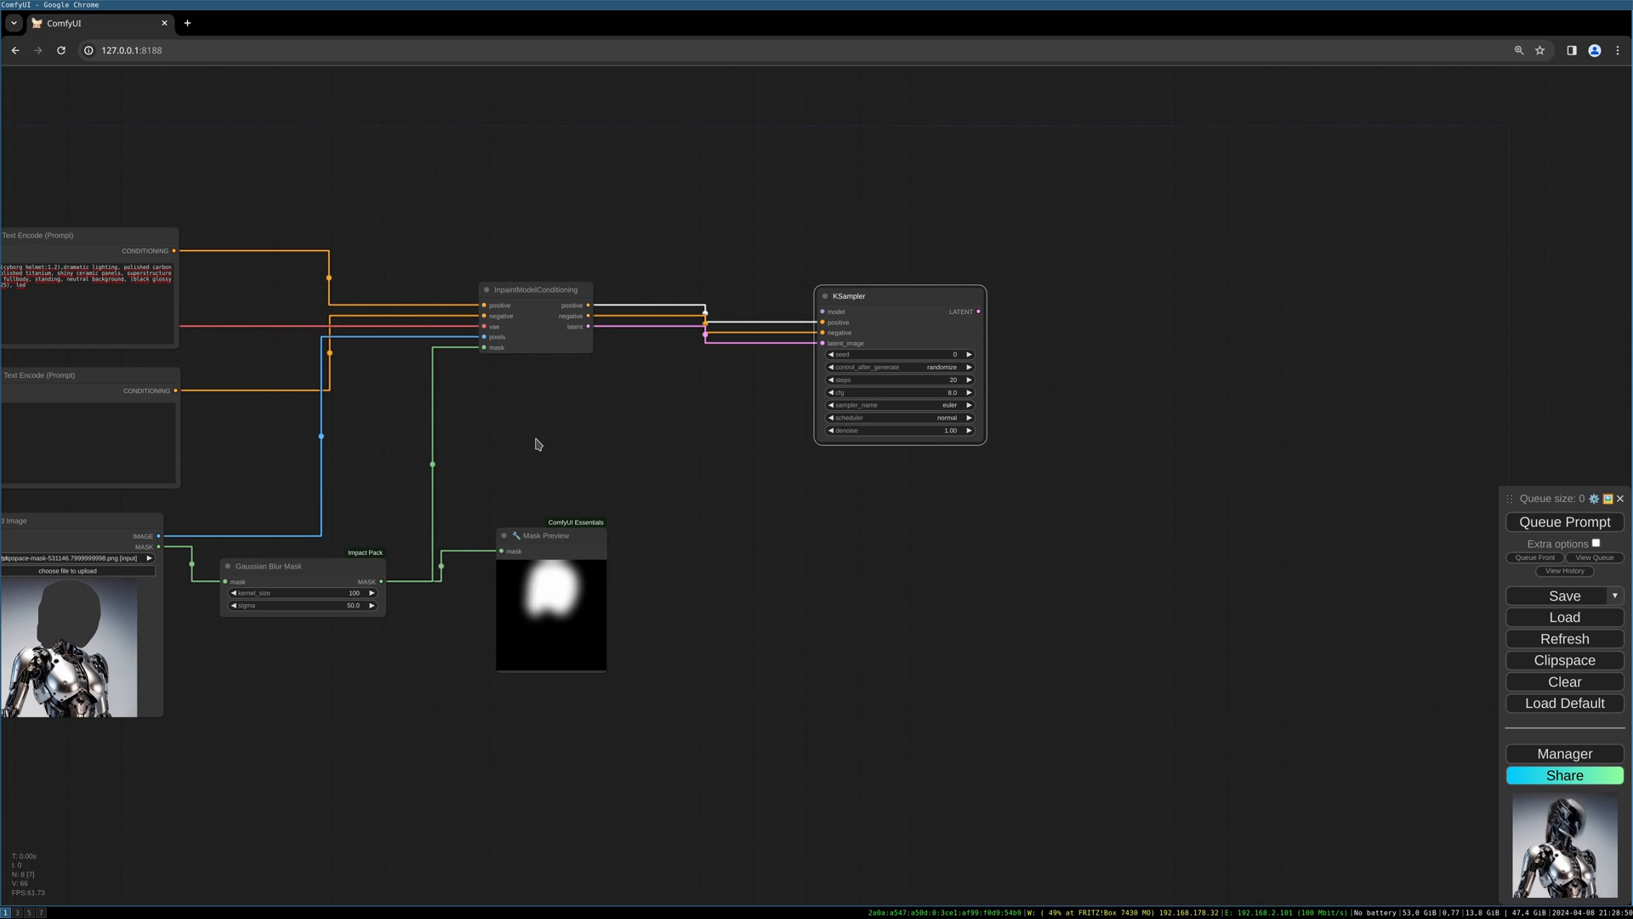
# - Add Differential Diffusion into KSampler's model, plus a VAE Decode on the LATENT and VAE
pyautogui.write('diff')
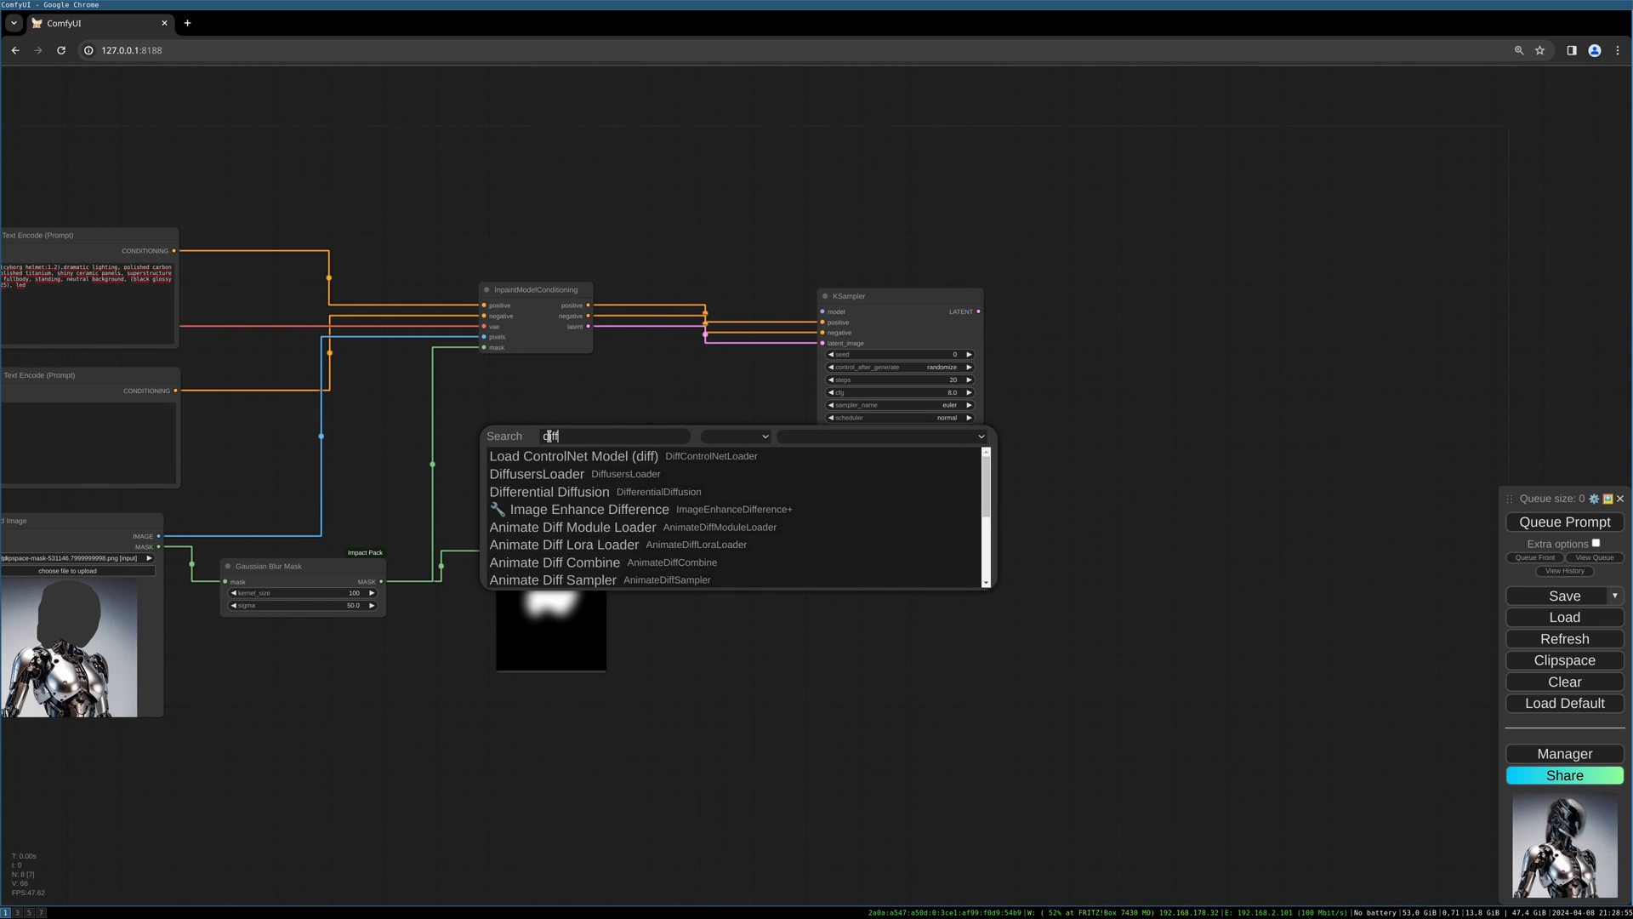
pyautogui.click(549, 491)
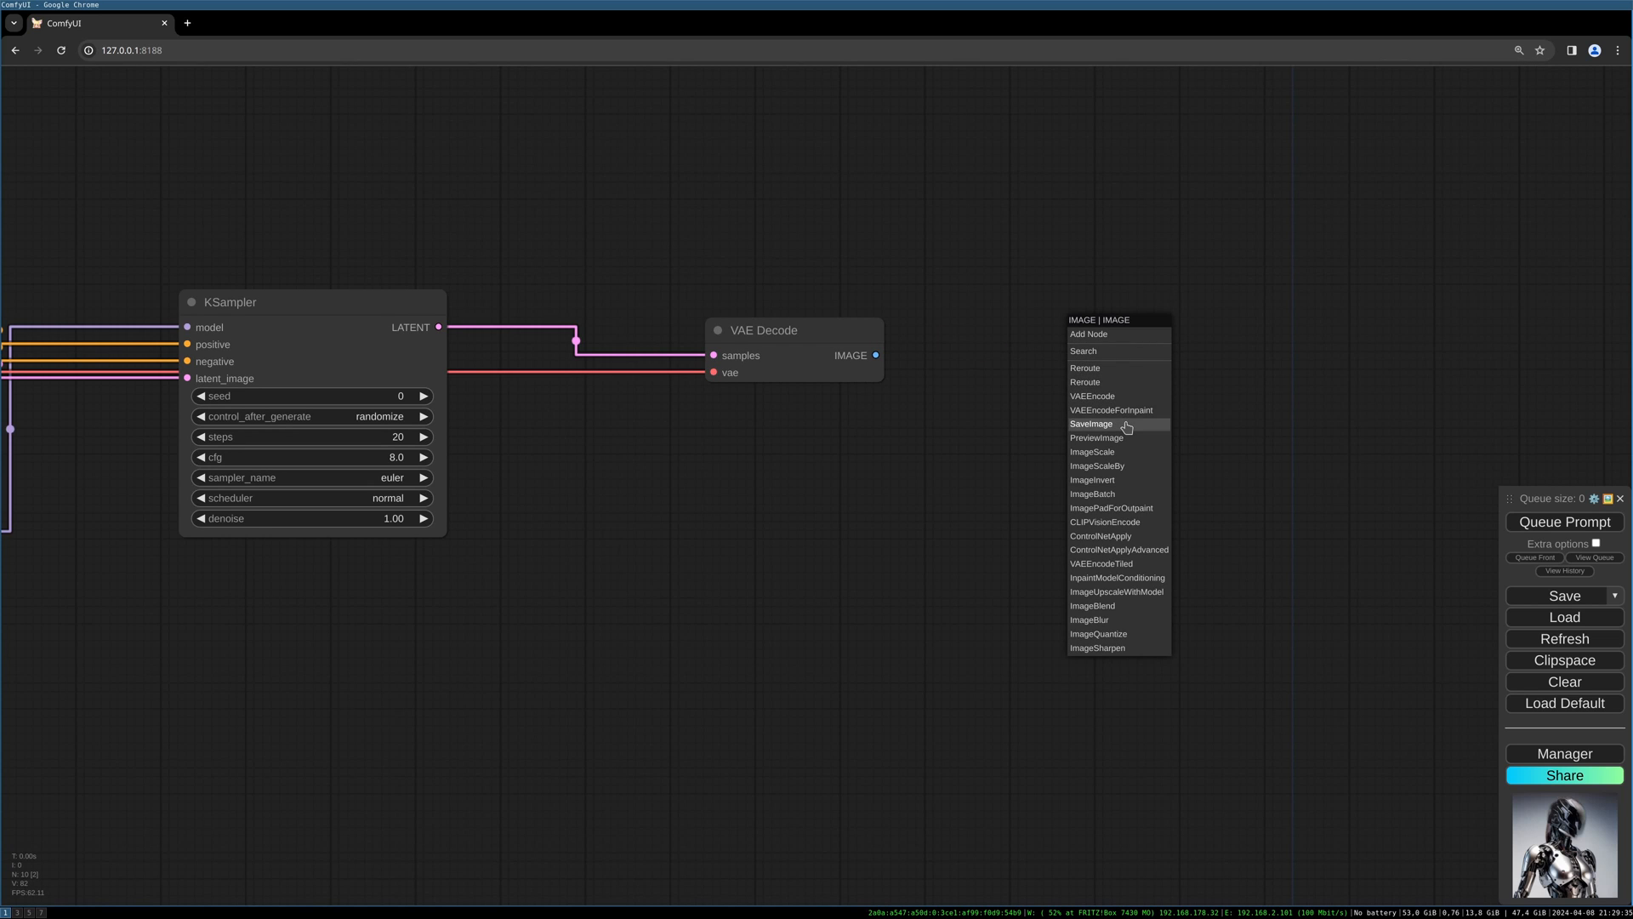
# - Add a Save Image node on VAE Decode's IMAGE output
pyautogui.click(1092, 423)
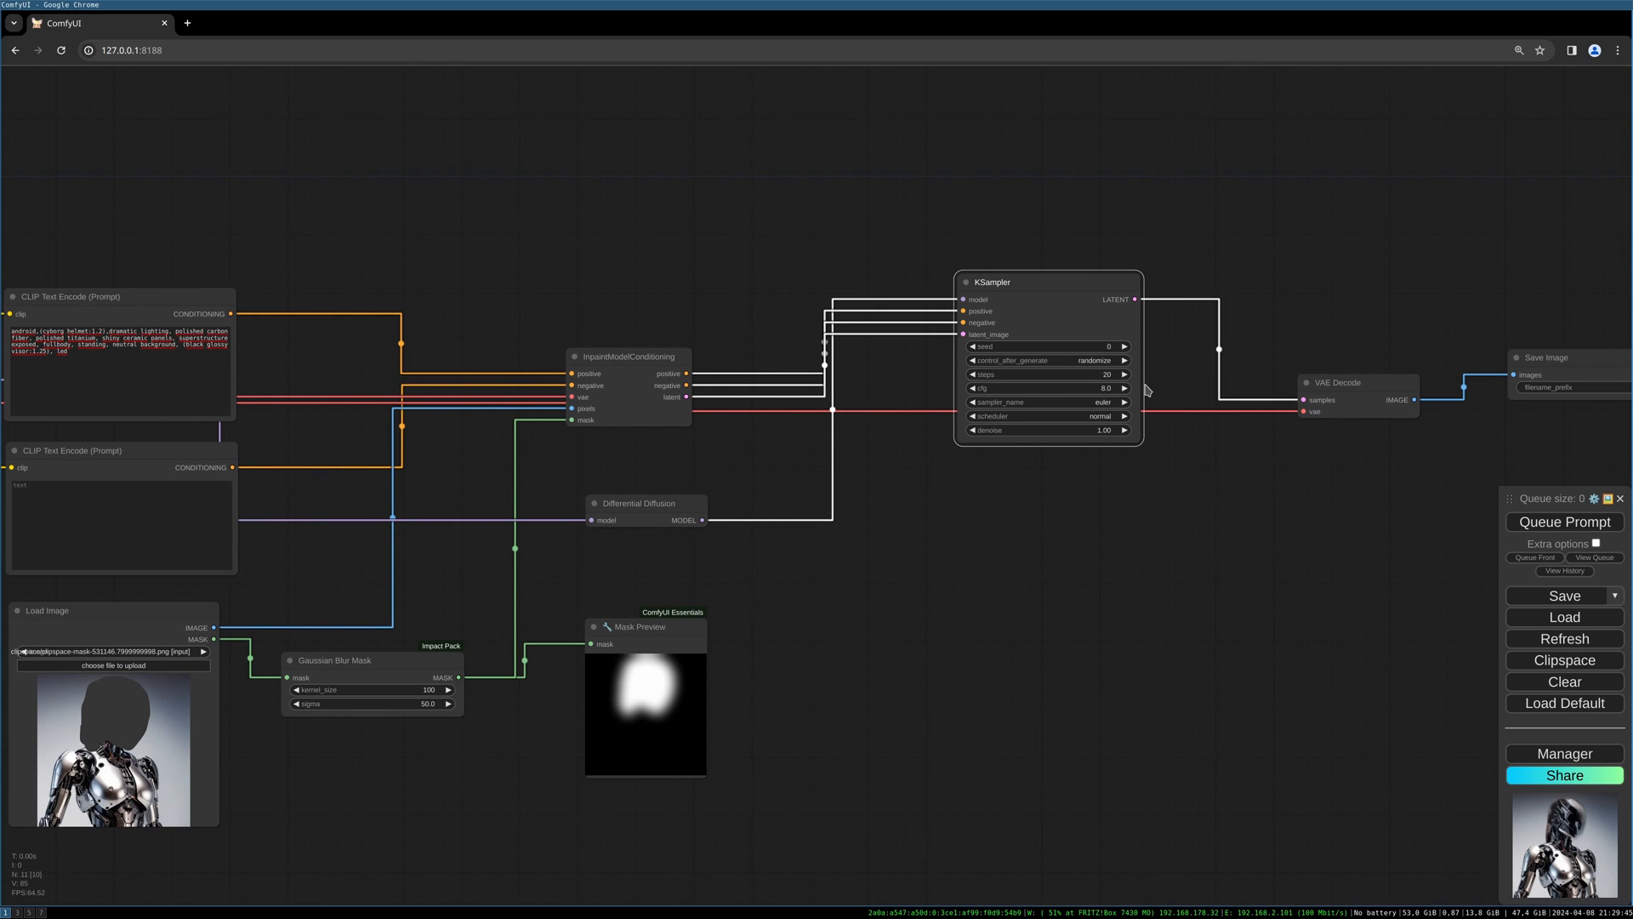
pyautogui.moveTo(1207, 352)
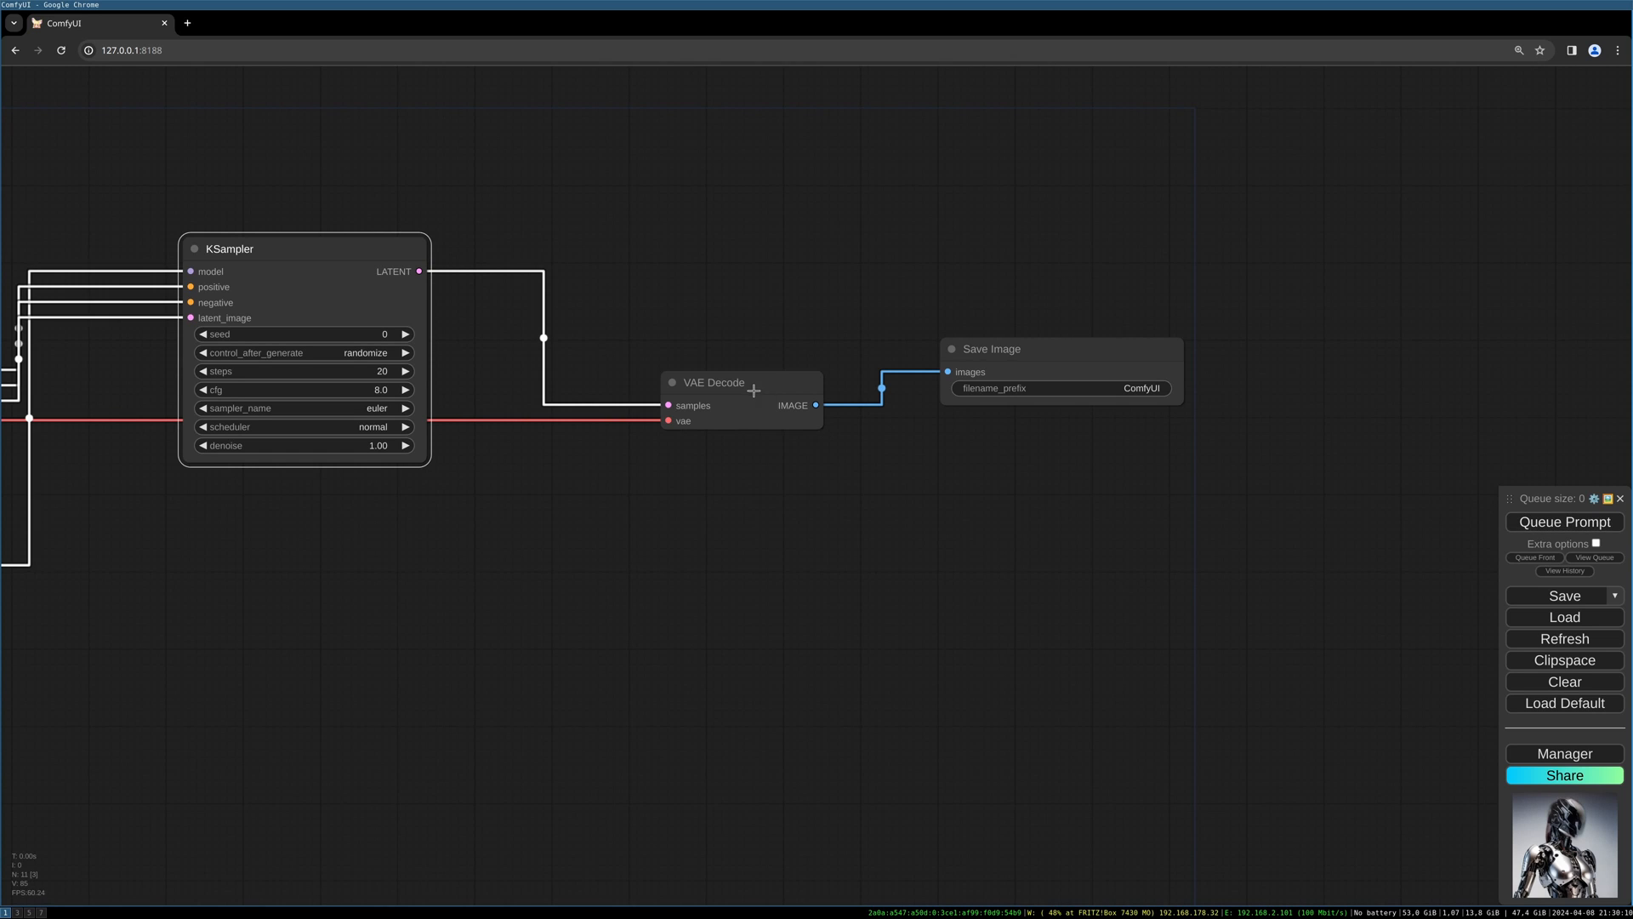
# - Queue the workflow and get a chrome android with a black glossy helmet in Save Image
pyautogui.click(1563, 522)
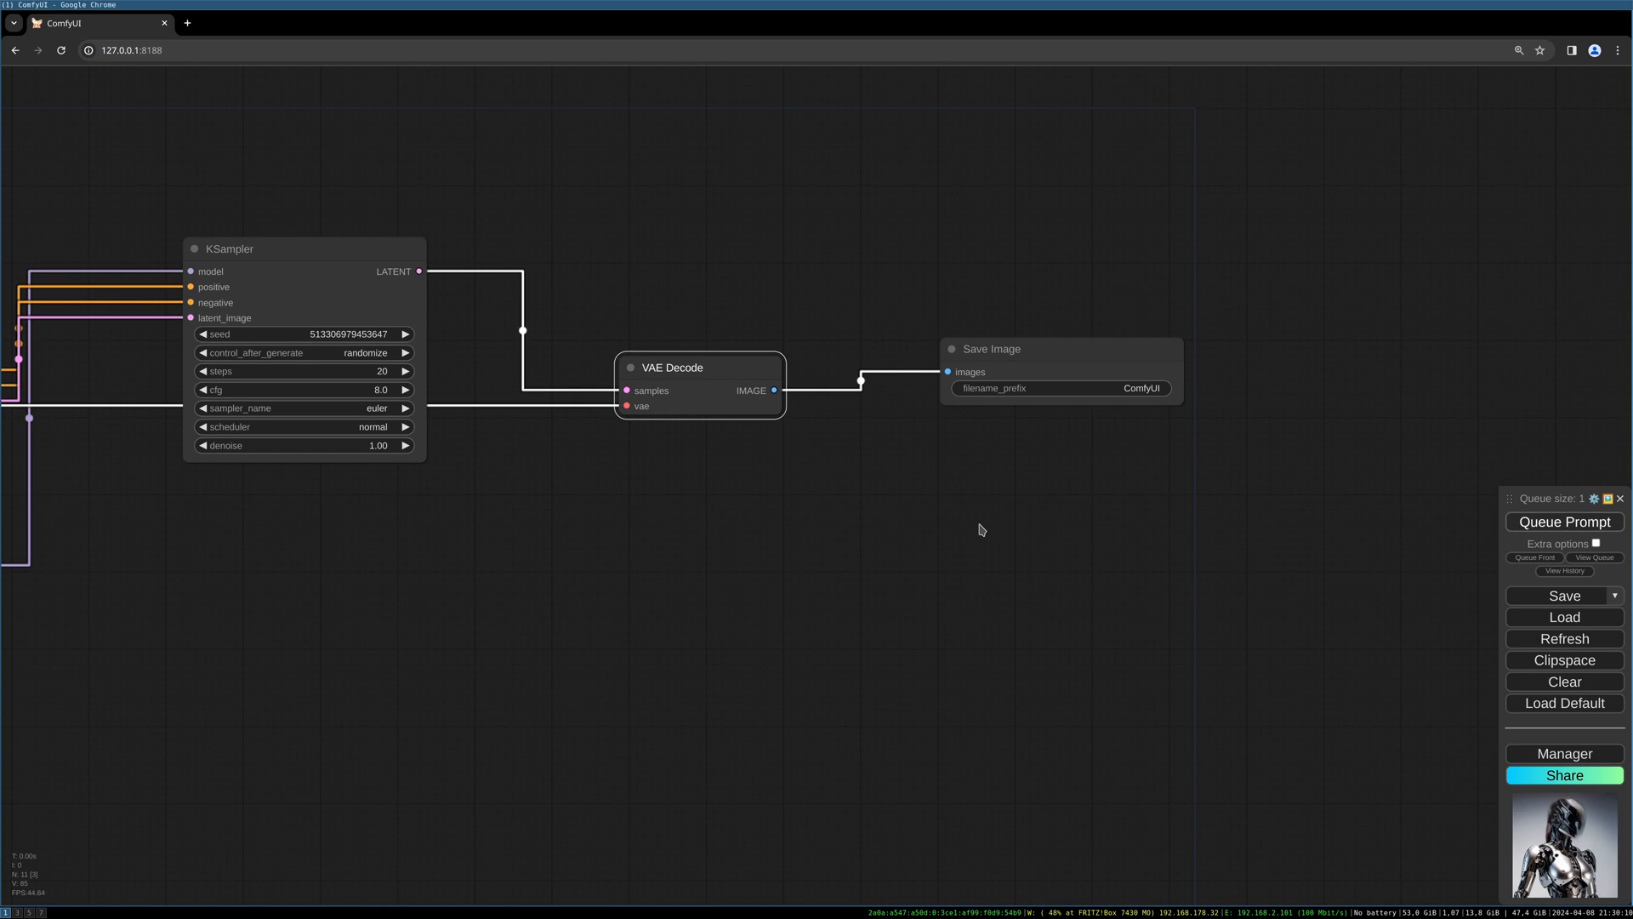
pyautogui.click(1564, 521)
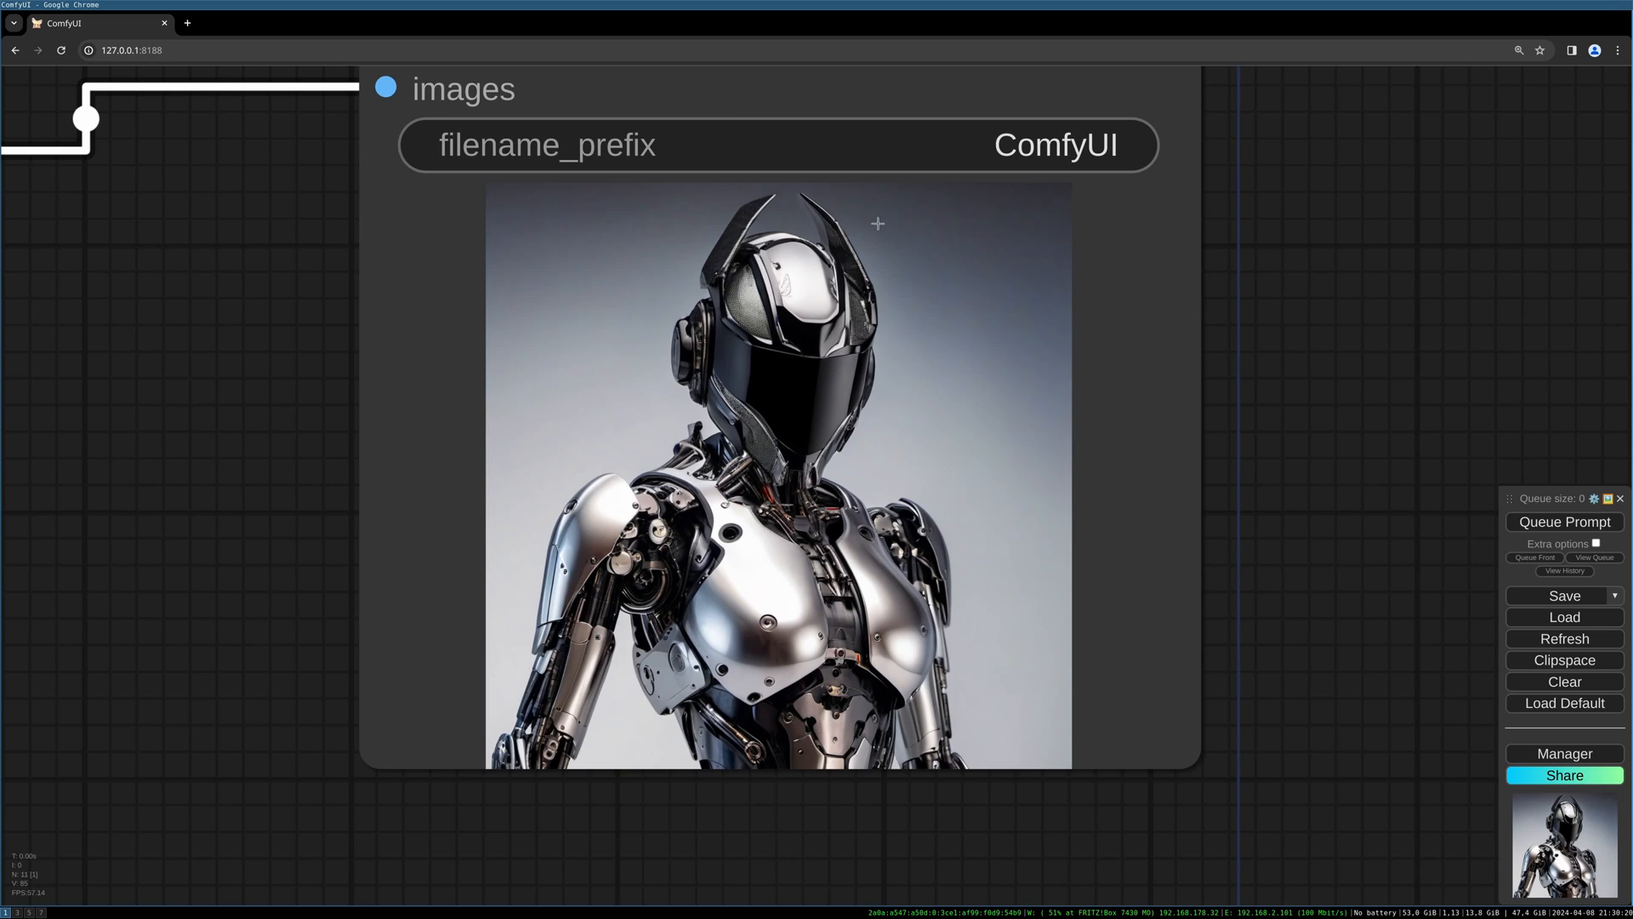
pyautogui.moveTo(613, 399)
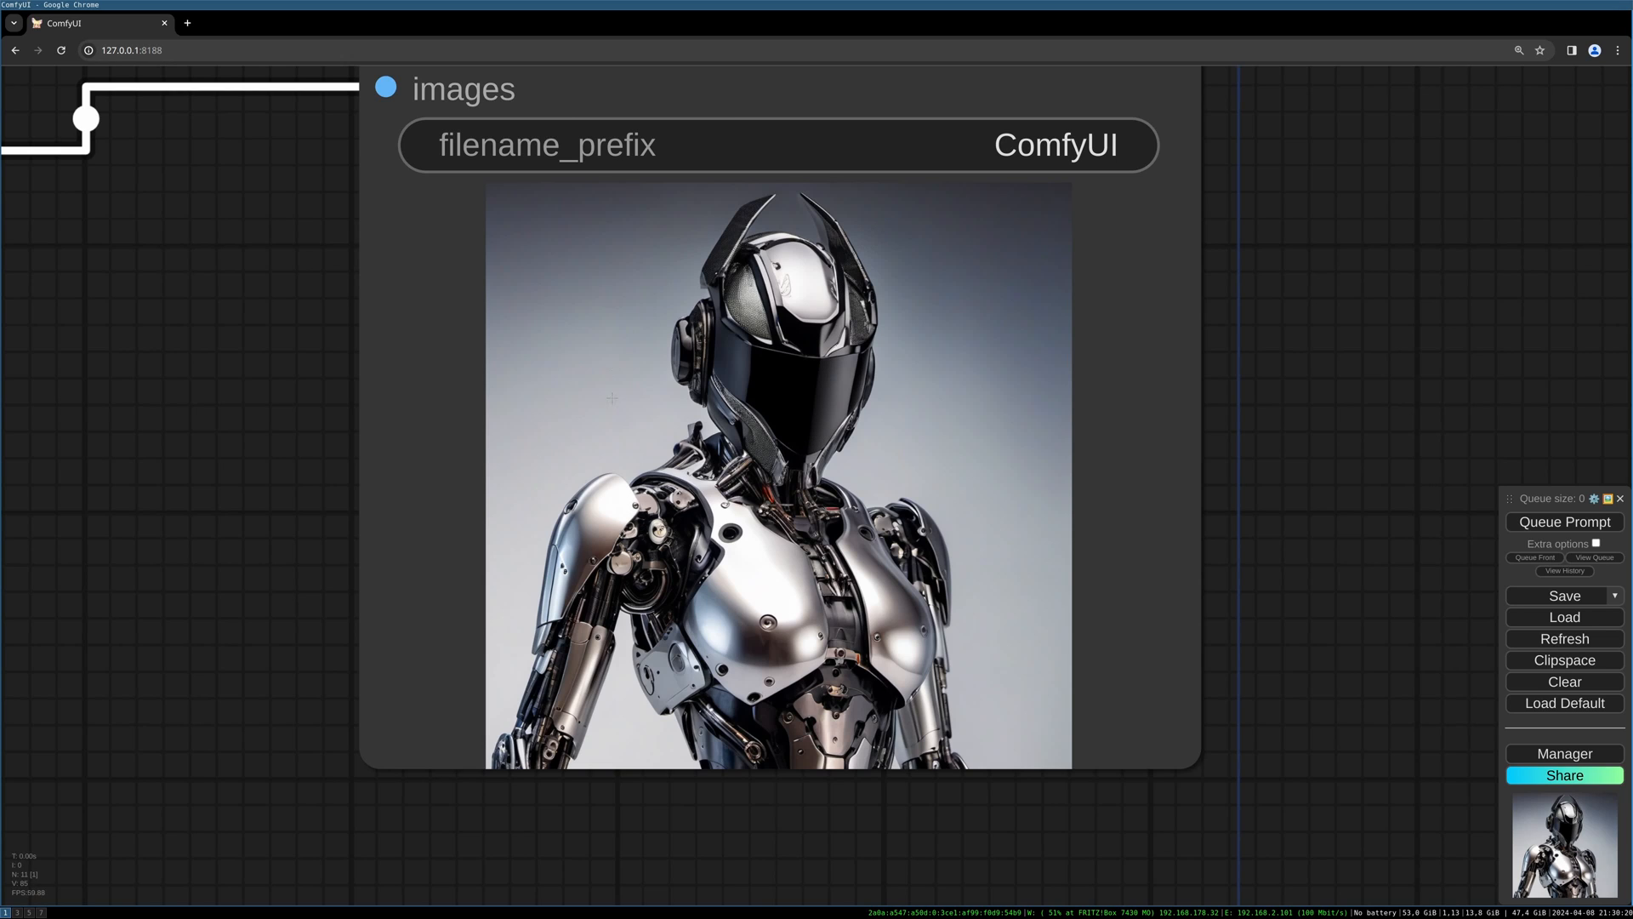
pyautogui.moveTo(936, 346)
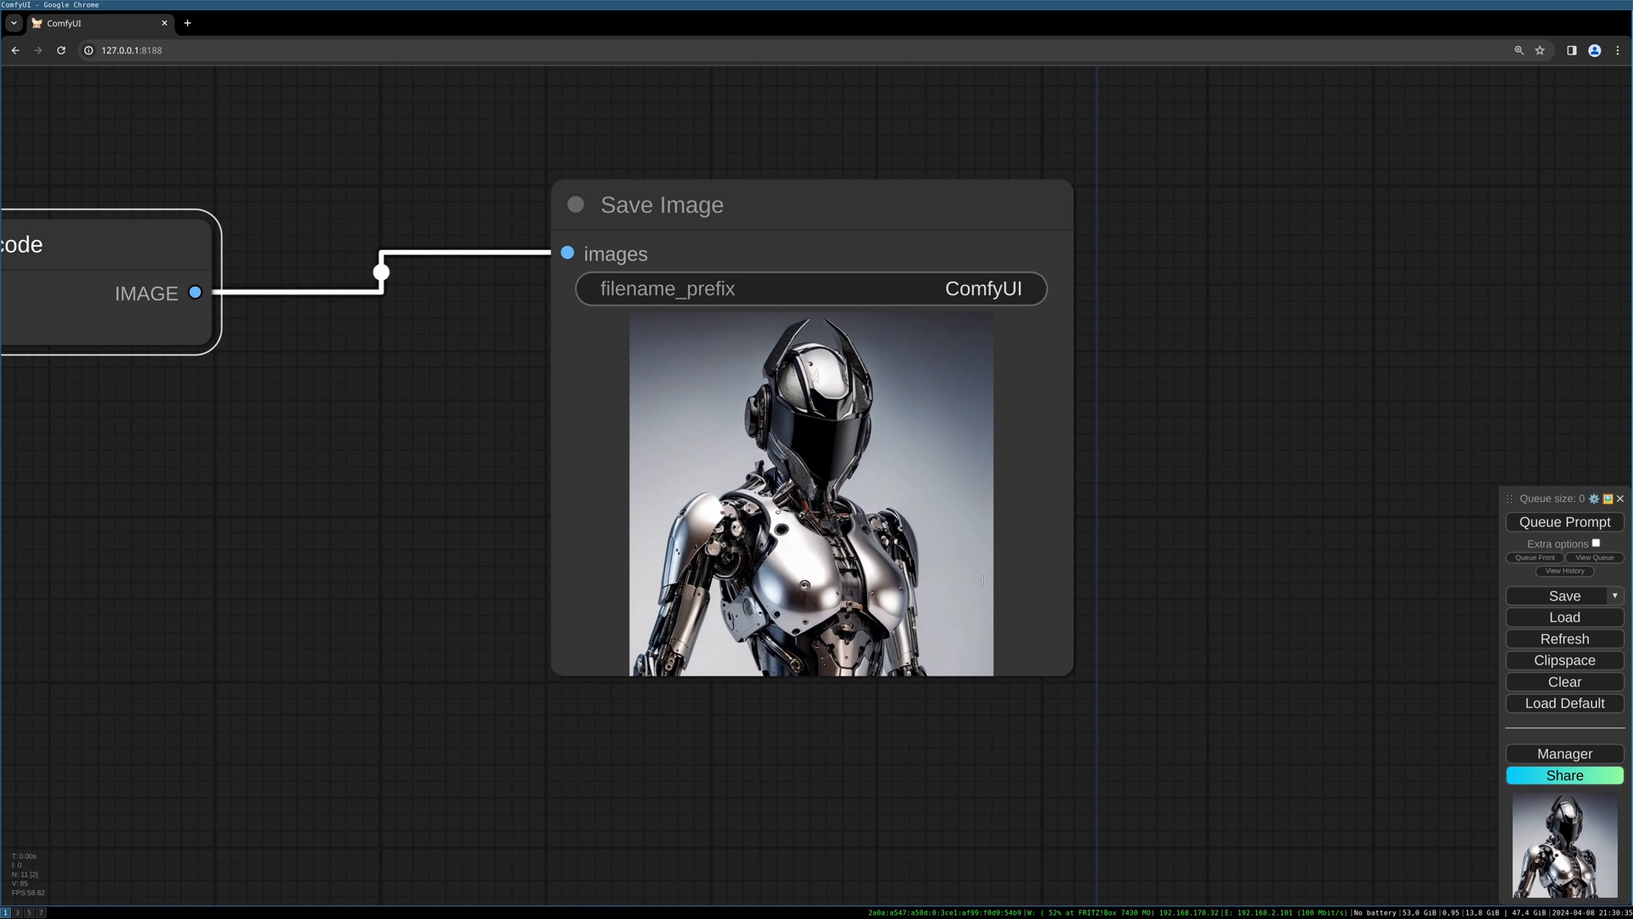
# - Queue six more randomized-seed runs to produce new black-helmet android variants
pyautogui.click(1564, 521)
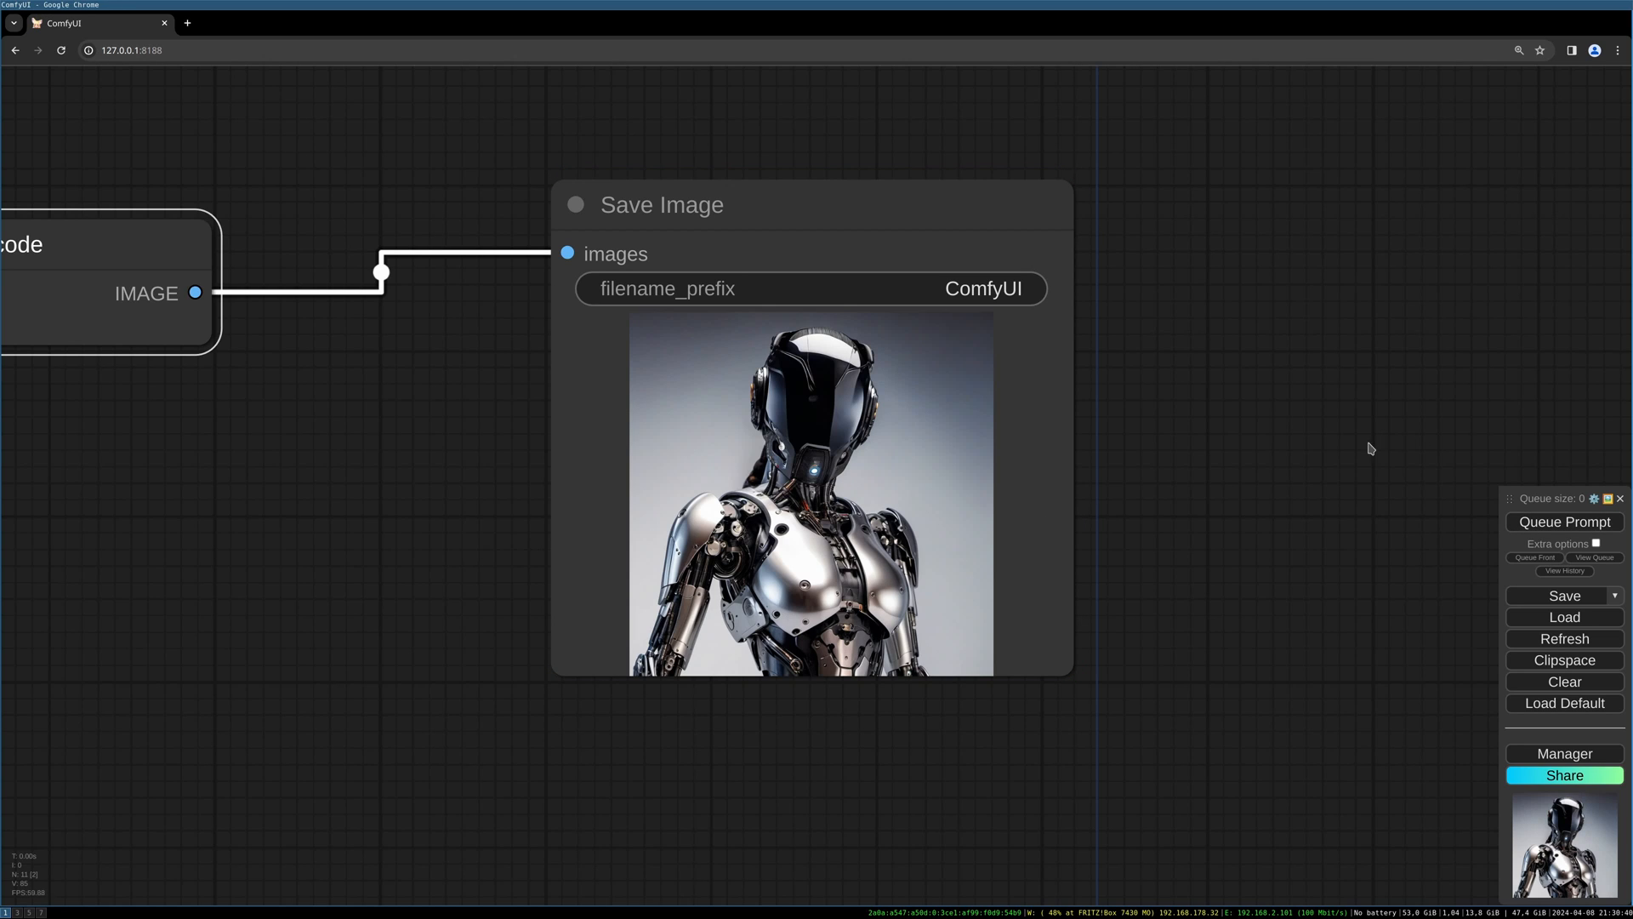
pyautogui.click(1564, 521)
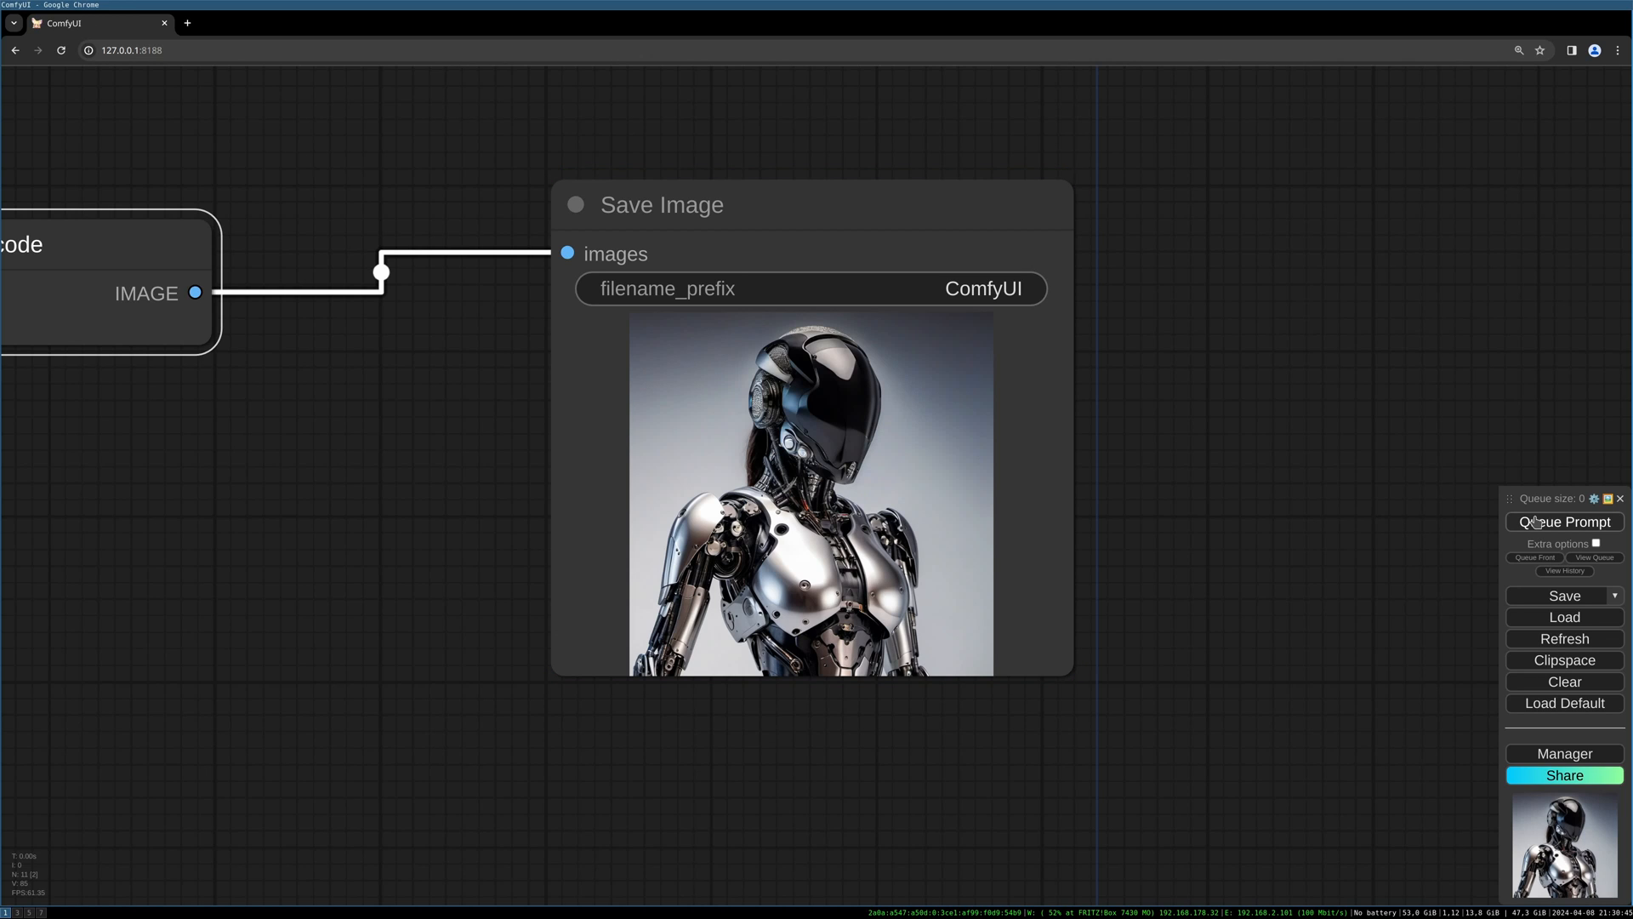
pyautogui.click(1564, 521)
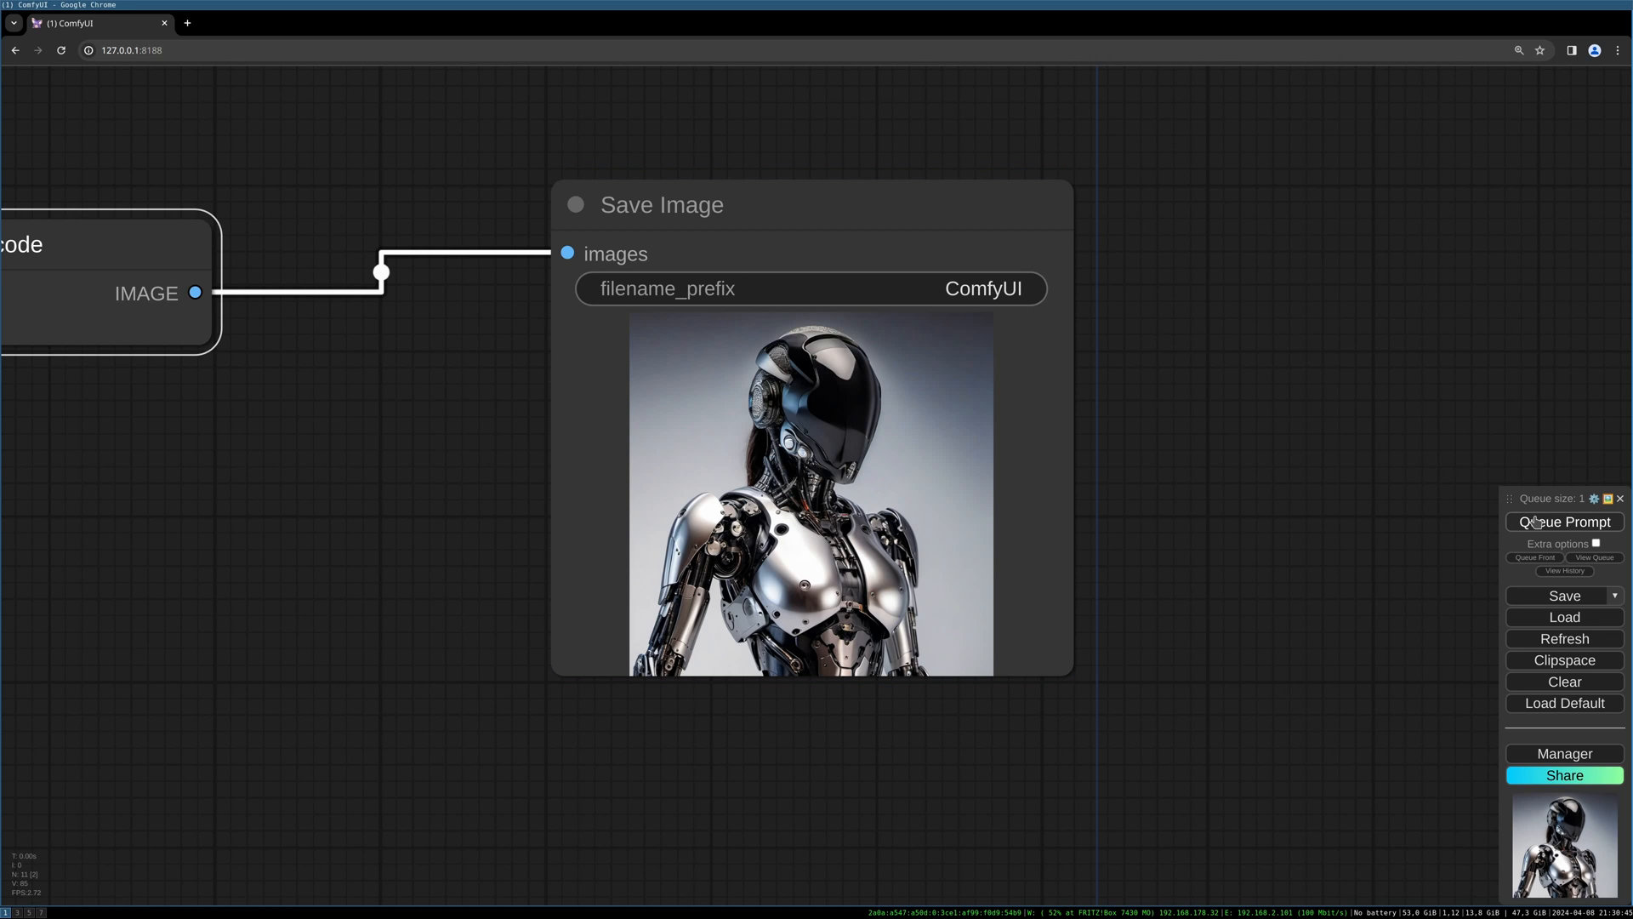
pyautogui.click(1564, 520)
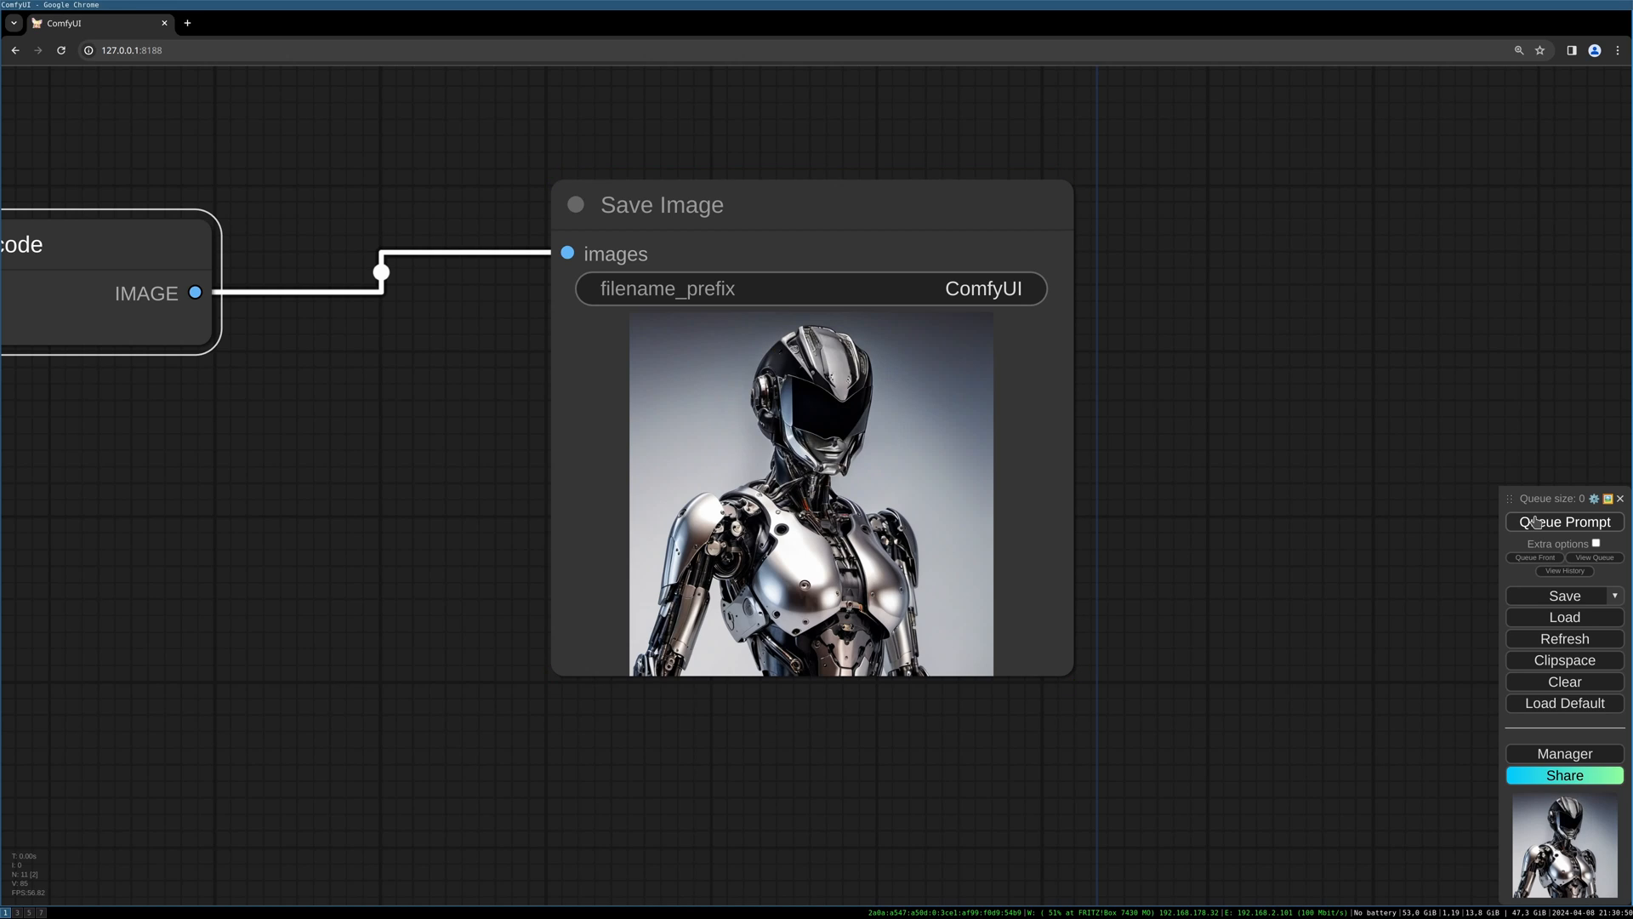
pyautogui.click(1564, 521)
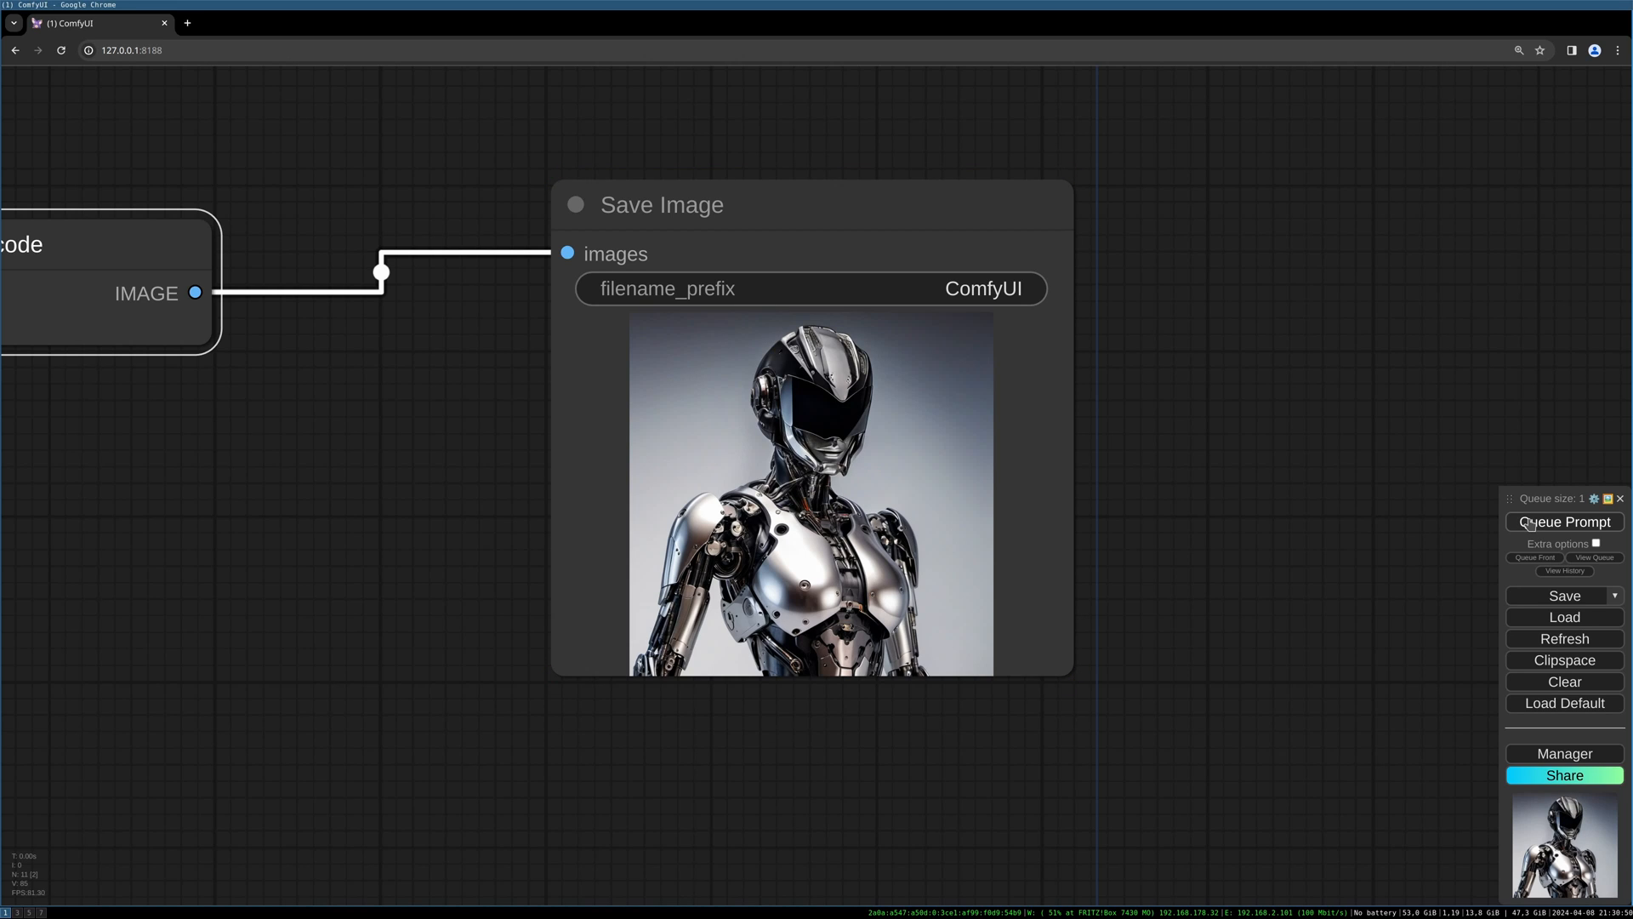
pyautogui.click(663, 204)
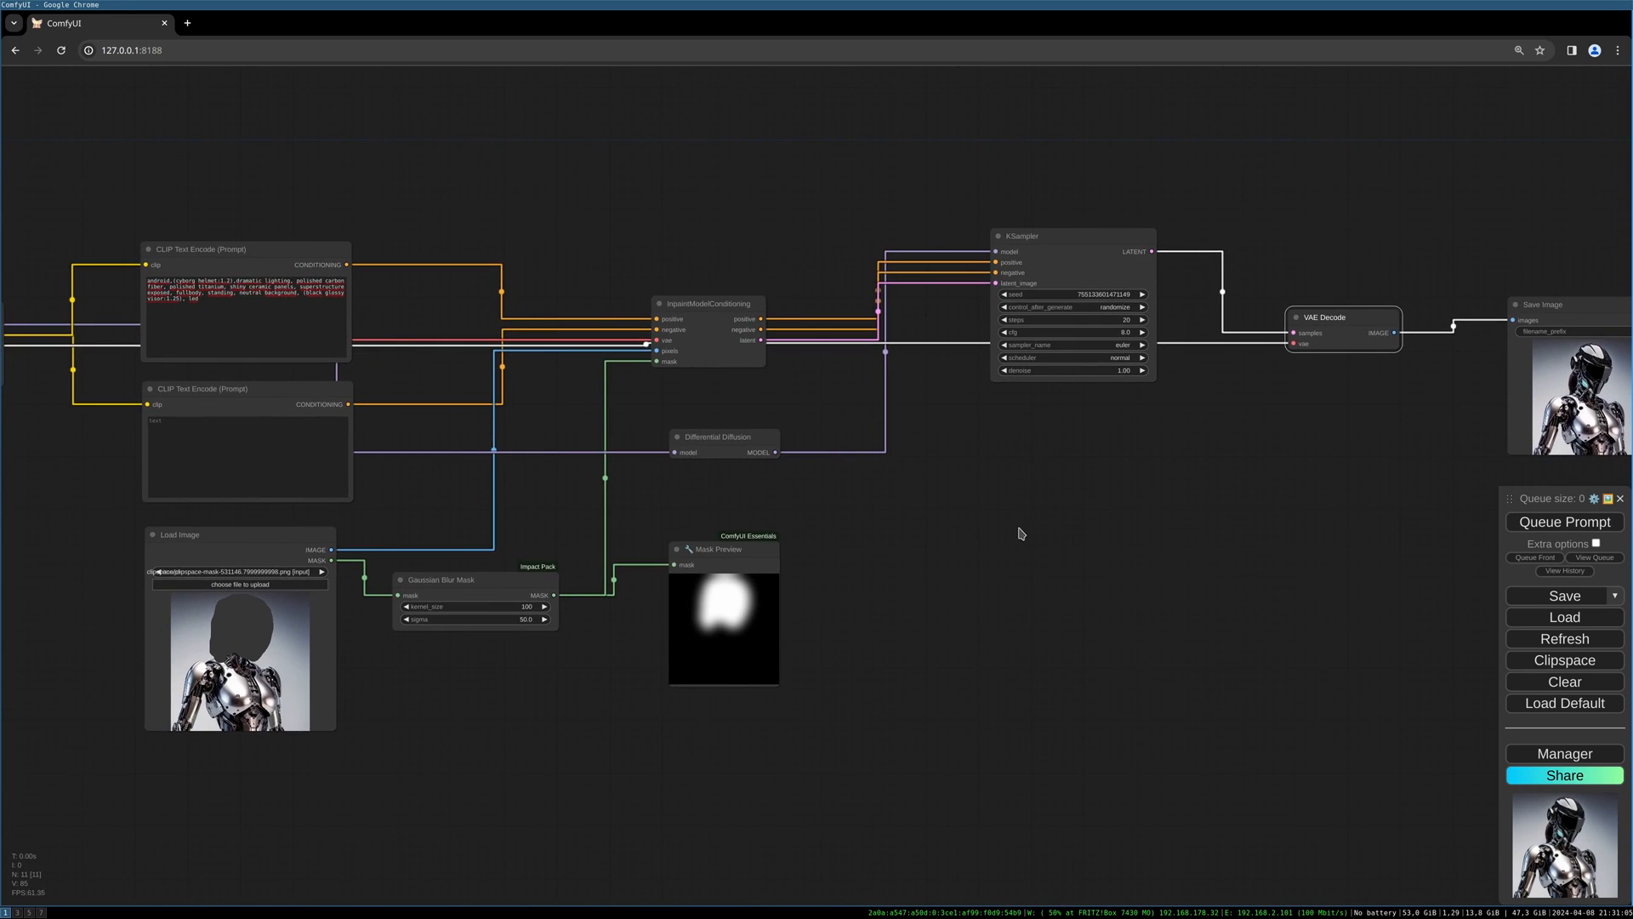
pyautogui.scroll(-3)
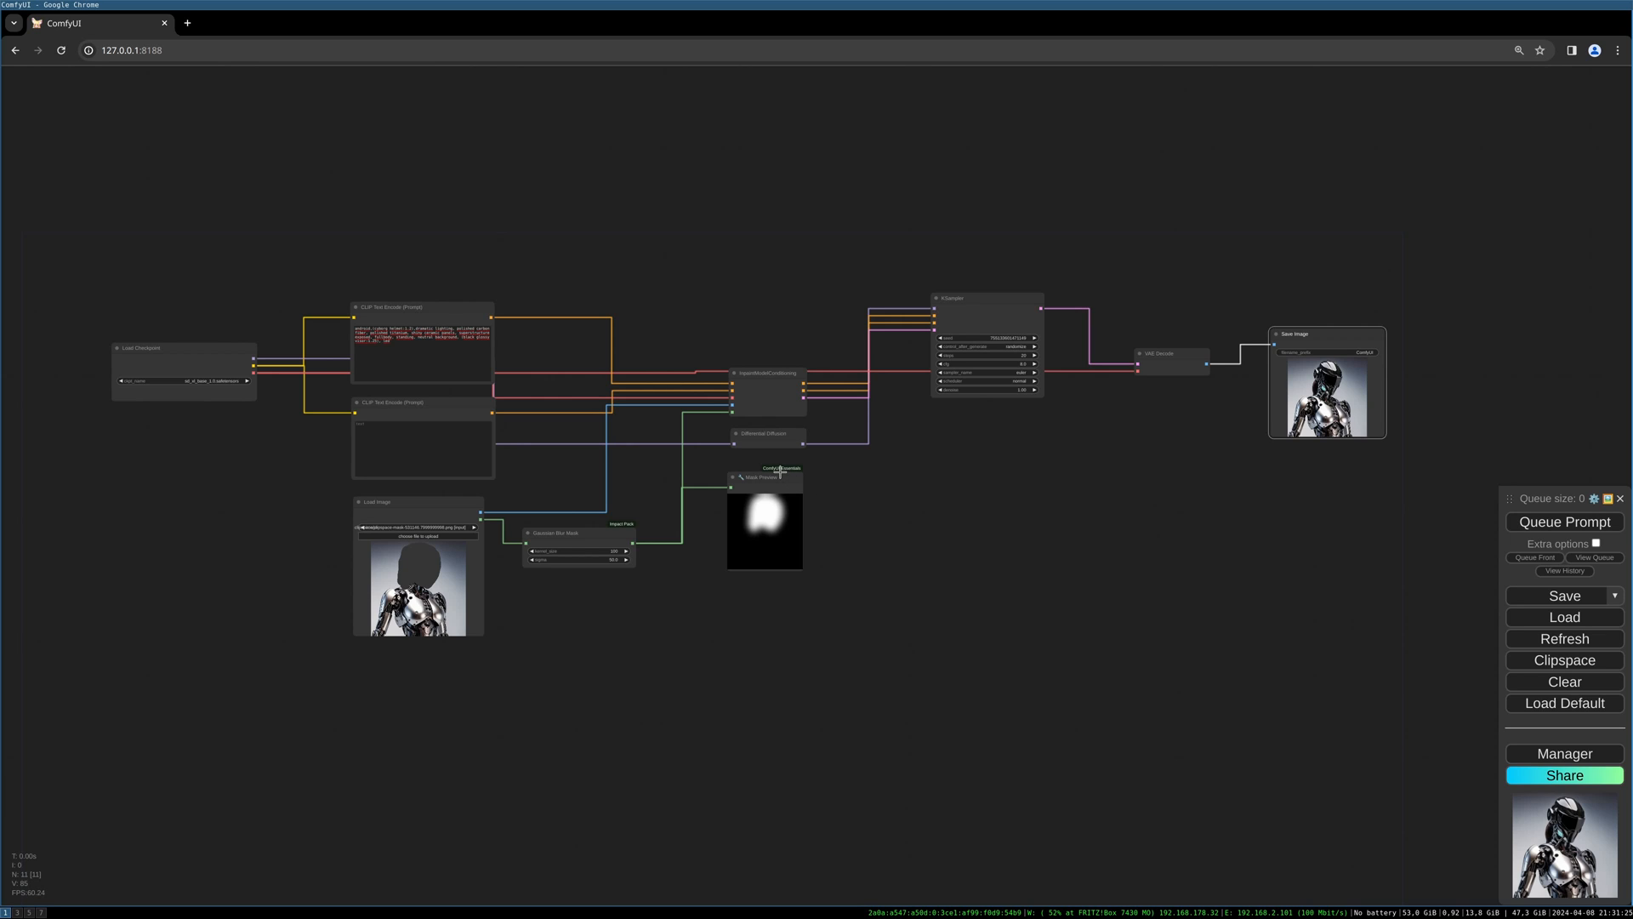
pyautogui.moveTo(511, 418)
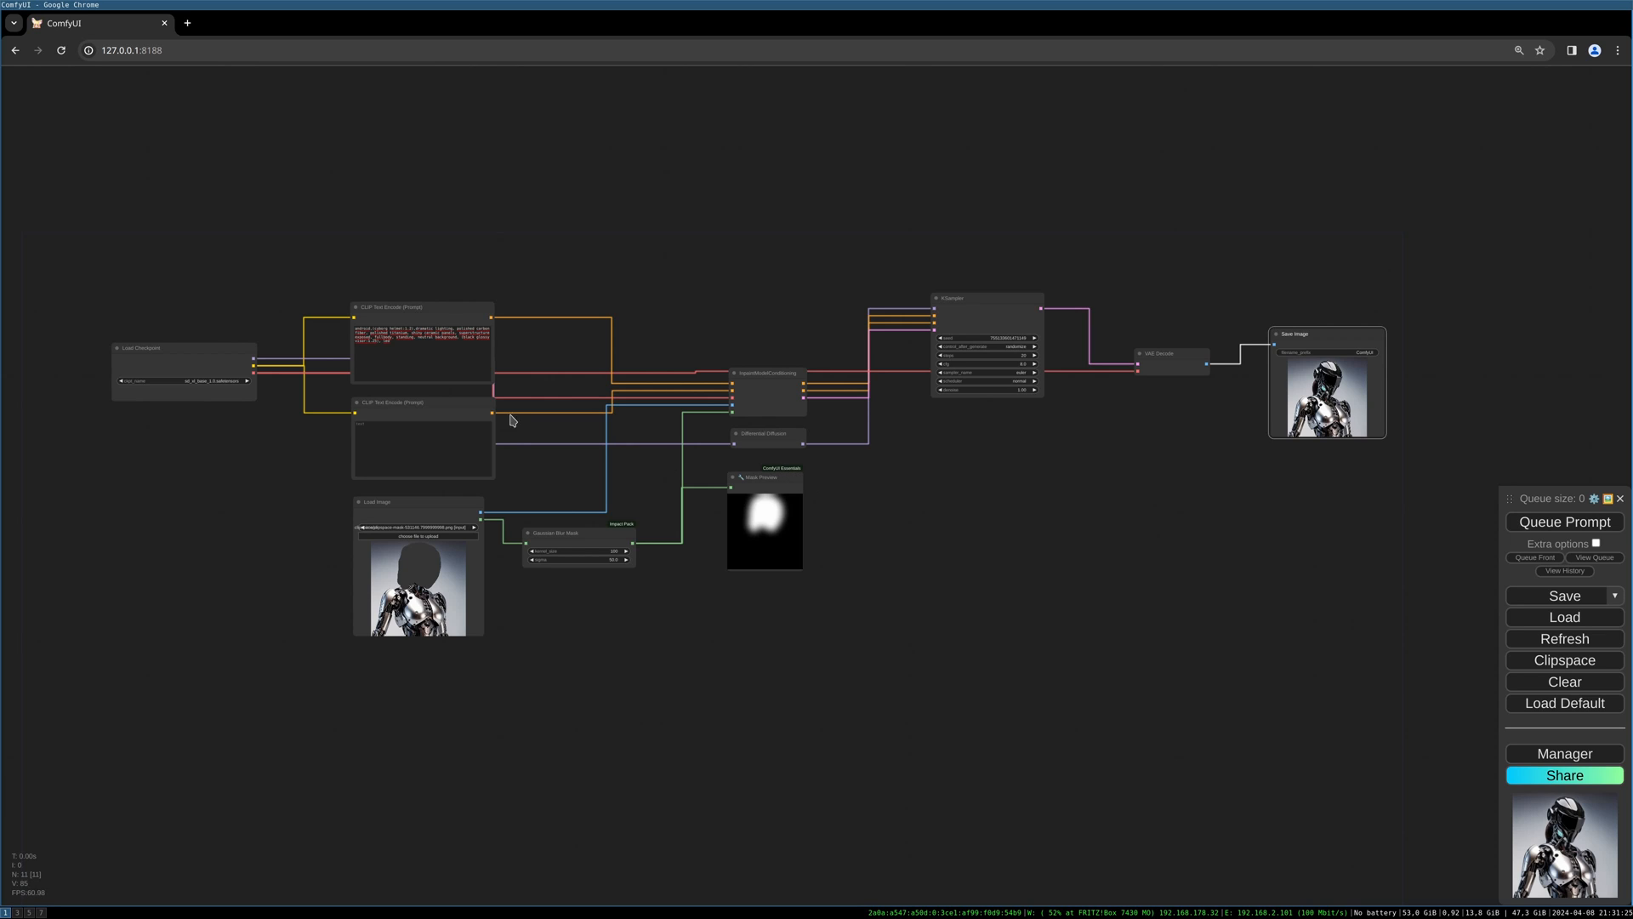
pyautogui.moveTo(510, 417); pyautogui.dragTo(748, 675)
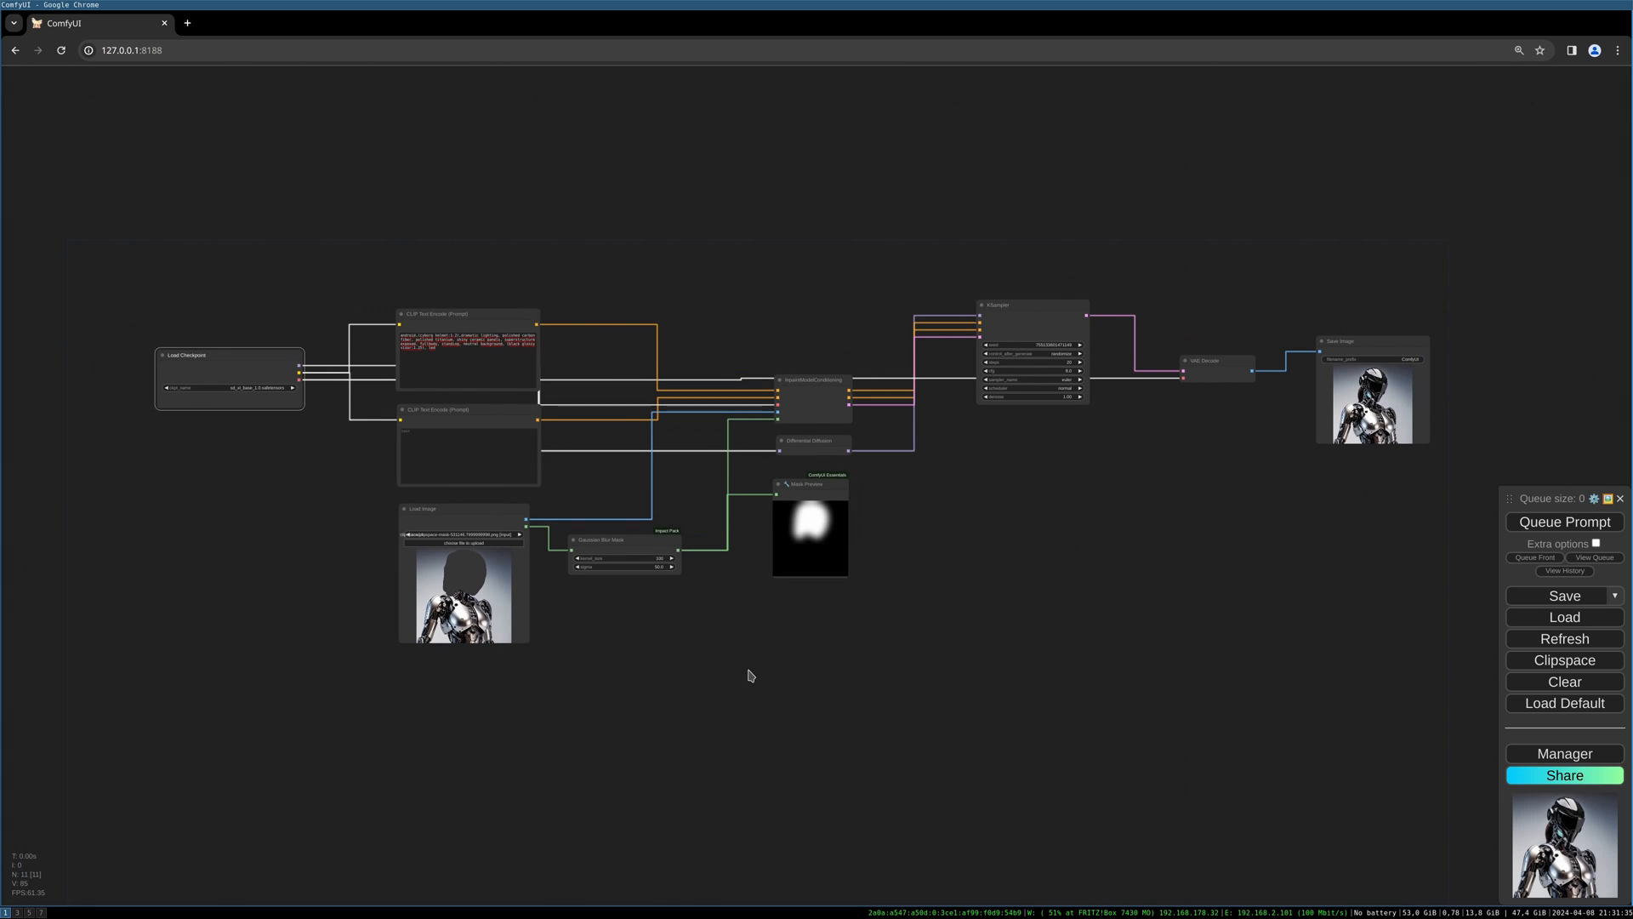